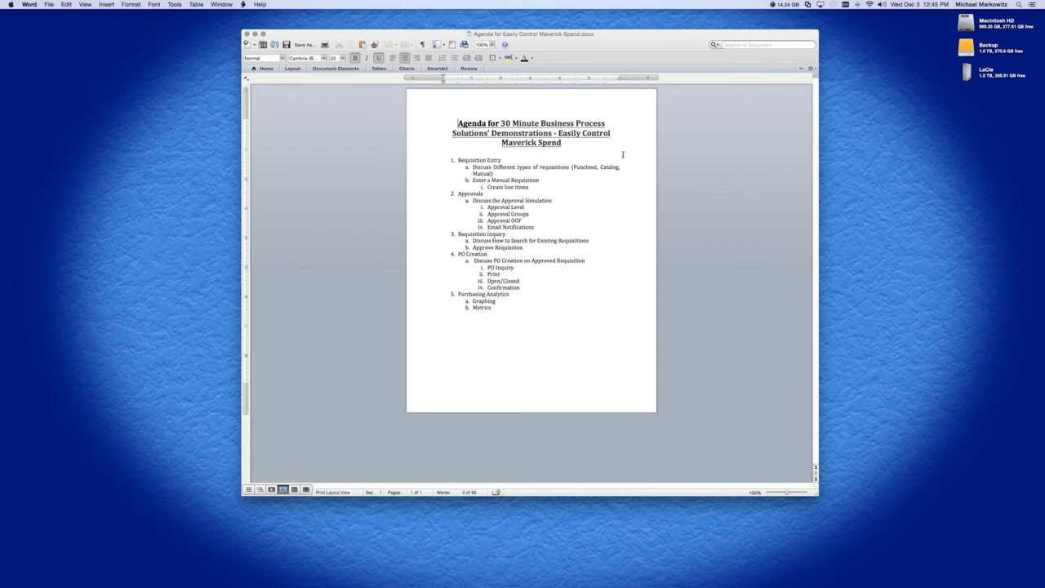
mouse_move(496, 160)
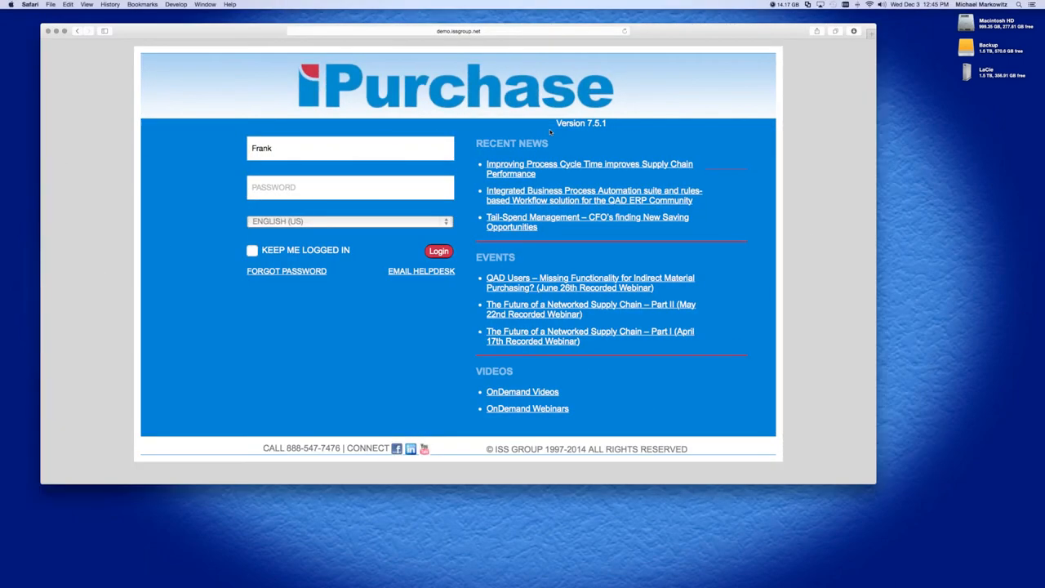
mouse_move(236, 163)
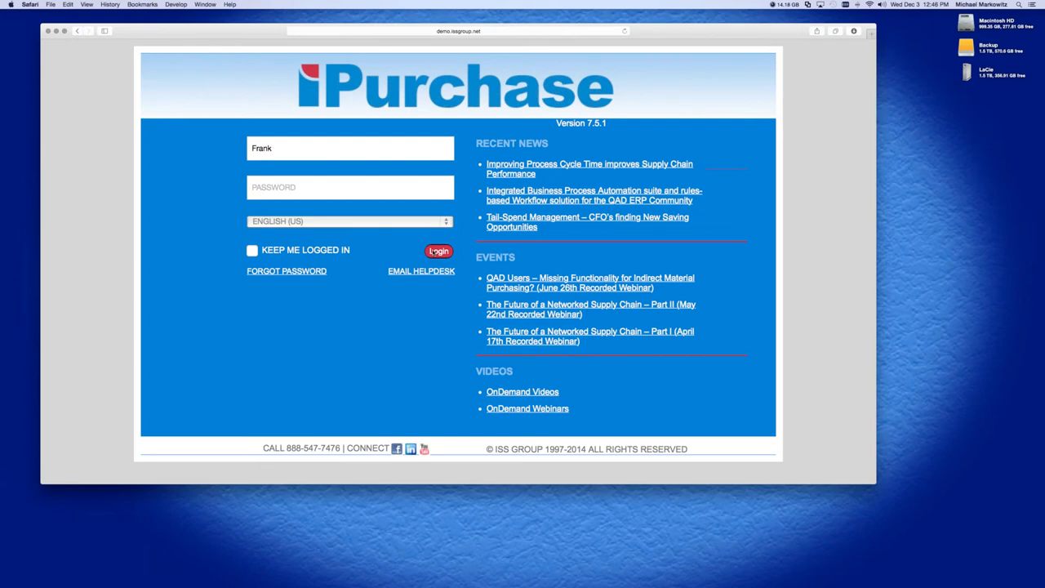
Log in as Frank to reach Requisition Inquiry showing two pending requisitions.
click(439, 250)
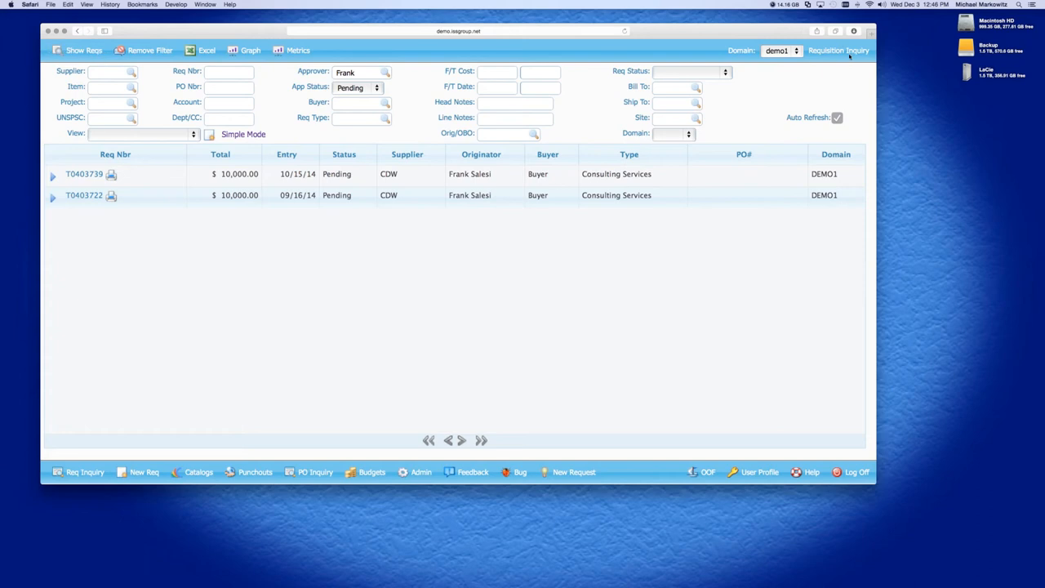
mouse_move(789, 72)
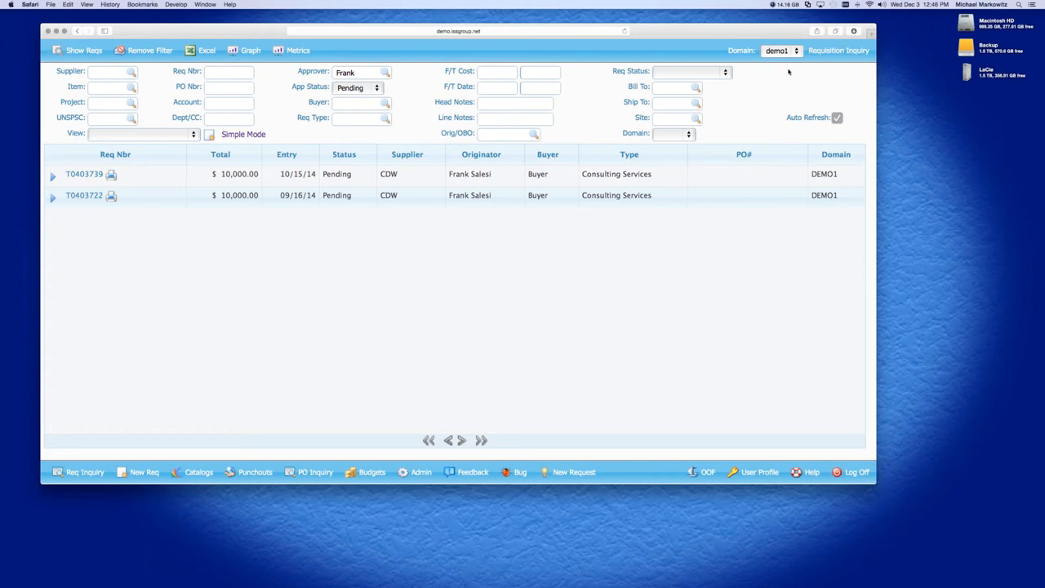
mouse_move(604, 193)
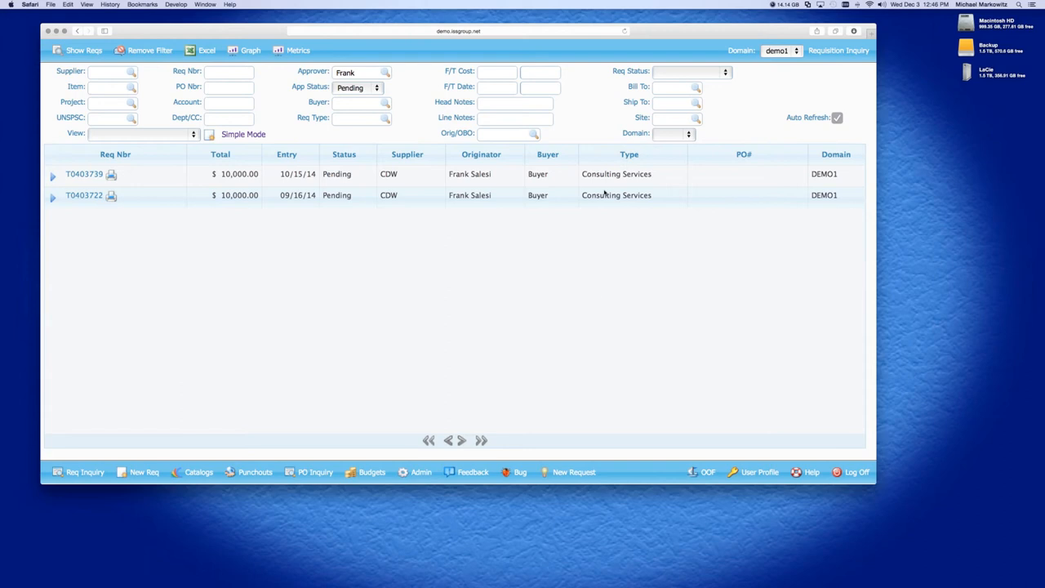
mouse_move(314, 323)
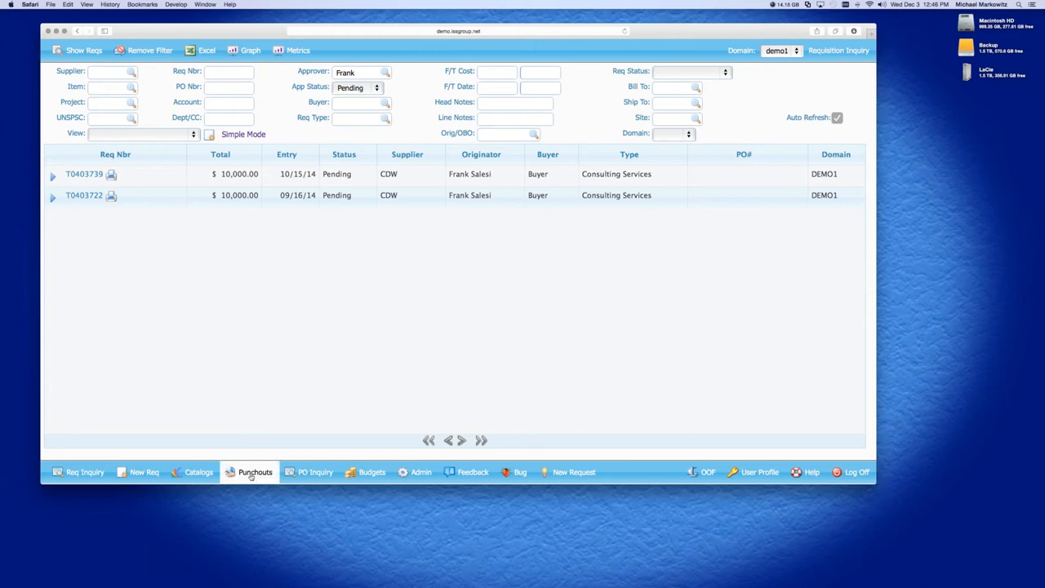
click(255, 472)
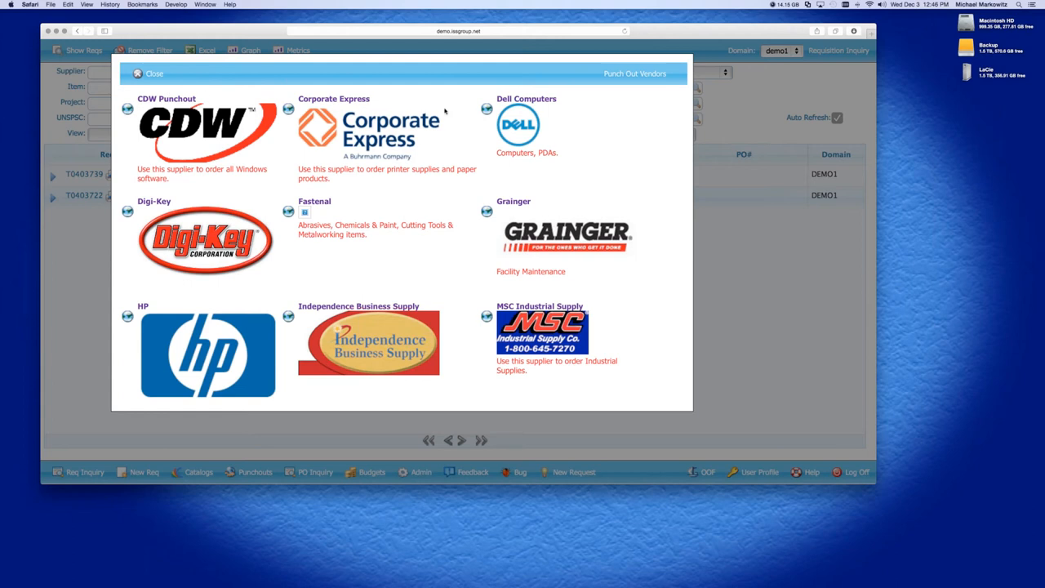
mouse_move(196, 174)
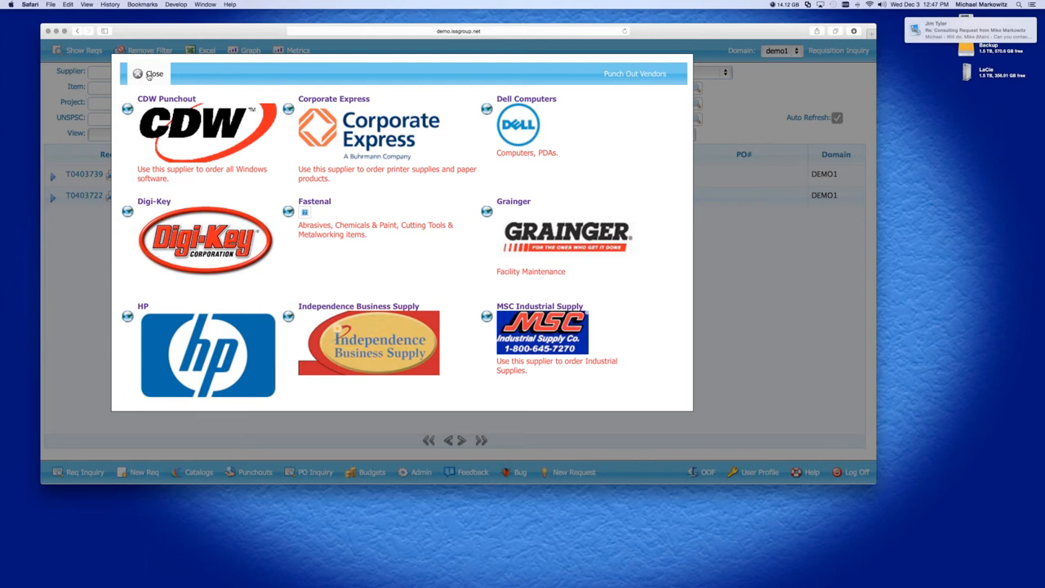
click(154, 73)
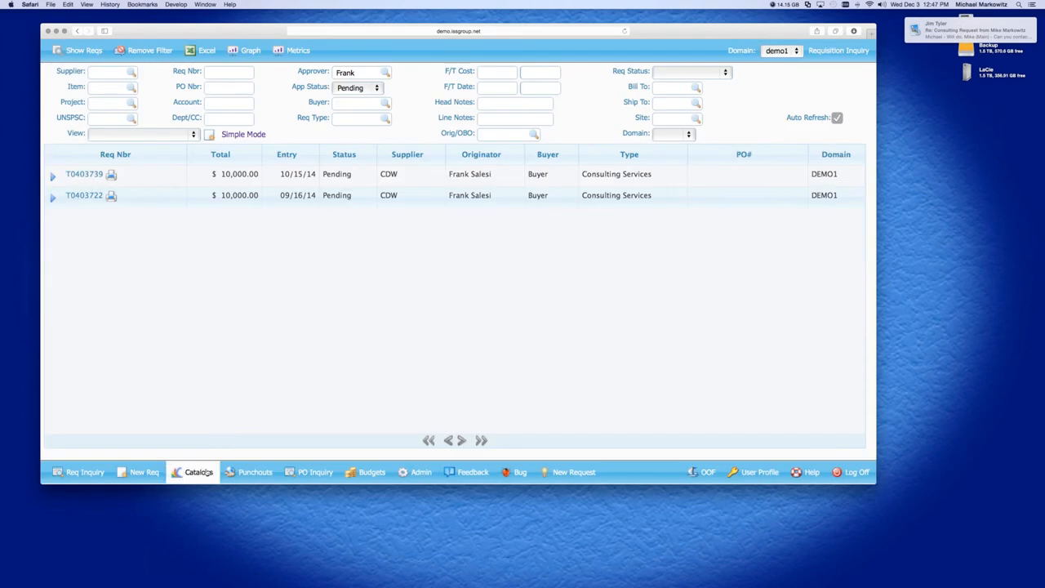
mouse_move(199, 472)
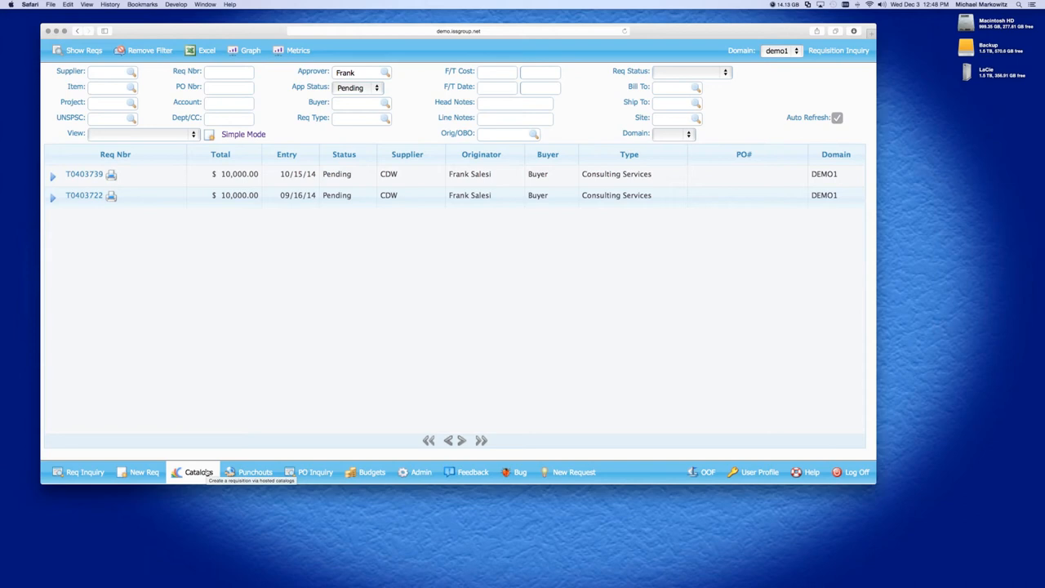
Open Catalogs and filter HP items to the Defense, Law Enforcement and Safety Equipment segment.
click(198, 472)
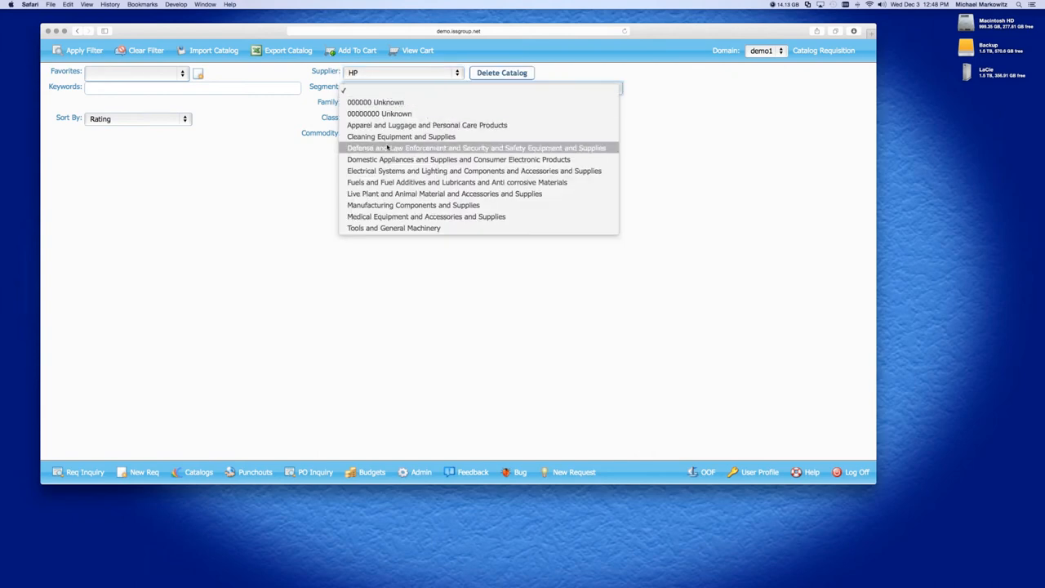
click(476, 148)
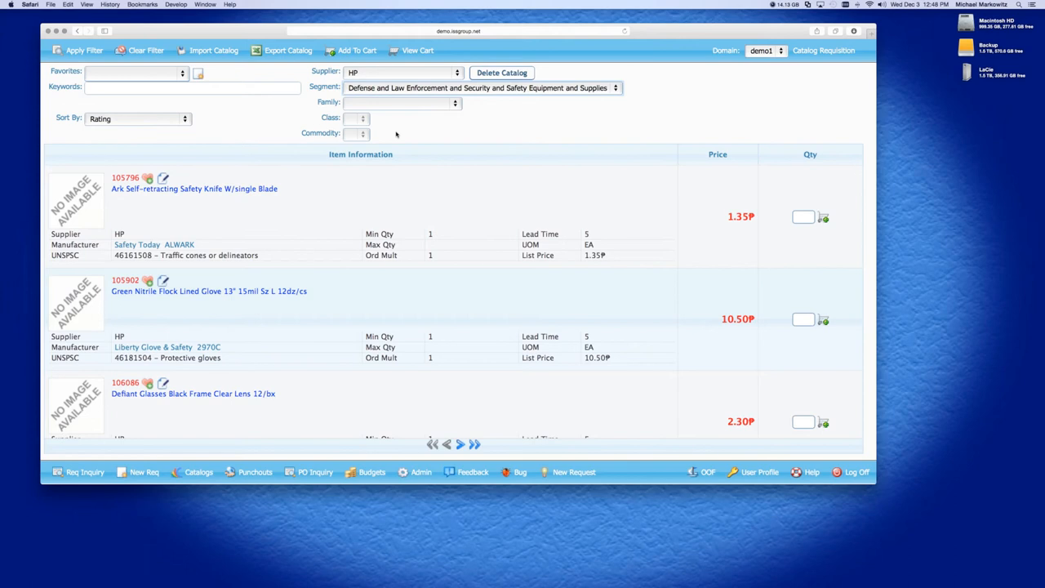
mouse_move(404, 199)
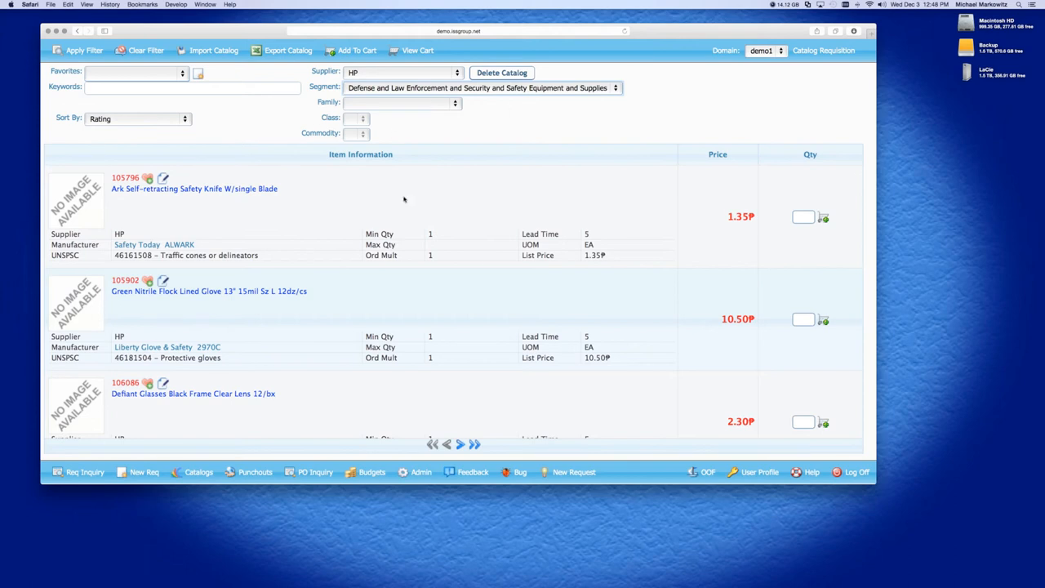
mouse_move(488, 82)
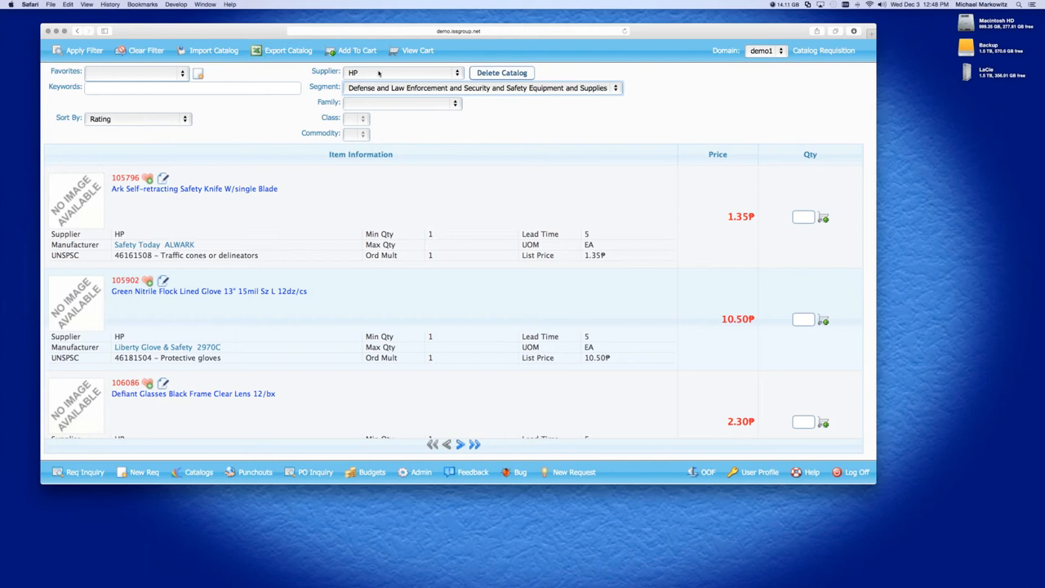
mouse_move(386, 141)
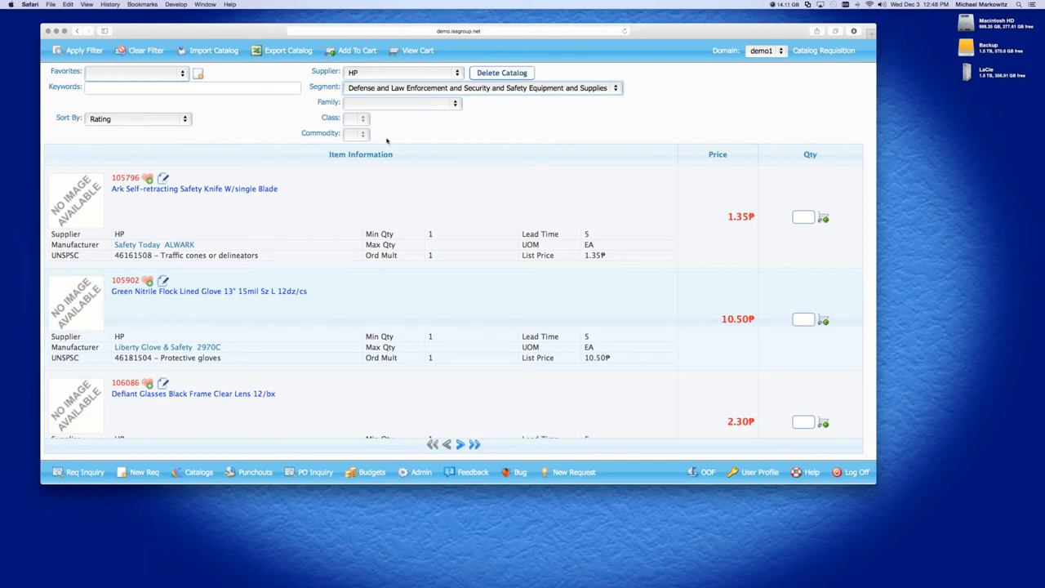
mouse_move(754, 236)
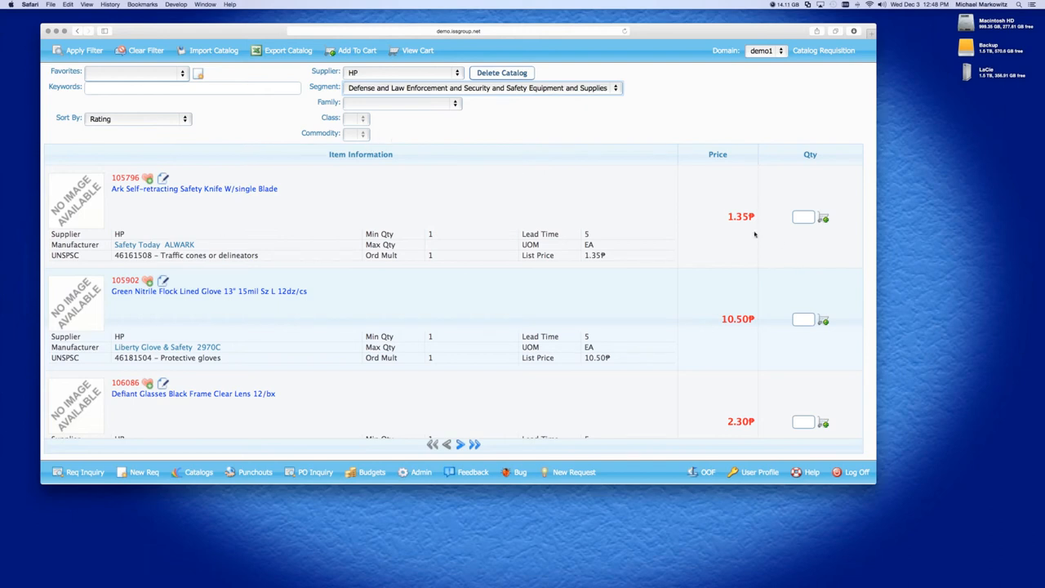
mouse_move(747, 346)
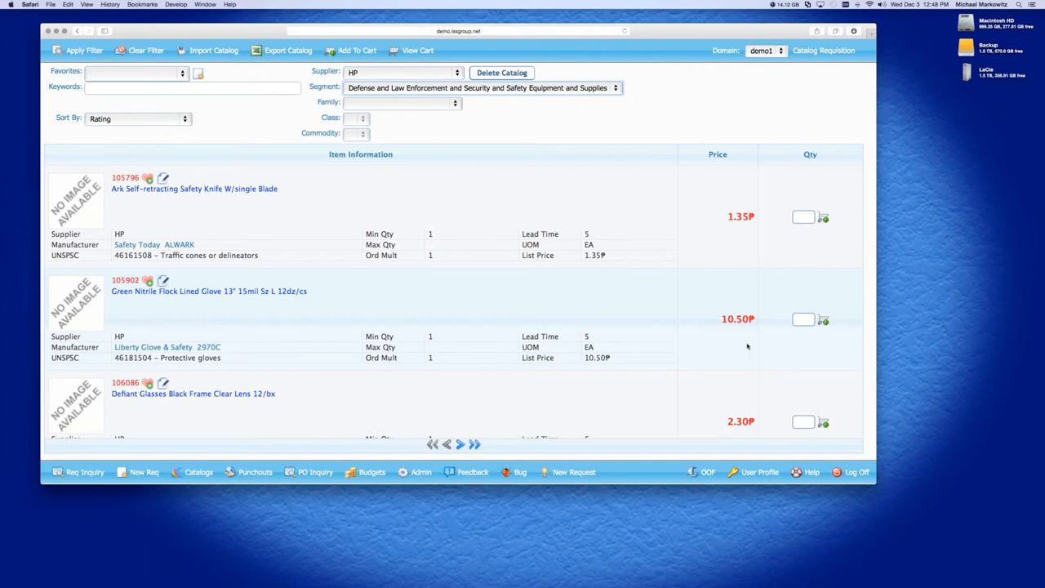
mouse_move(559, 245)
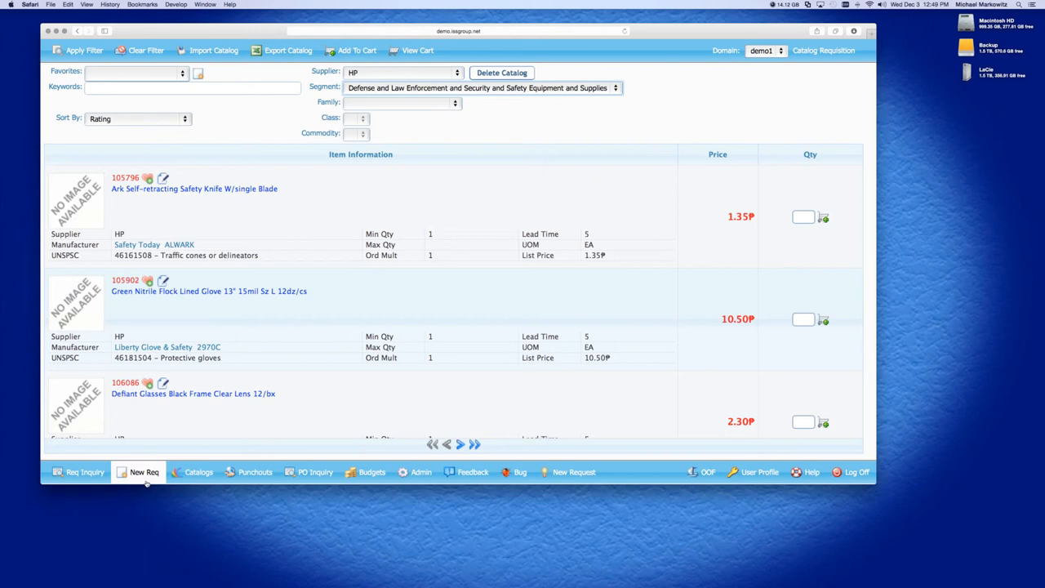
Create a new requisition and look up CDW Punchout as the supplier.
click(144, 472)
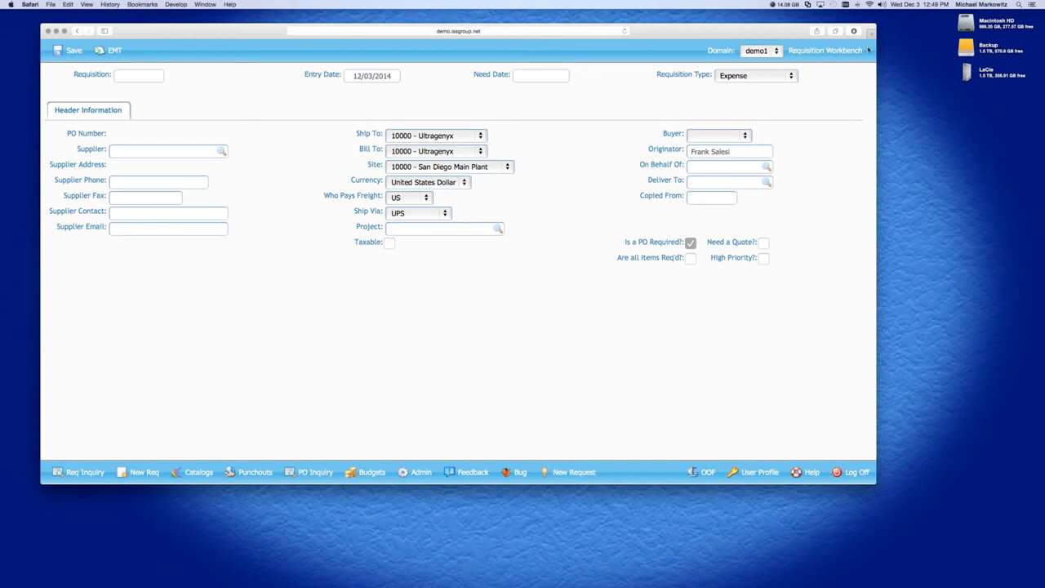
mouse_move(55, 278)
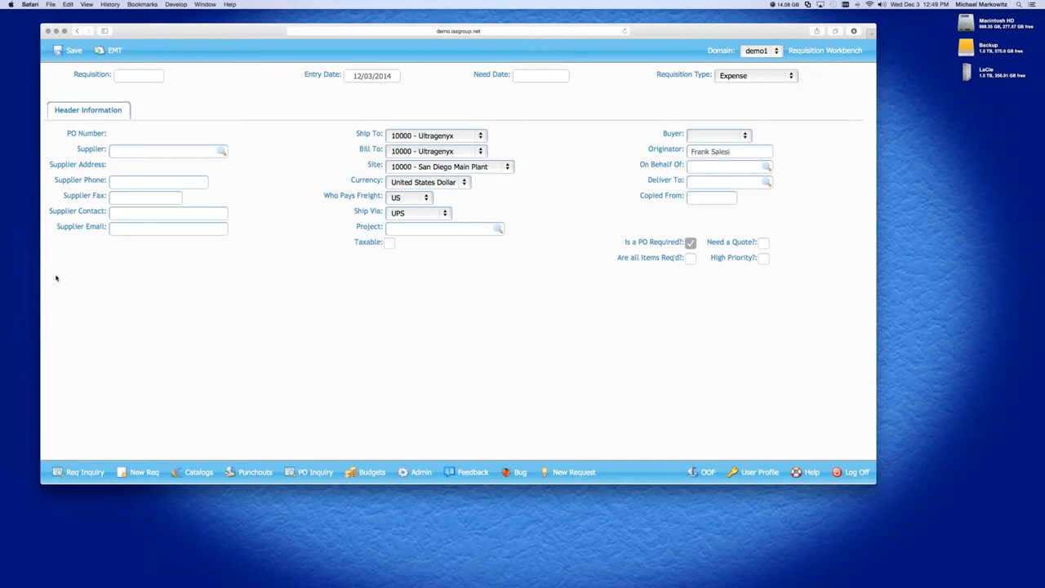
text(d)
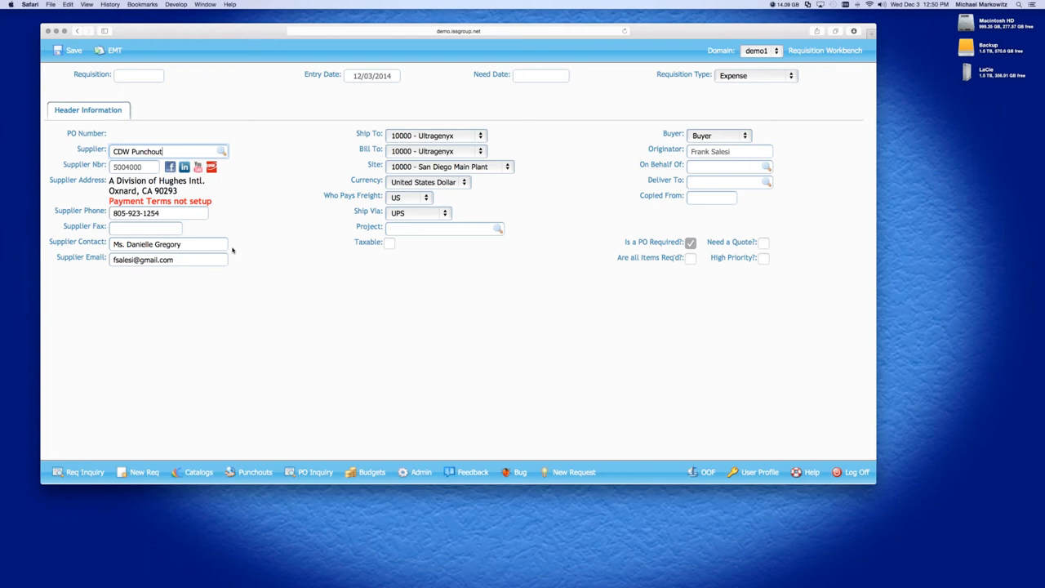
mouse_move(243, 209)
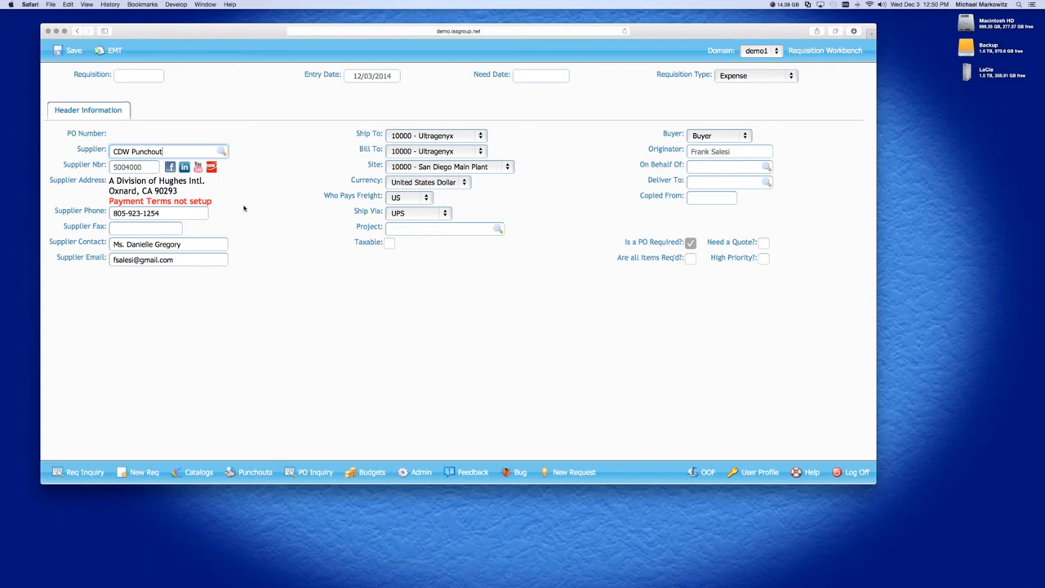
mouse_move(187, 200)
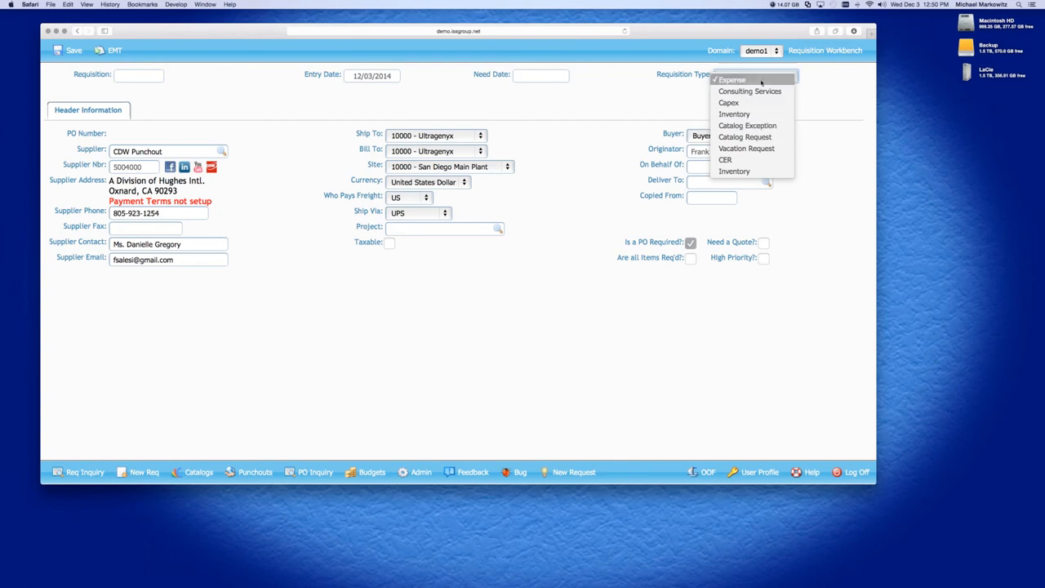
click(732, 79)
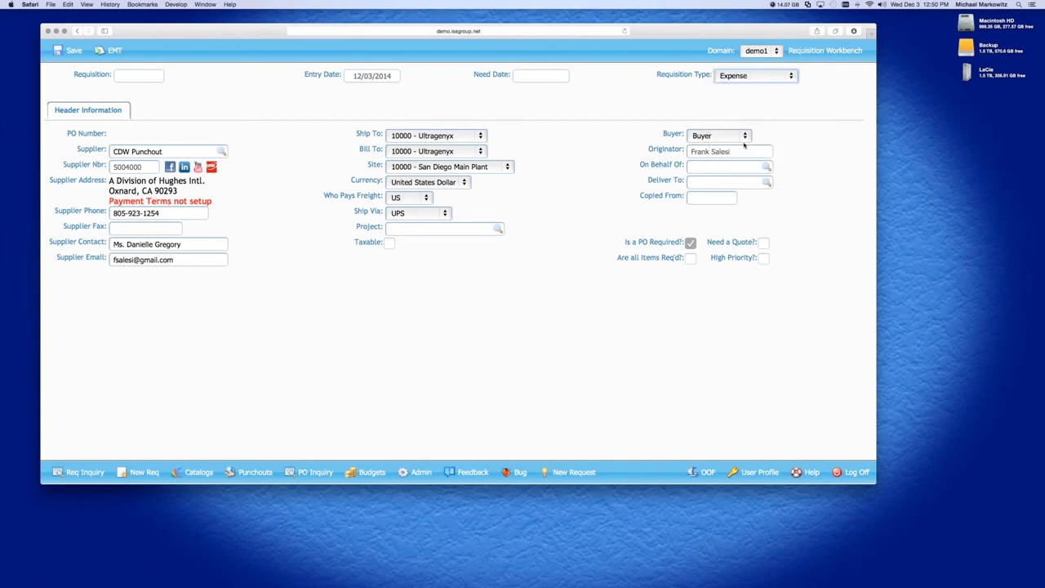
click(744, 135)
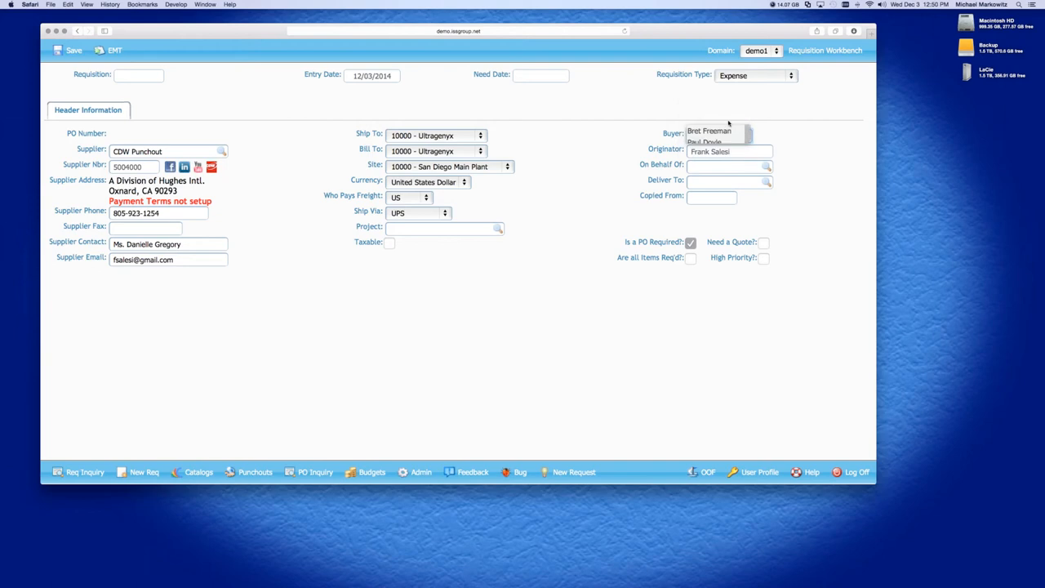
click(709, 130)
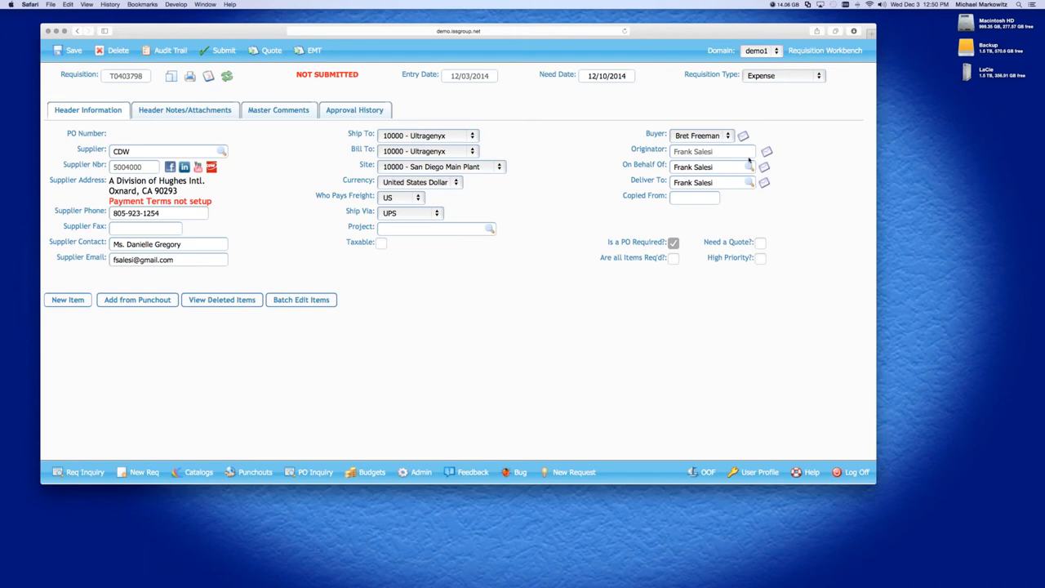
mouse_move(666, 146)
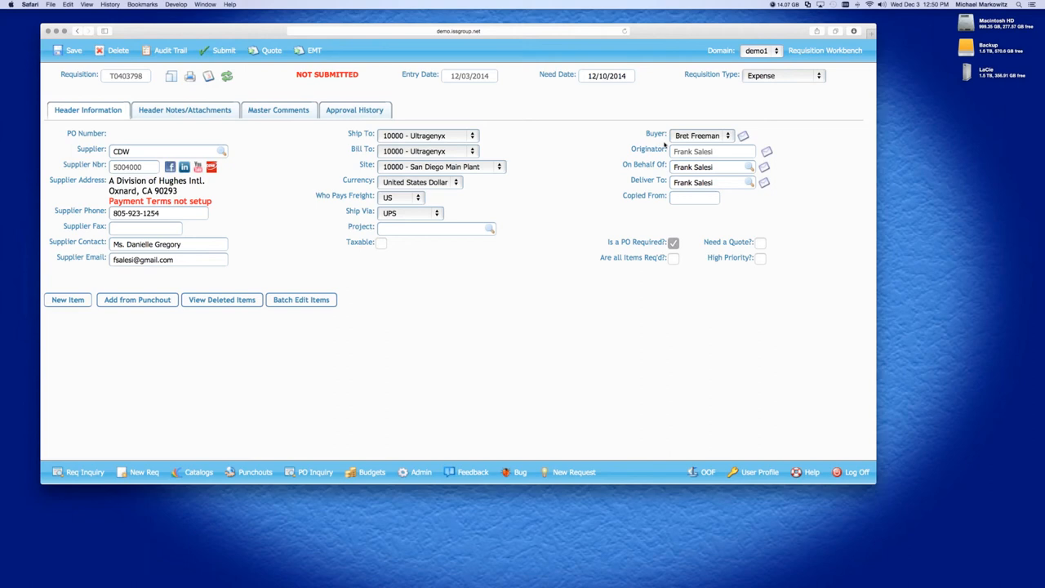
mouse_move(700, 196)
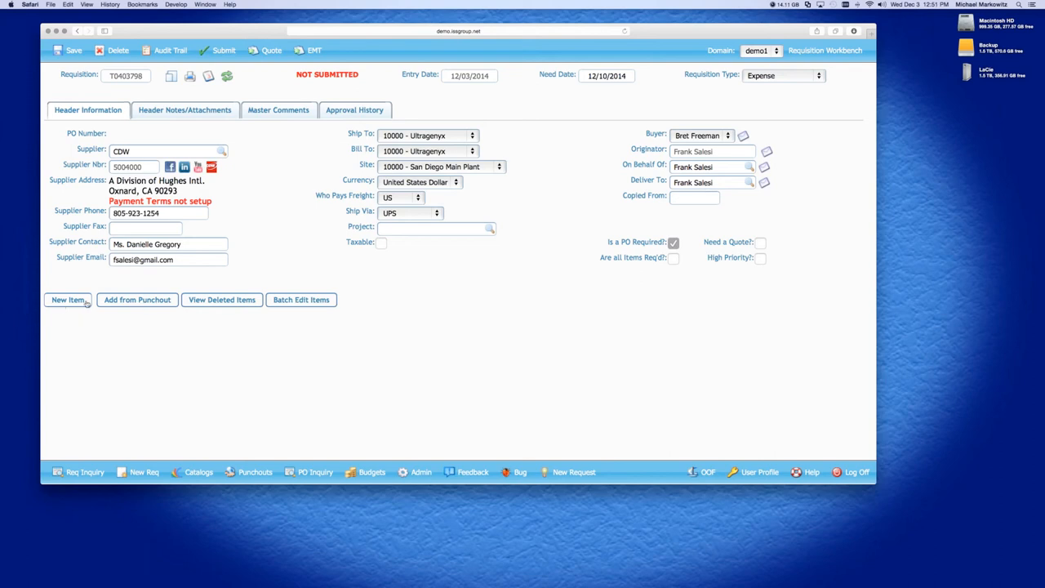
mouse_move(301, 300)
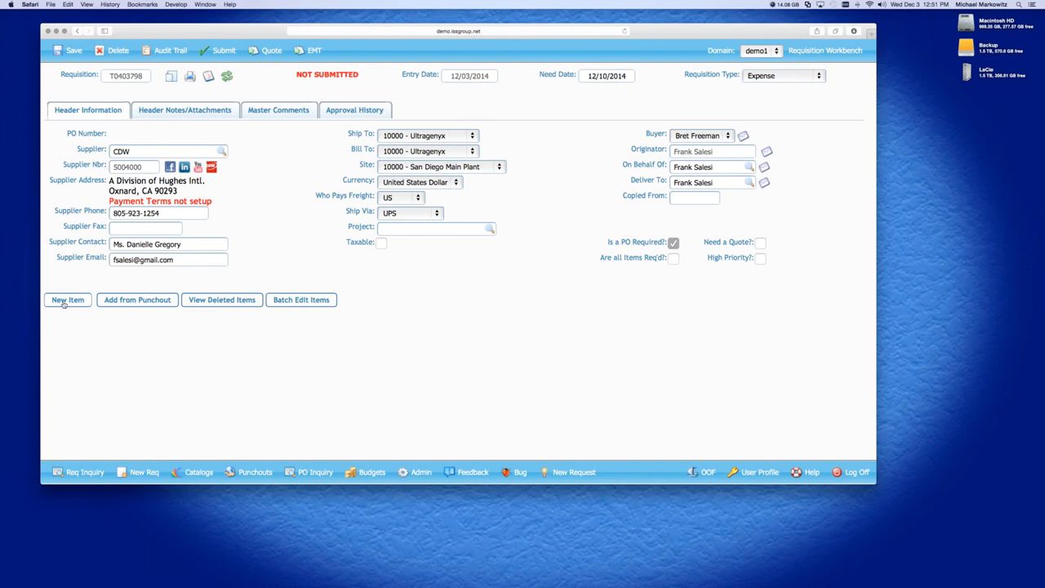
Add item 22-120 CORD,POWER,USA with quantity 1000.
click(67, 300)
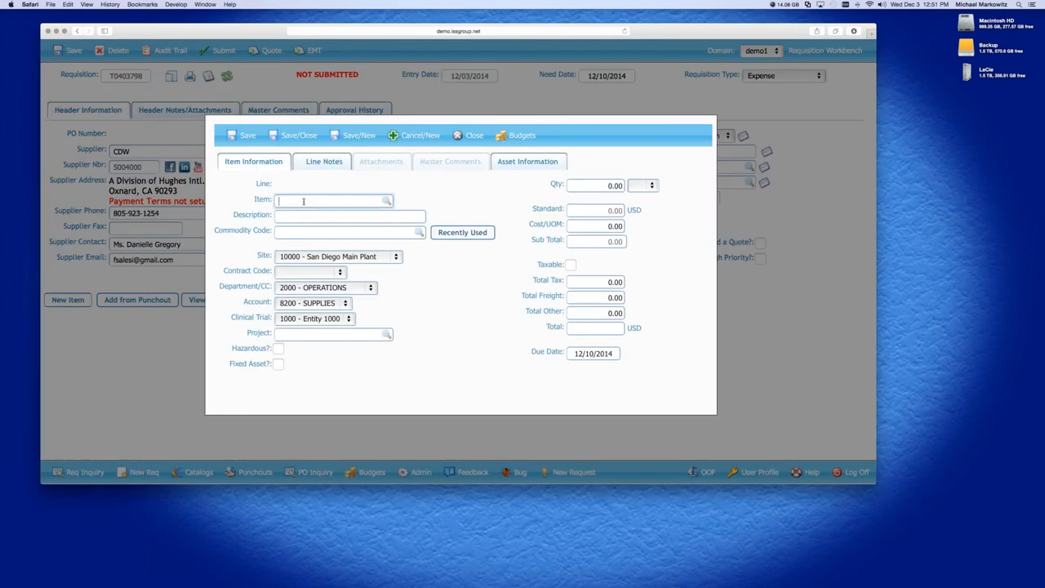
text(22-)
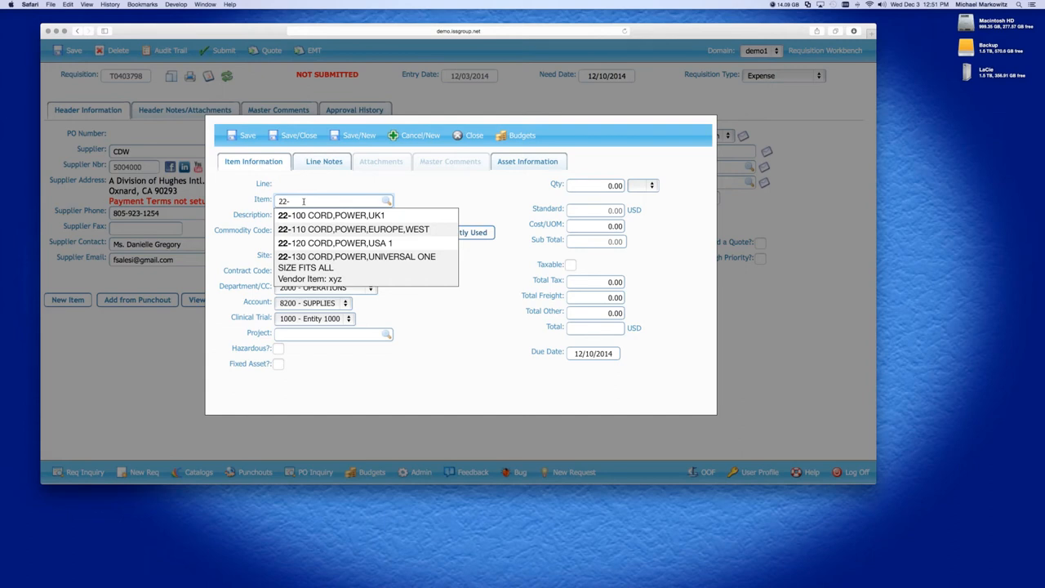
click(335, 244)
text(1000)
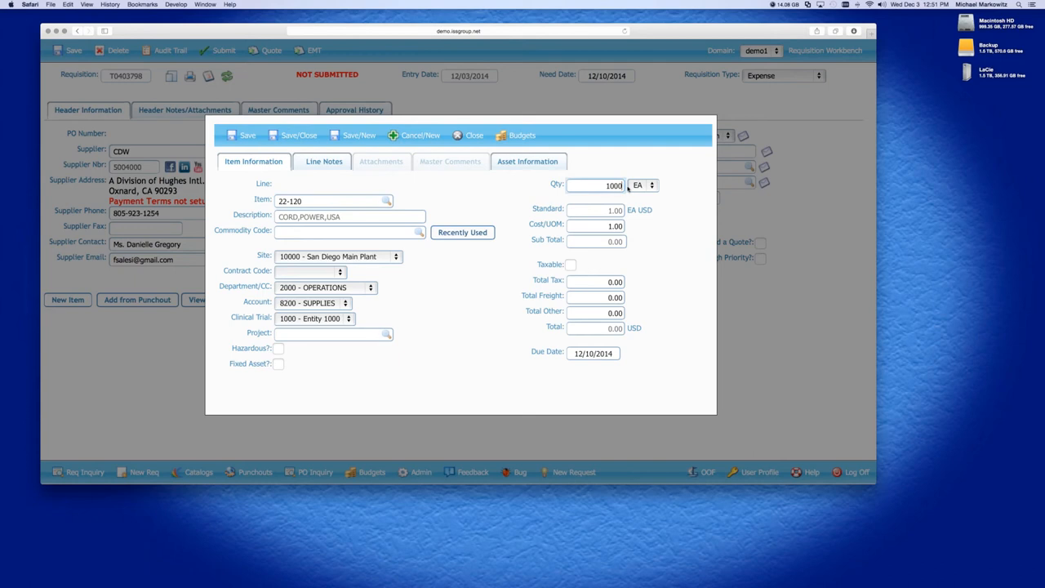
click(596, 226)
text(100)
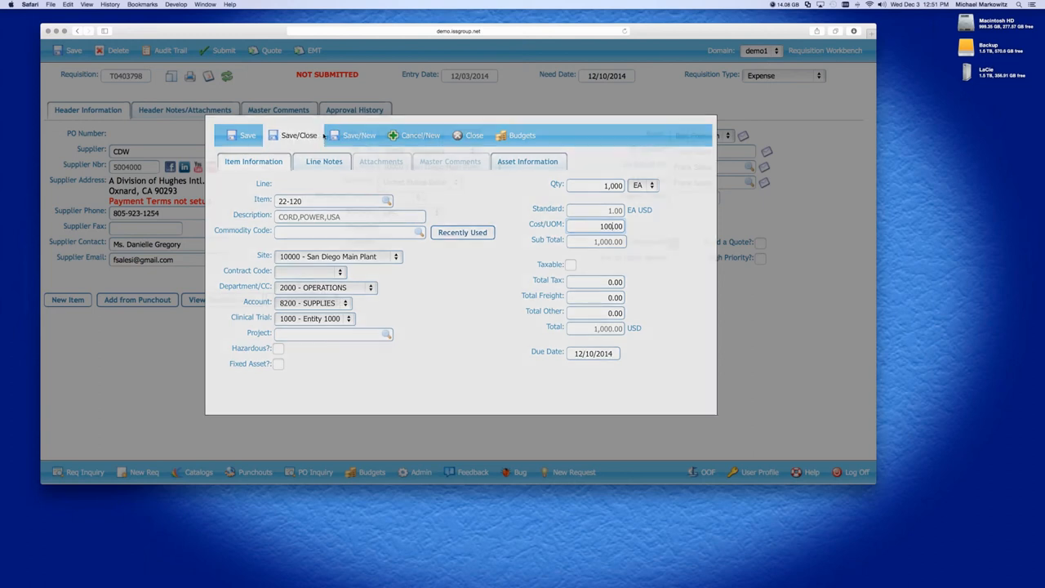
Save line 001 at $100 each ($100,000) and view its five-approver Approval History.
click(293, 135)
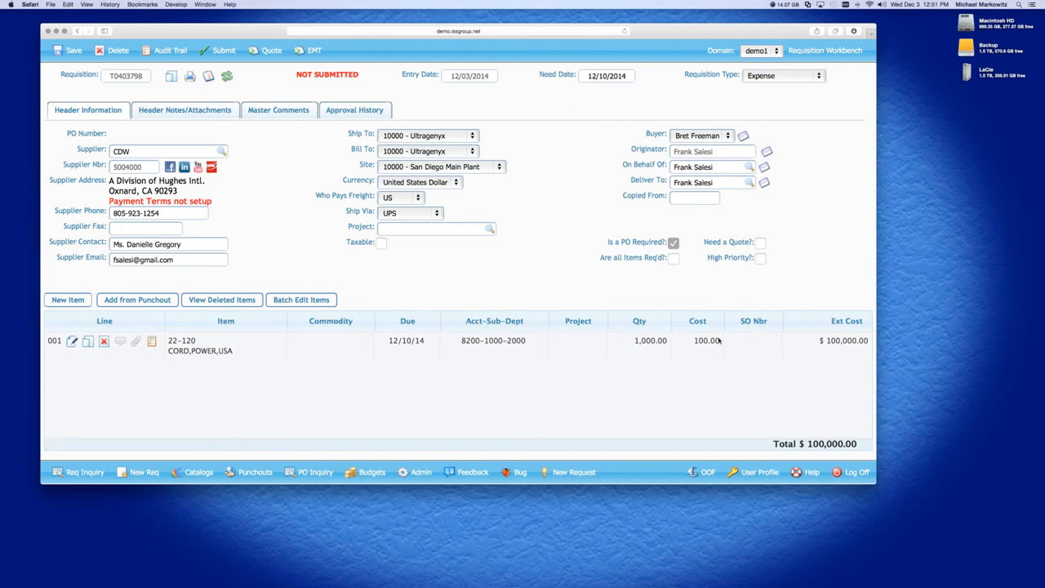
mouse_move(530, 342)
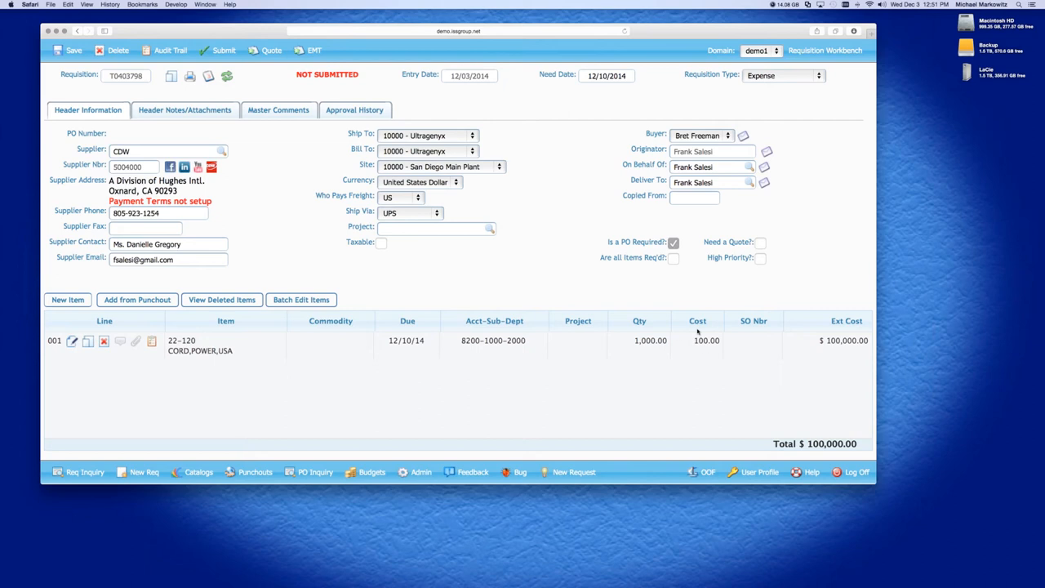
mouse_move(808, 428)
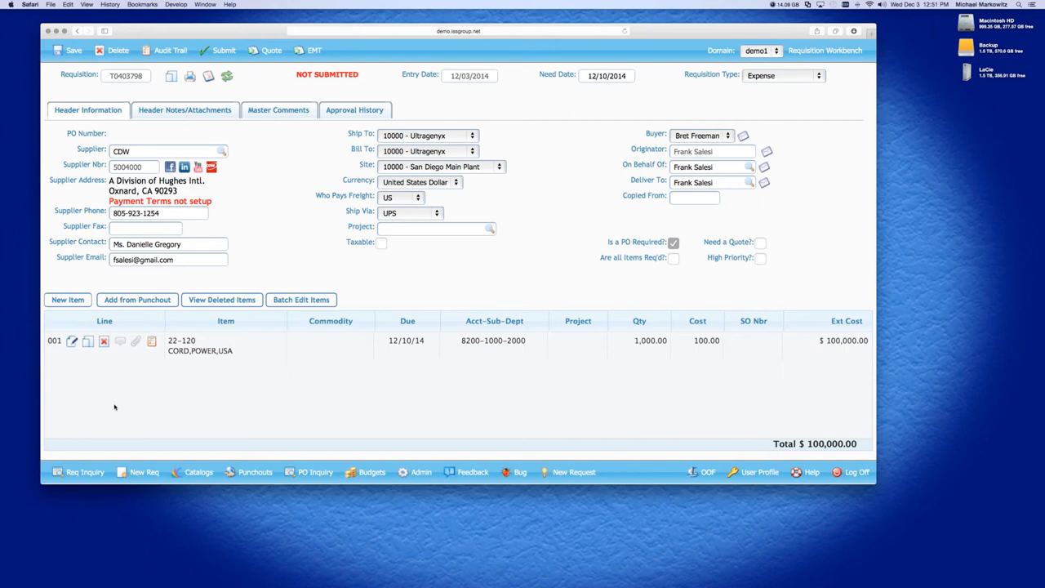
mouse_move(766, 439)
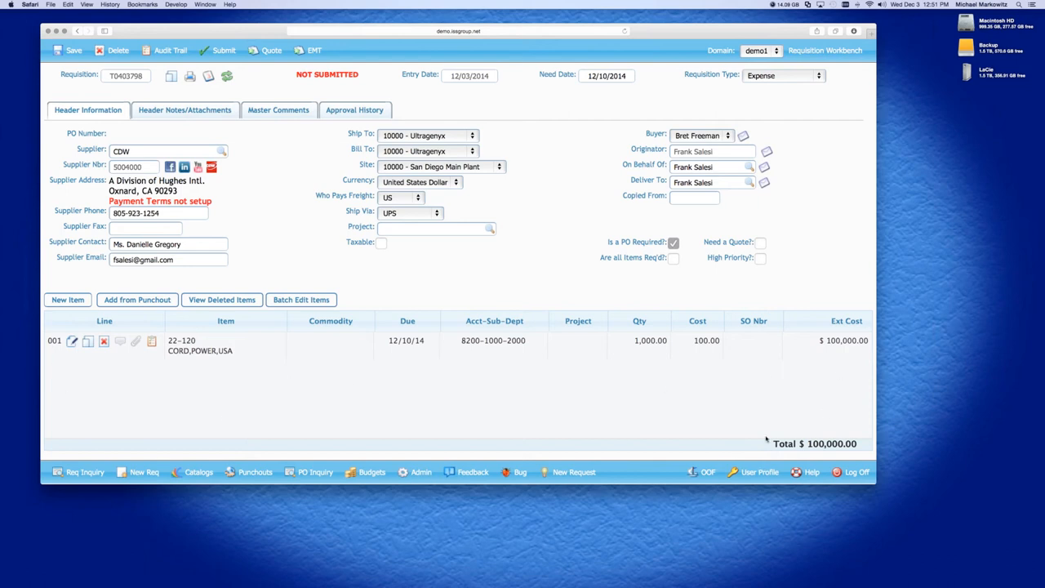
mouse_move(844, 460)
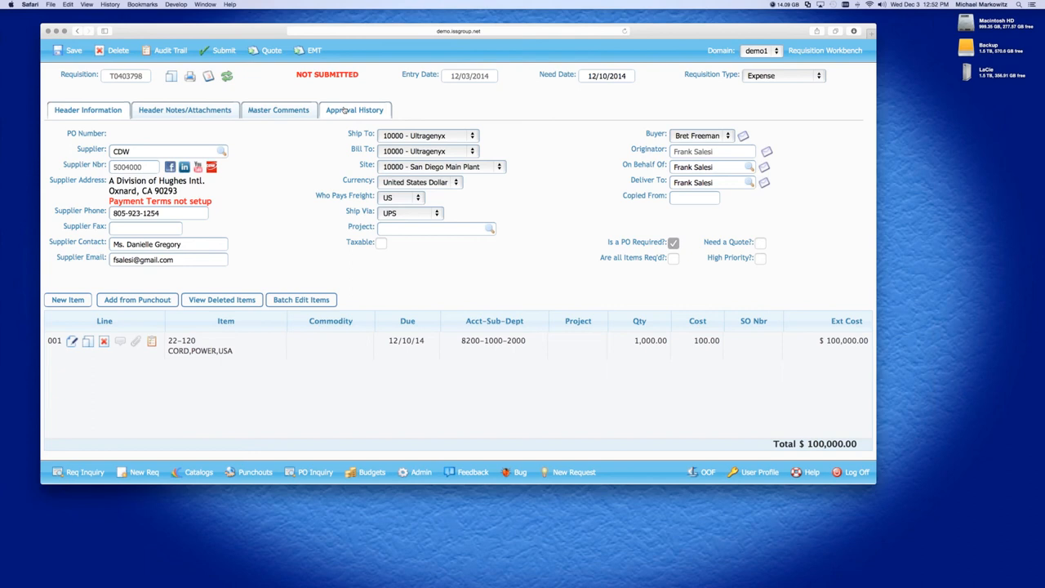
click(355, 109)
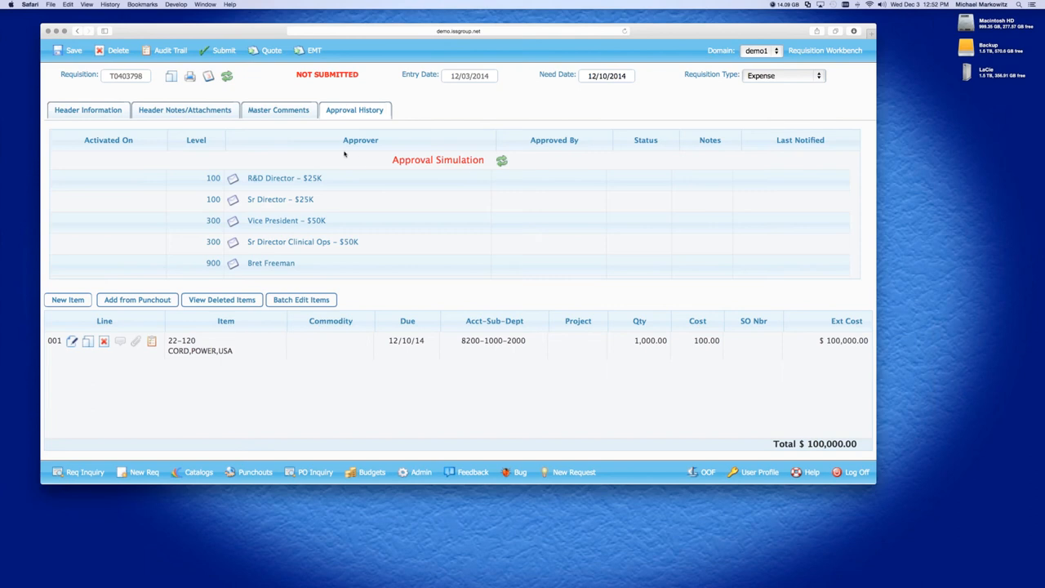
mouse_move(361, 77)
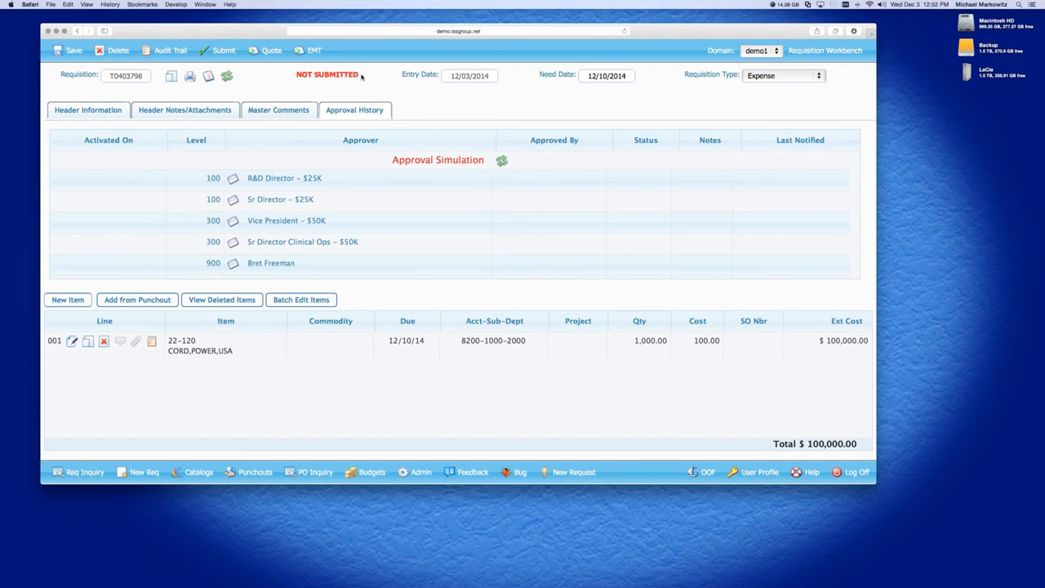
mouse_move(416, 166)
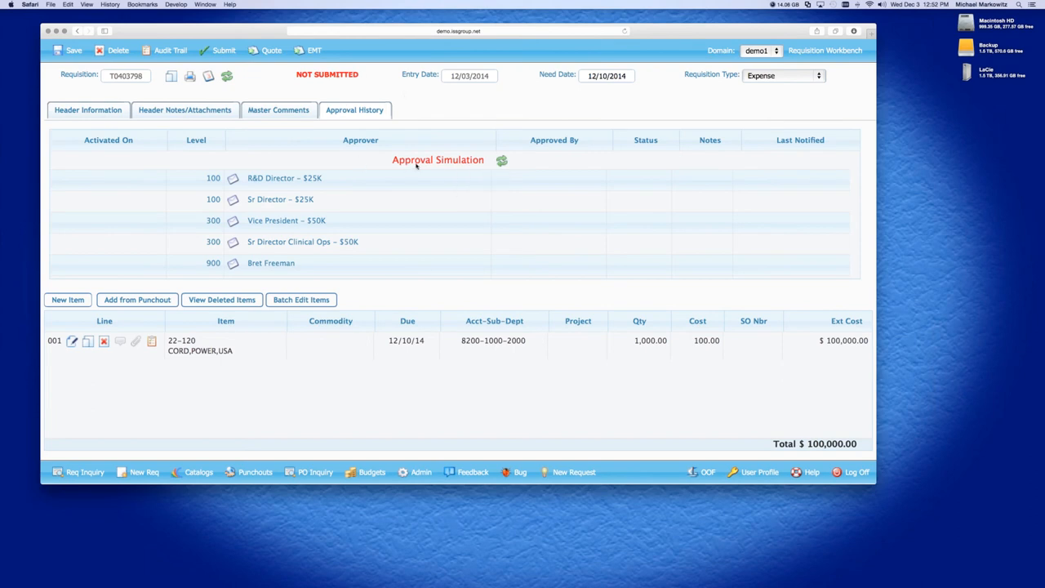
mouse_move(502, 161)
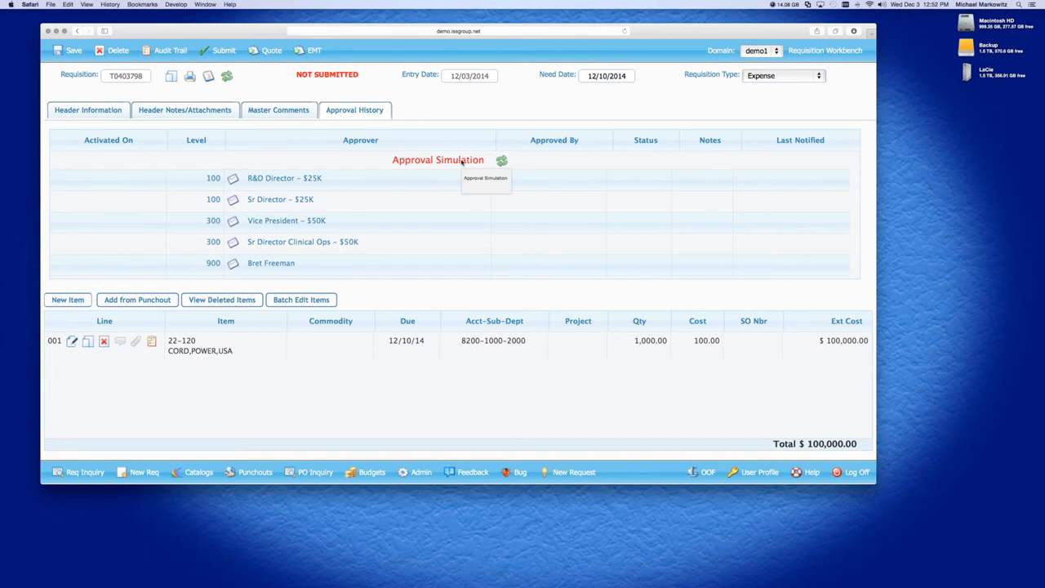
mouse_move(153, 122)
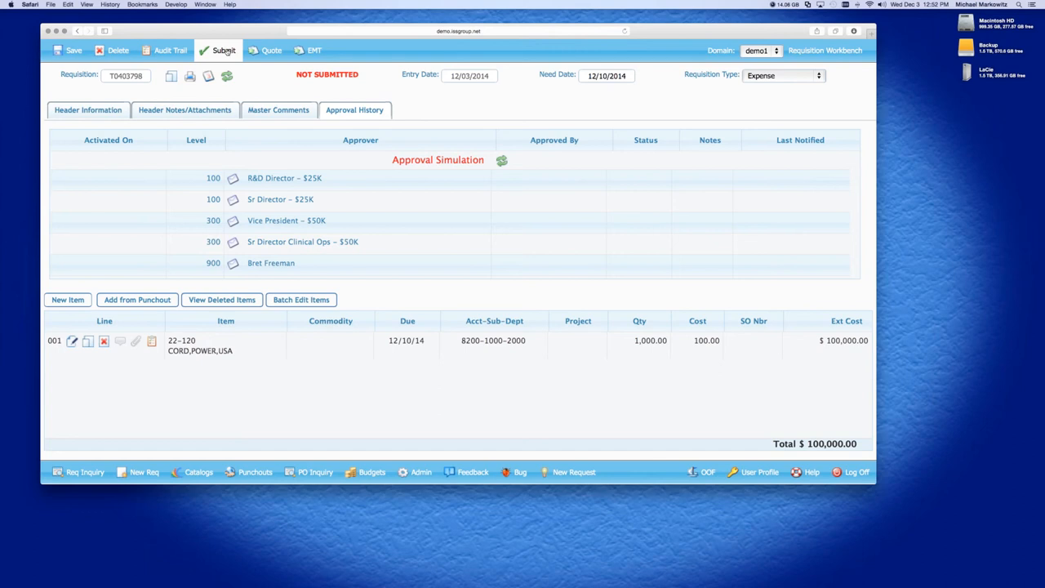
Submit requisition T0403798 so its status becomes Pending.
click(218, 50)
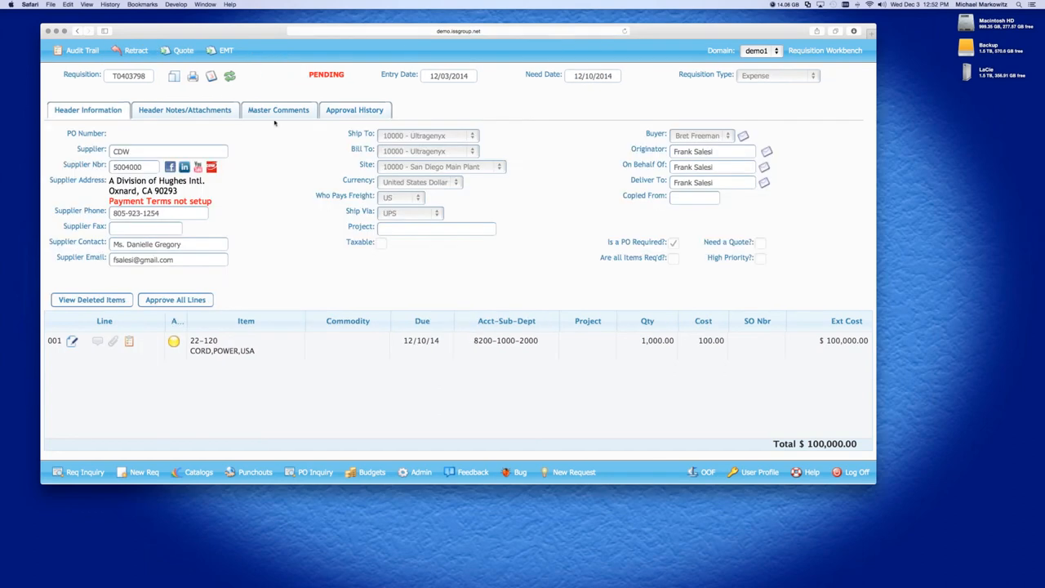
mouse_move(510, 200)
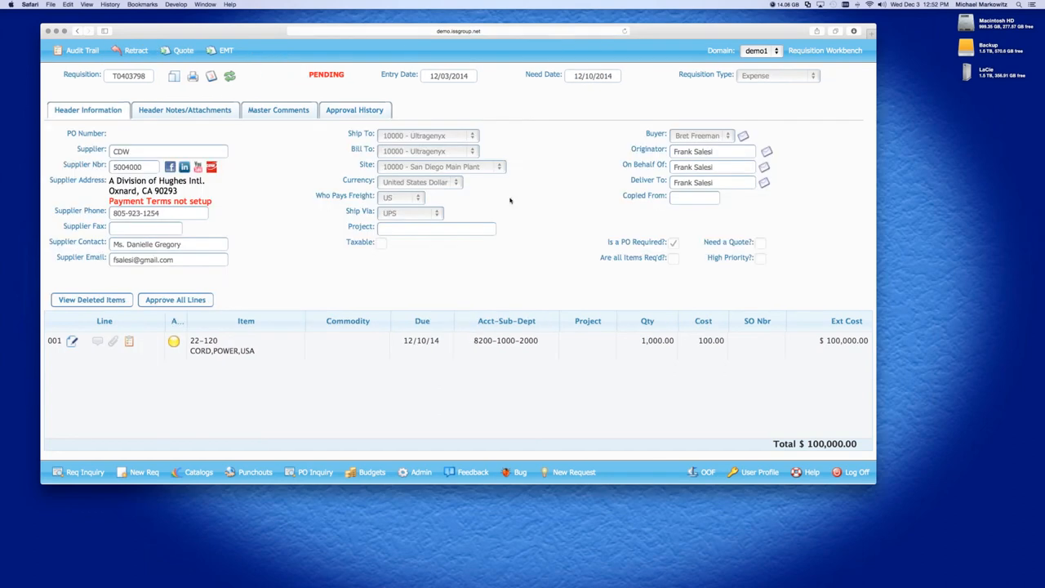
mouse_move(397, 175)
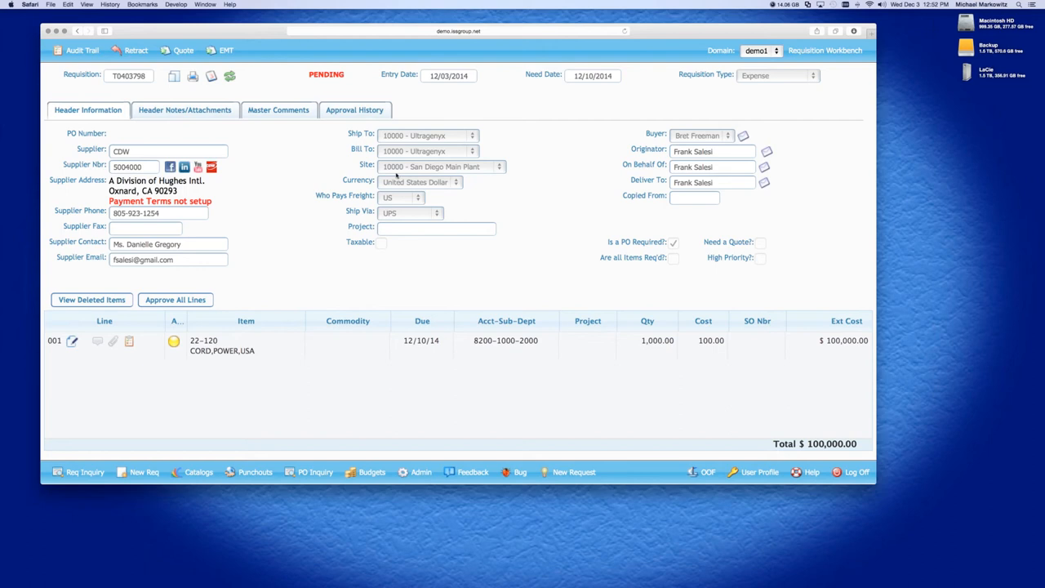
mouse_move(374, 120)
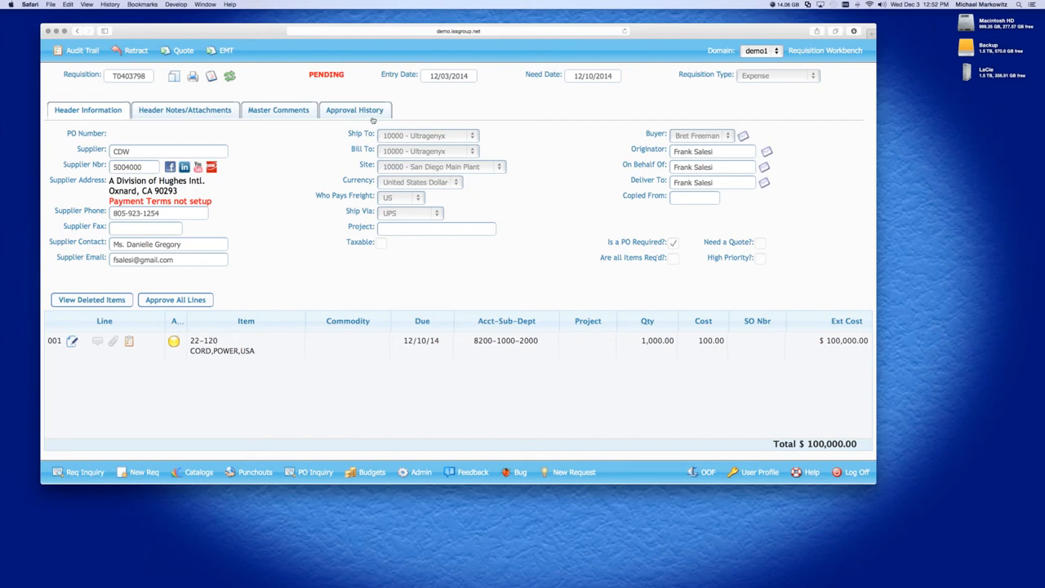
Show T0403798's Approval History with the two level-100 directors pending.
click(355, 110)
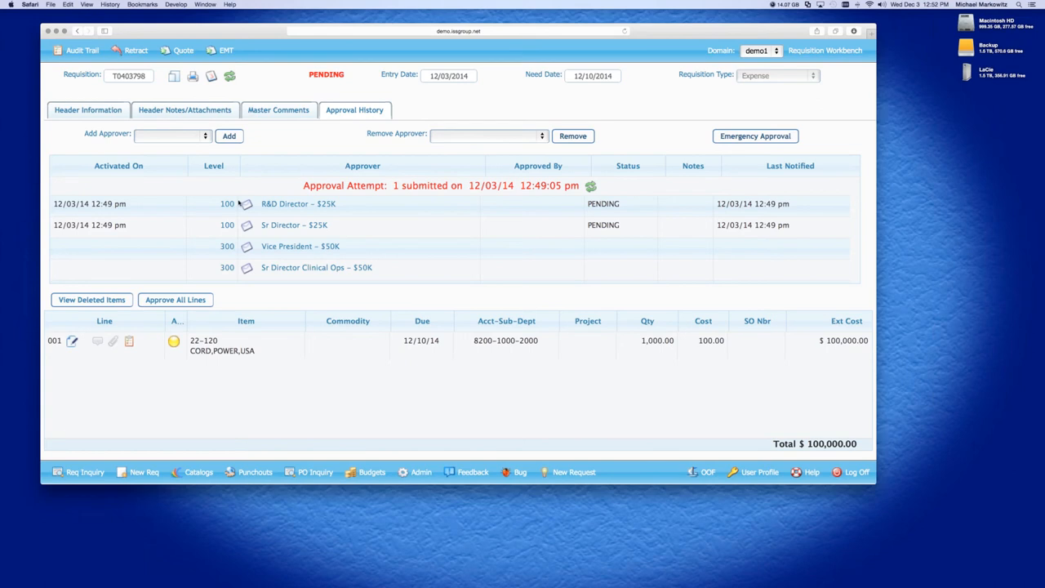
scroll(down, 3)
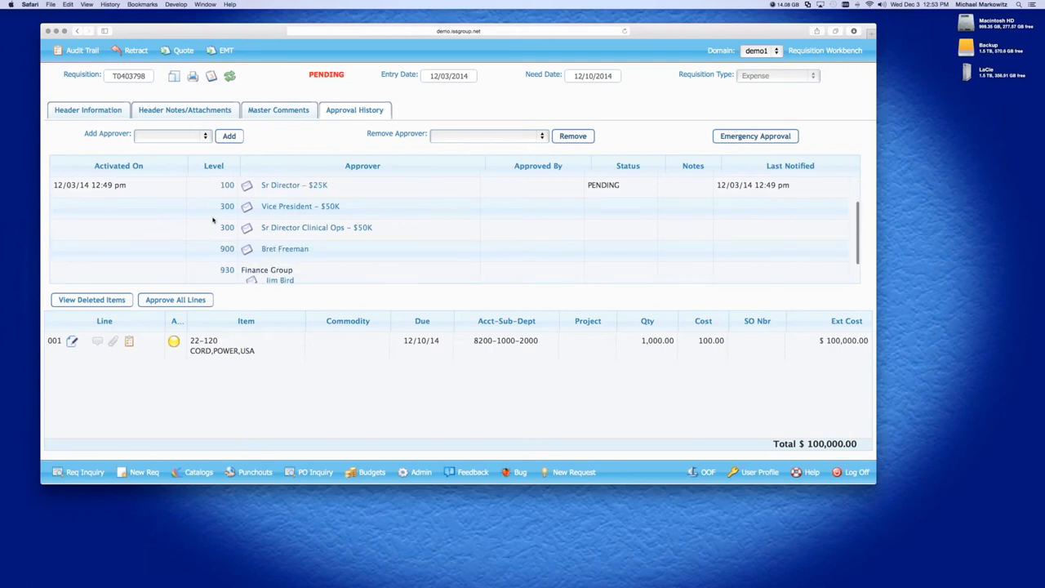
scroll(down, 3)
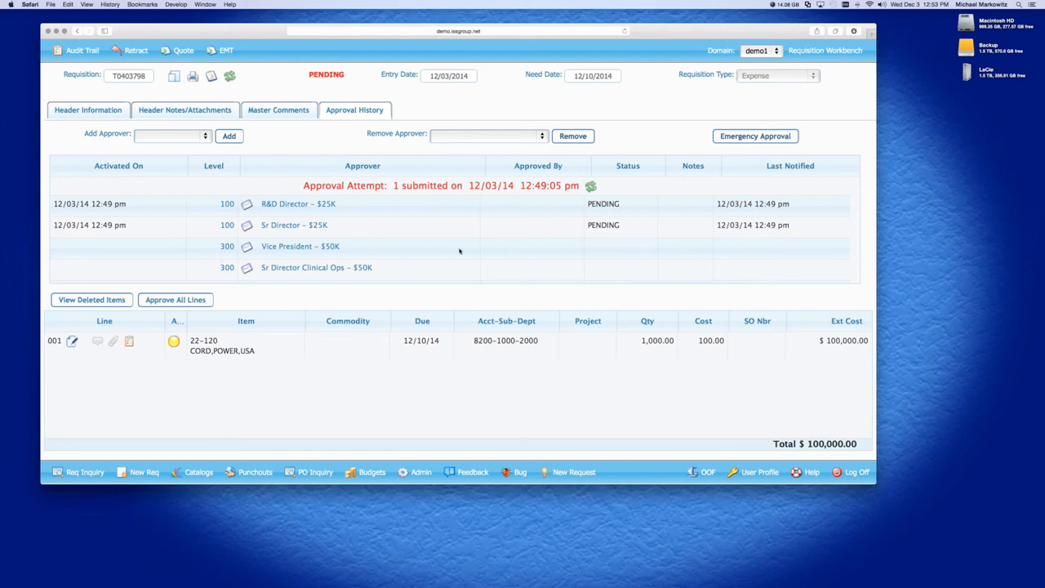
mouse_move(441, 276)
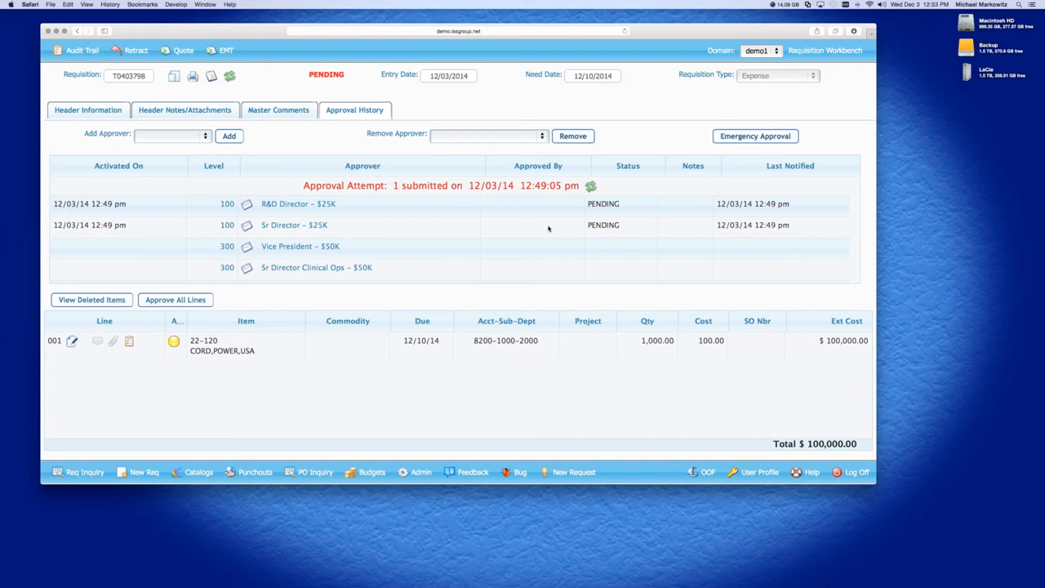
mouse_move(344, 234)
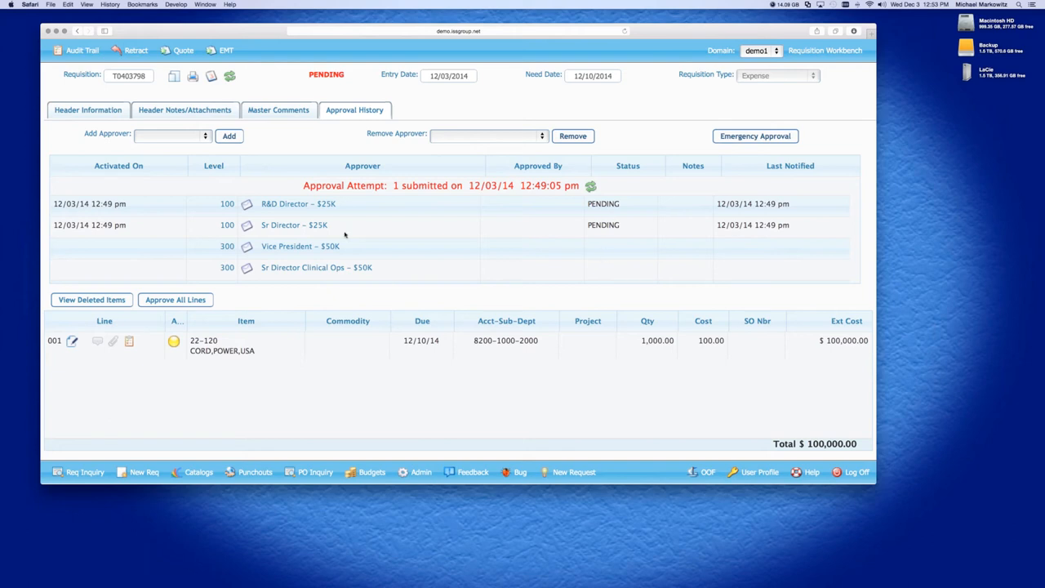
mouse_move(451, 208)
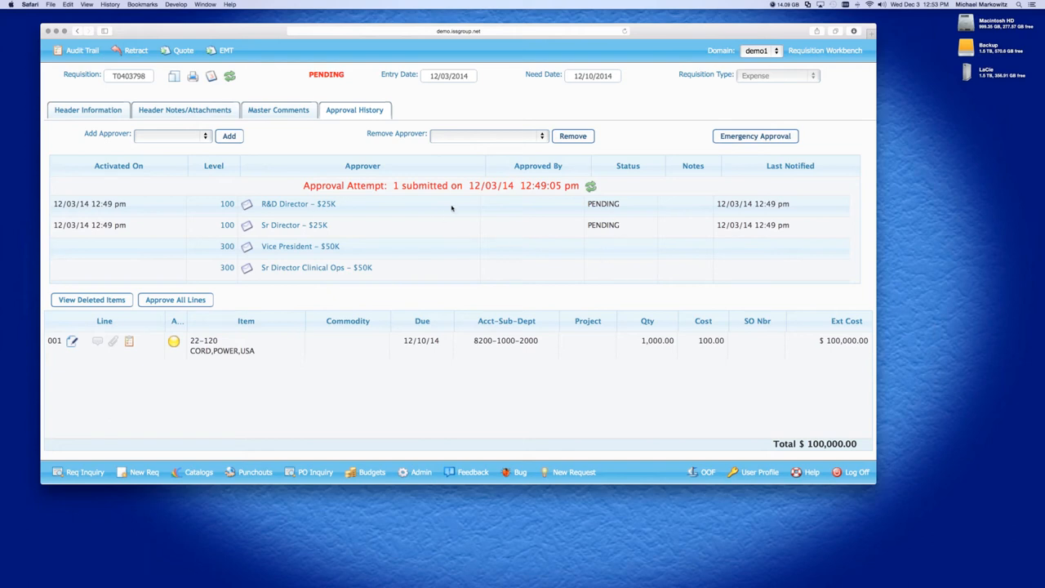
mouse_move(452, 209)
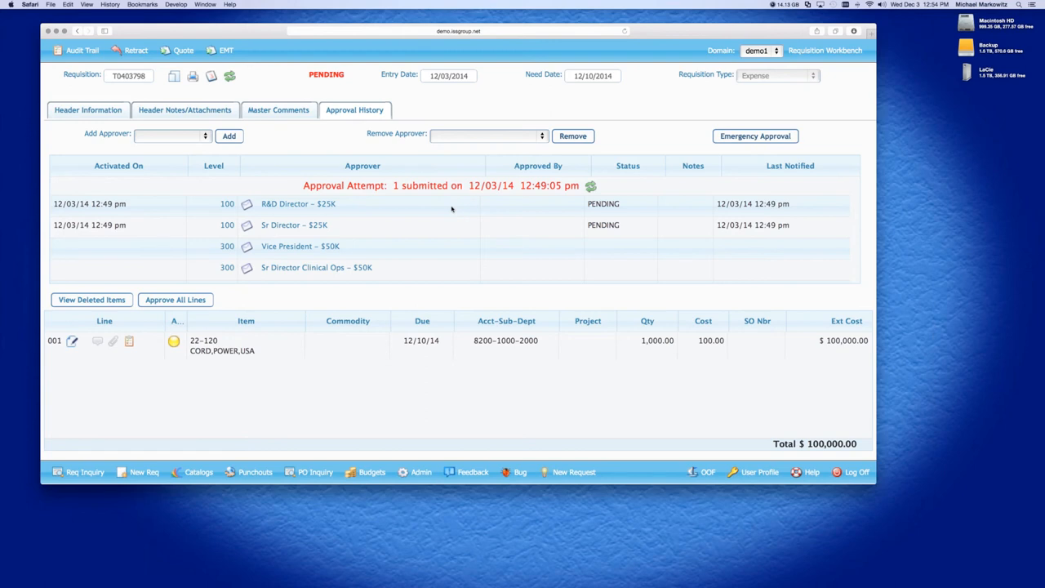
mouse_move(408, 206)
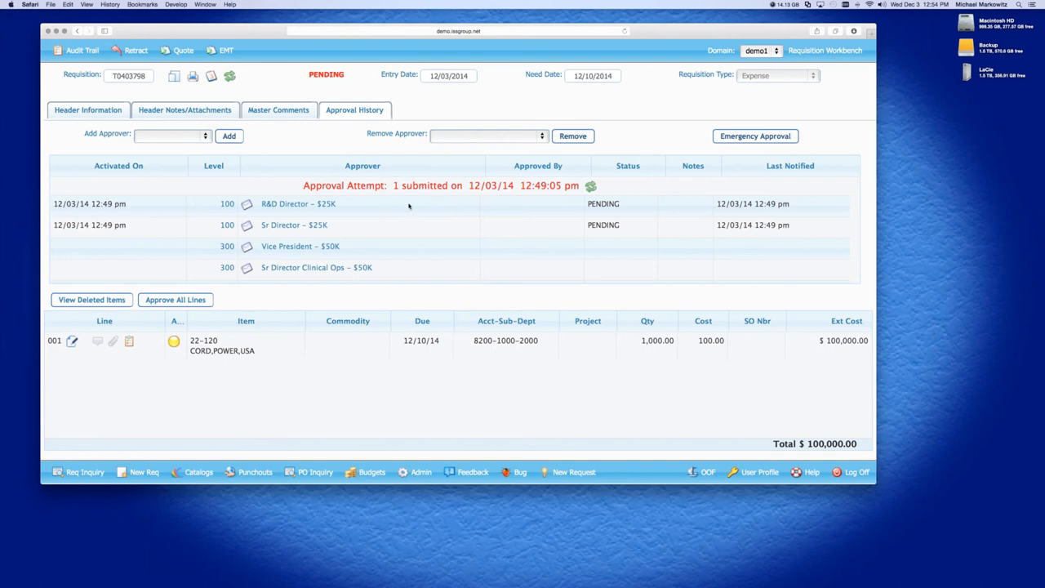
mouse_move(586, 223)
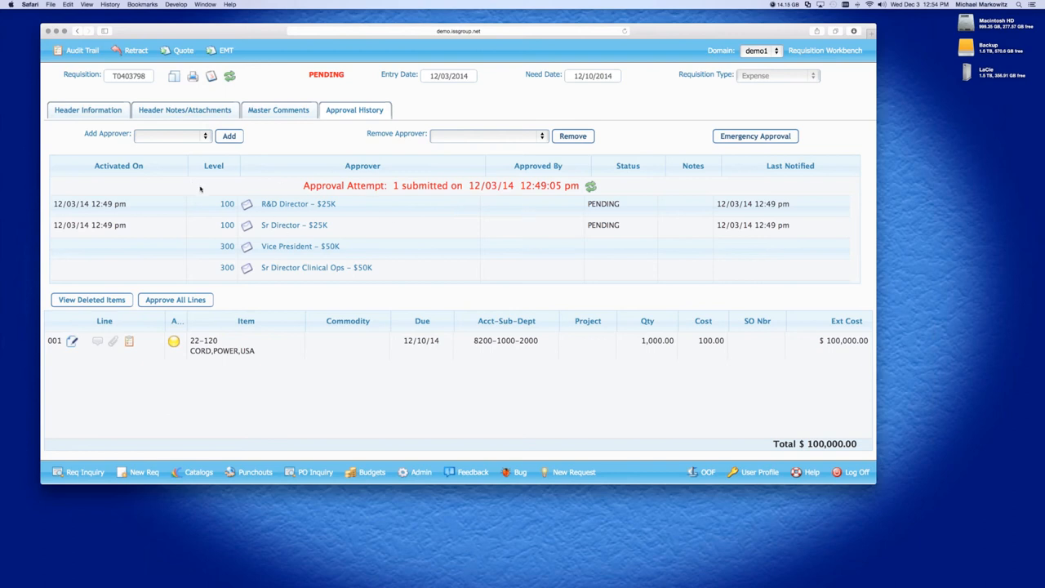
mouse_move(228, 161)
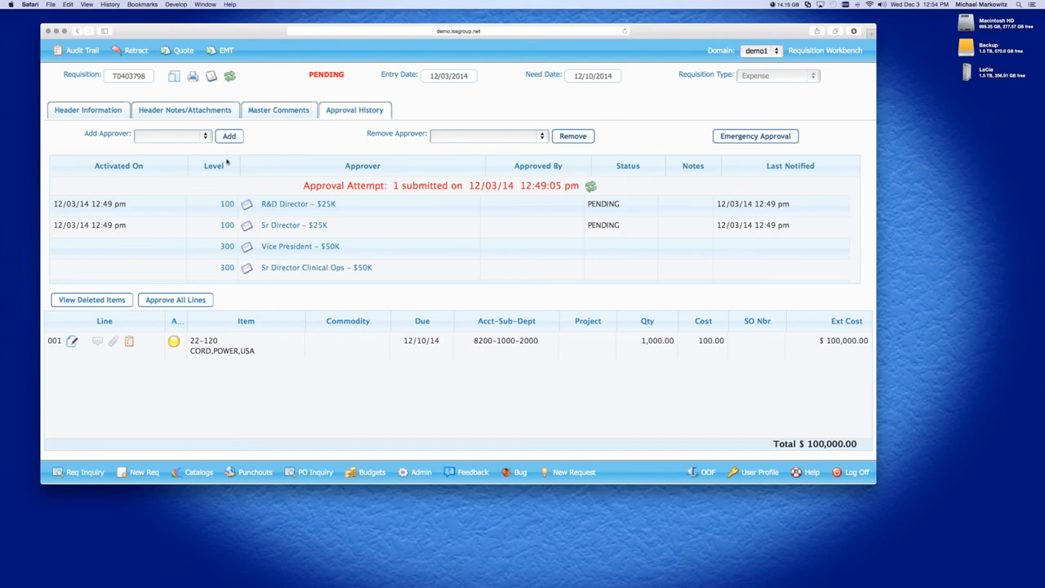
mouse_move(224, 191)
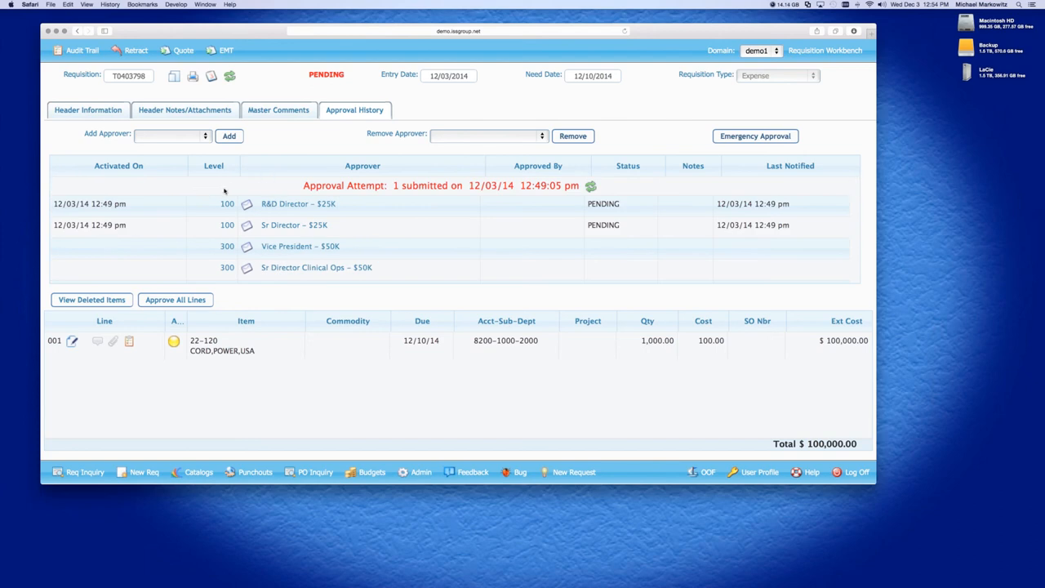
mouse_move(222, 232)
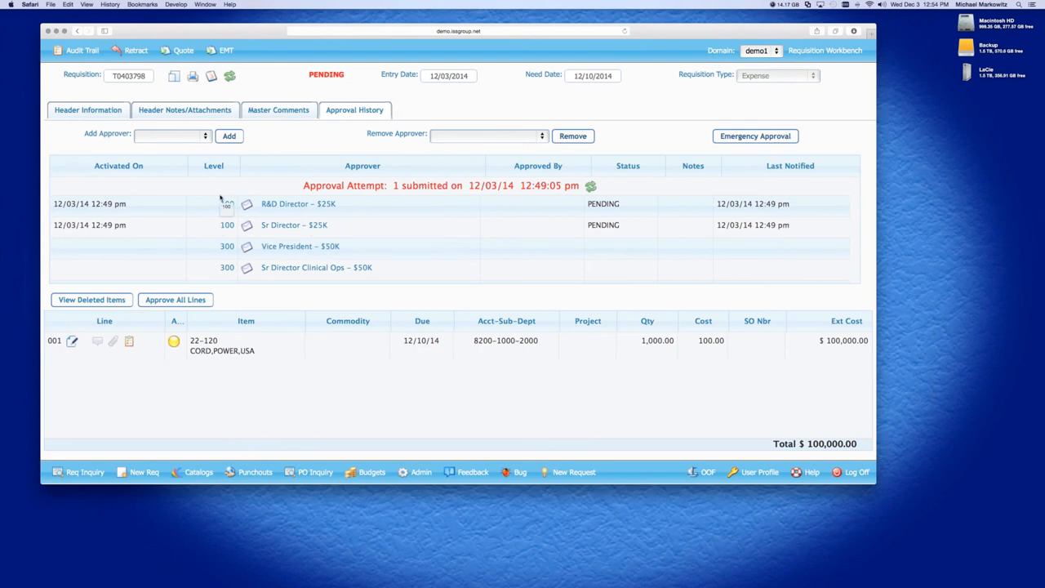
mouse_move(194, 208)
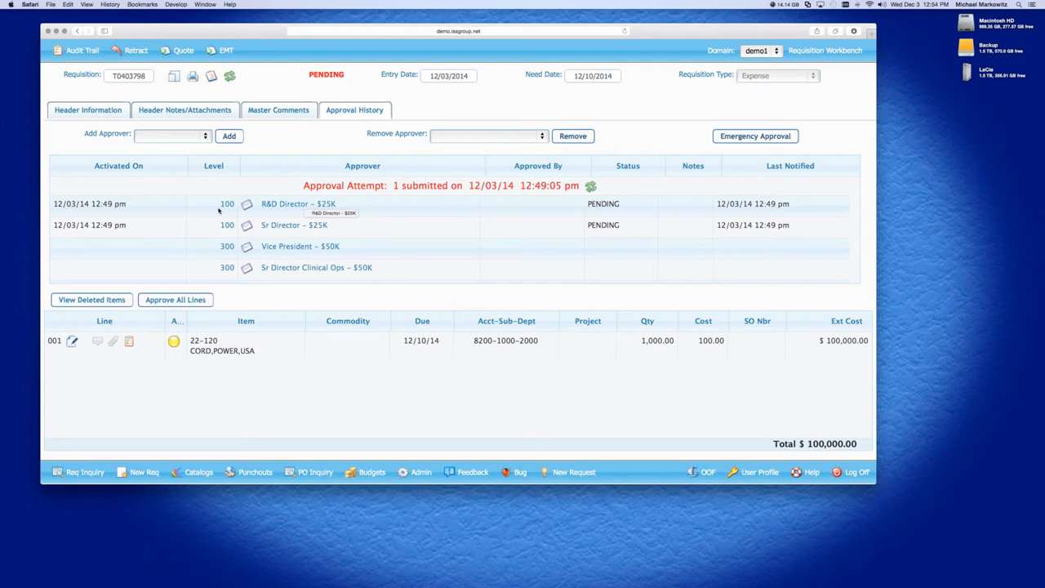
mouse_move(370, 225)
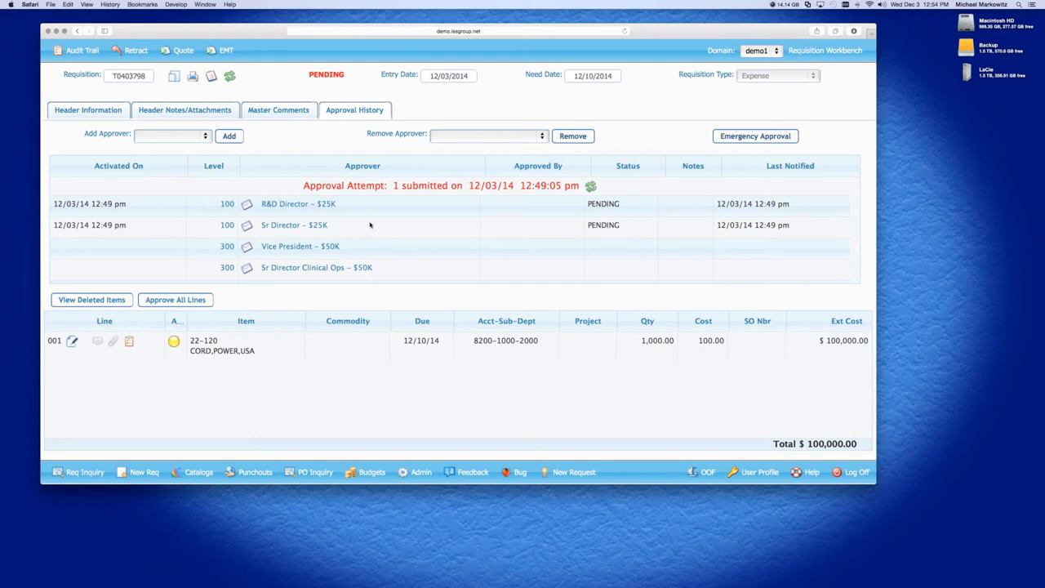
mouse_move(370, 225)
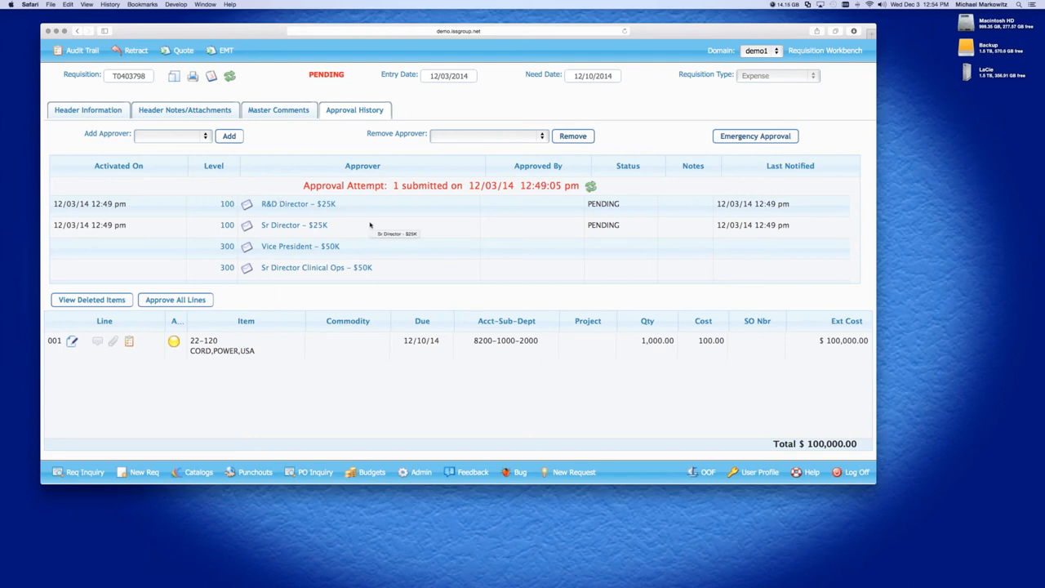
mouse_move(420, 287)
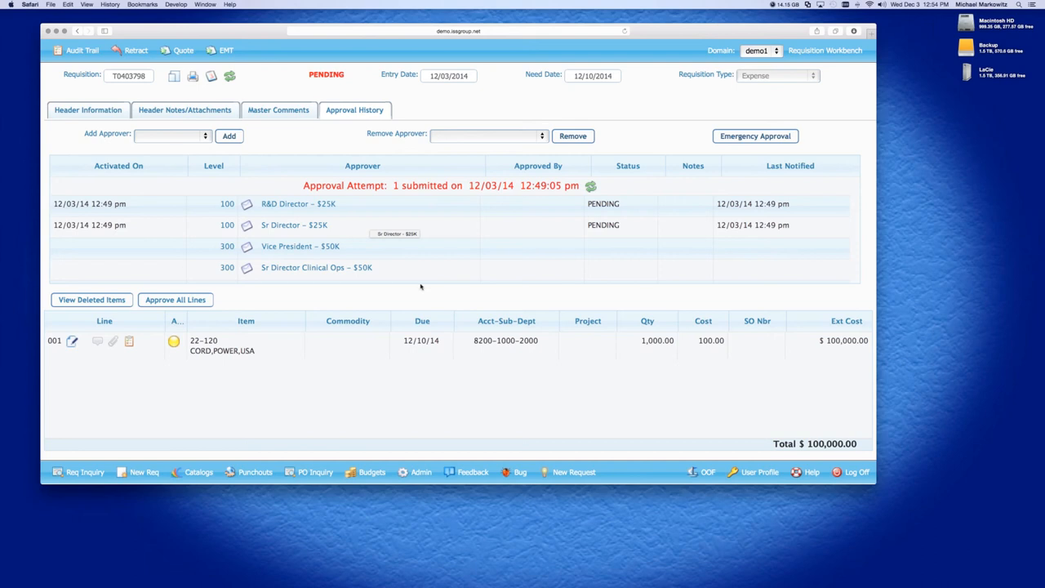
mouse_move(381, 235)
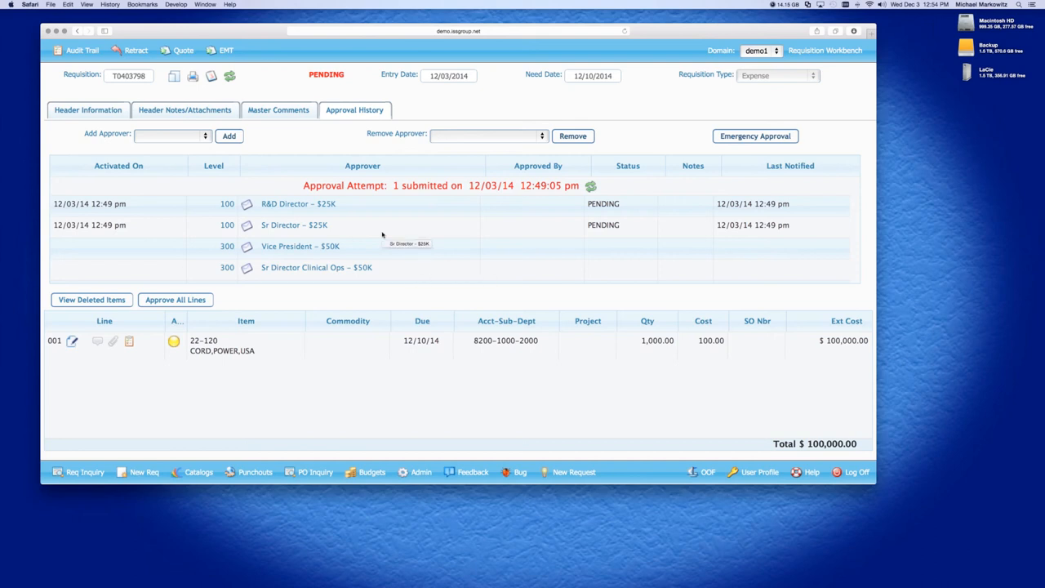
scroll(down, 3)
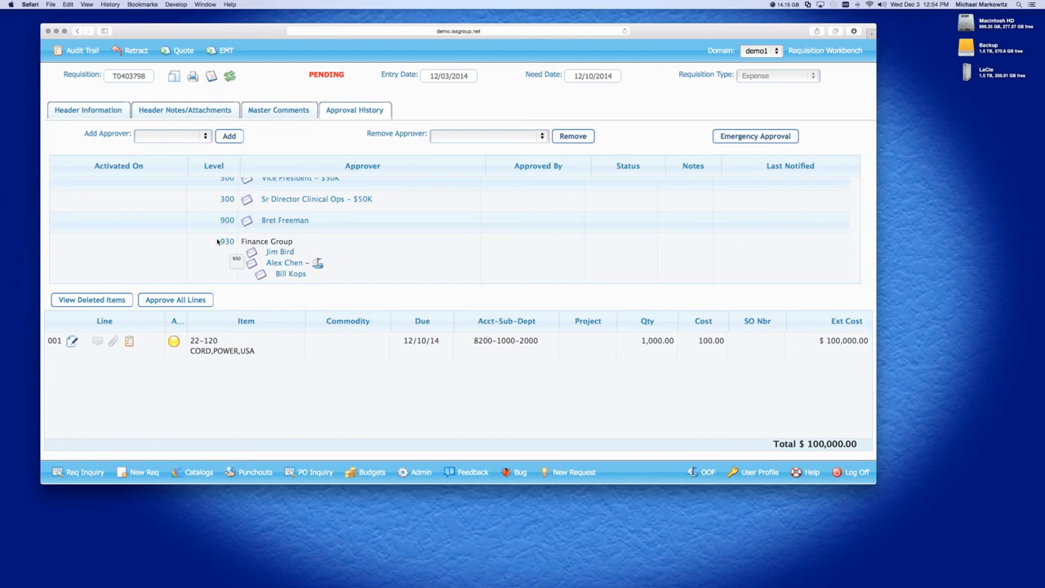
mouse_move(214, 250)
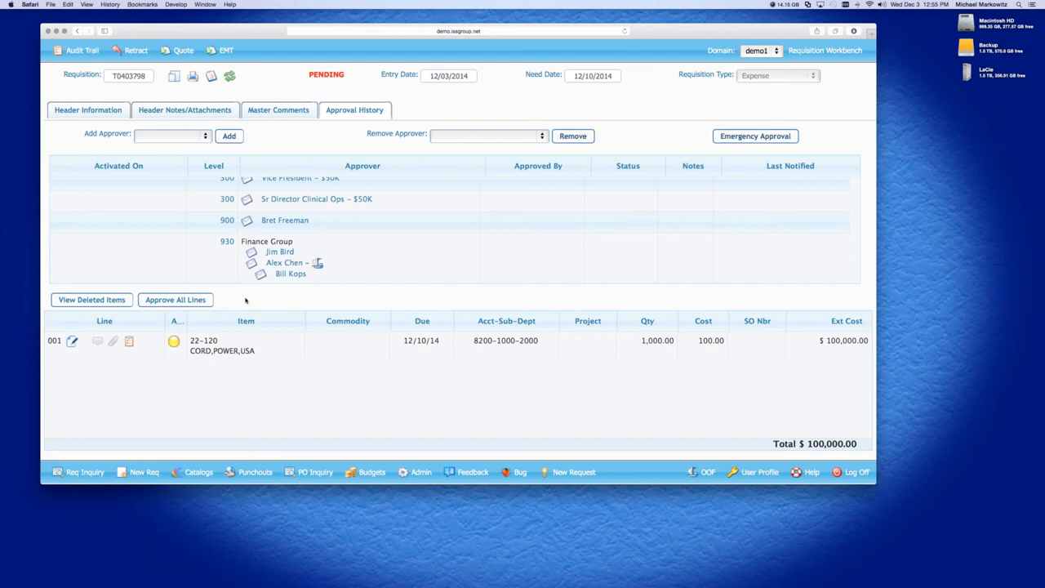
mouse_move(209, 237)
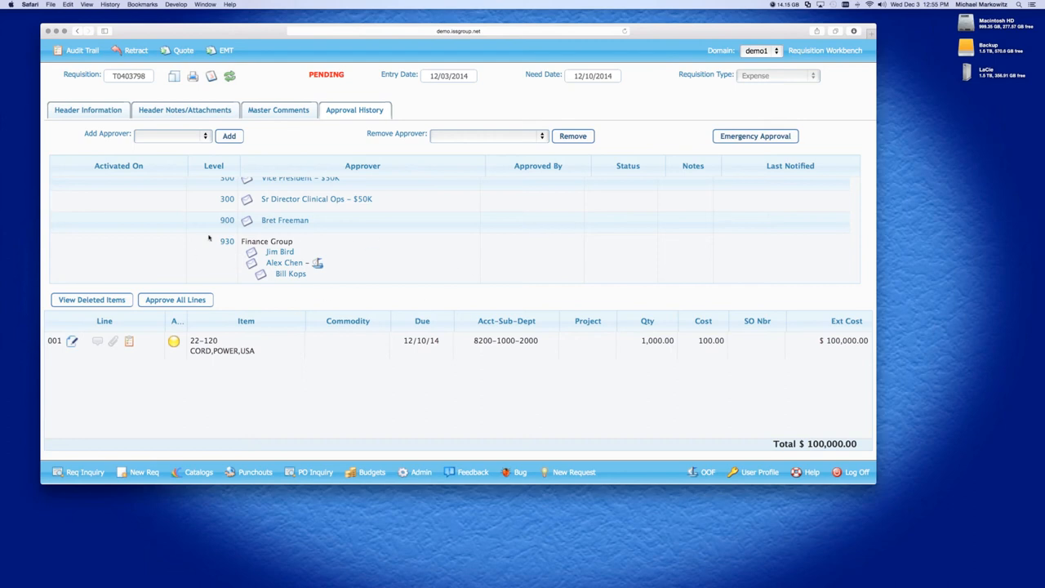
mouse_move(209, 241)
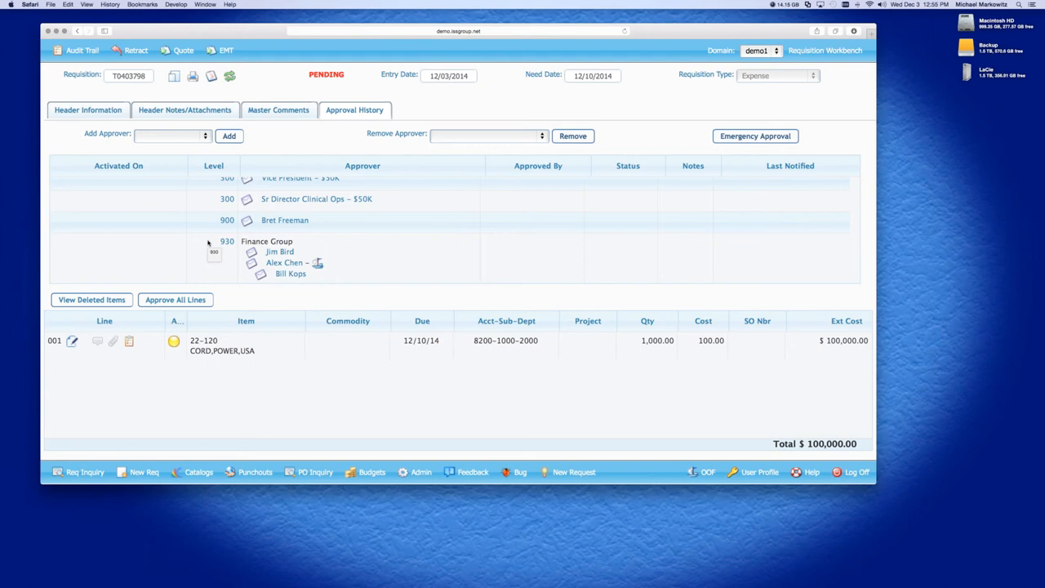
mouse_move(170, 244)
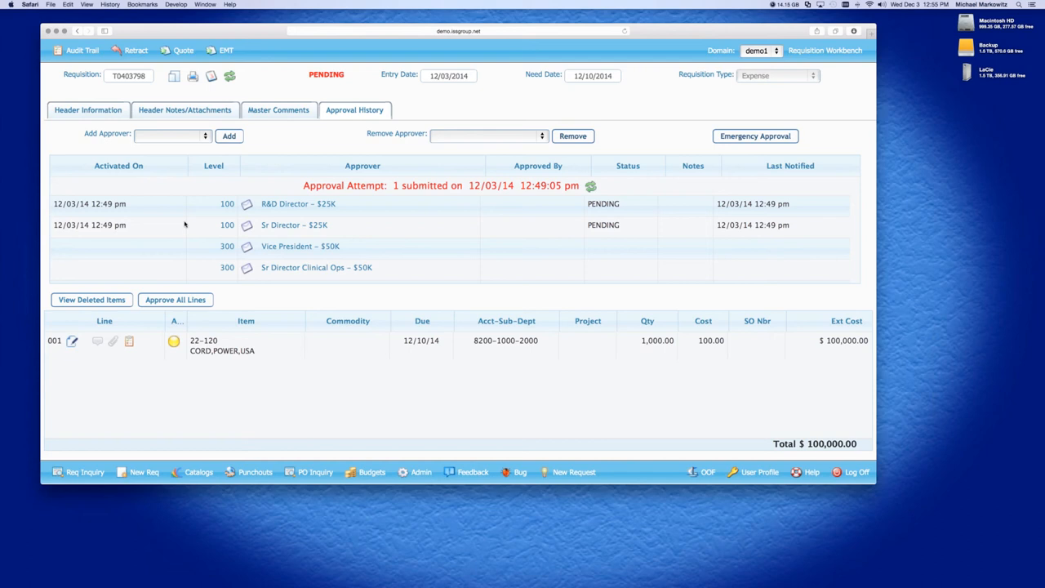
mouse_move(409, 238)
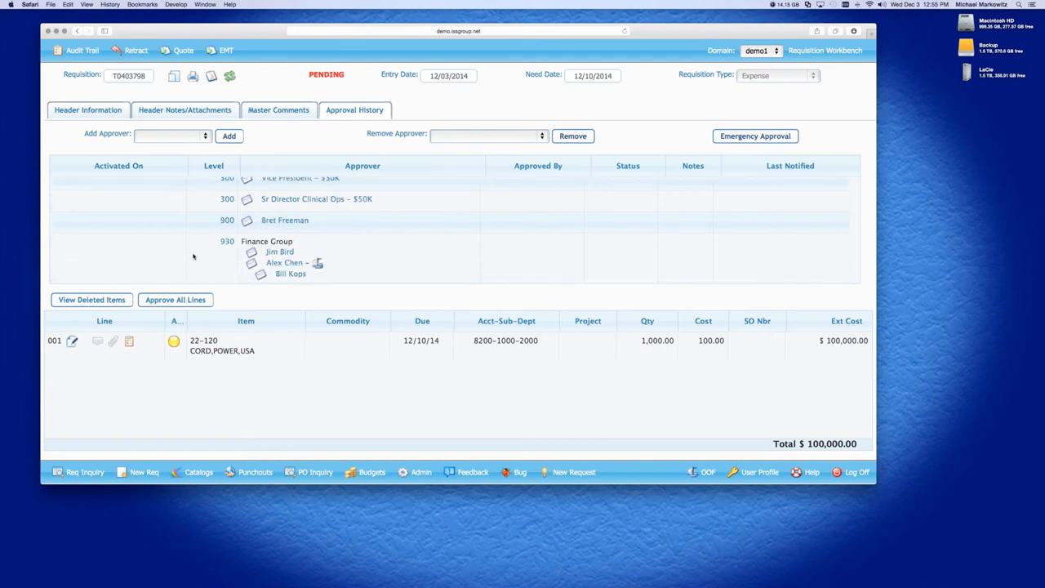
mouse_move(172, 266)
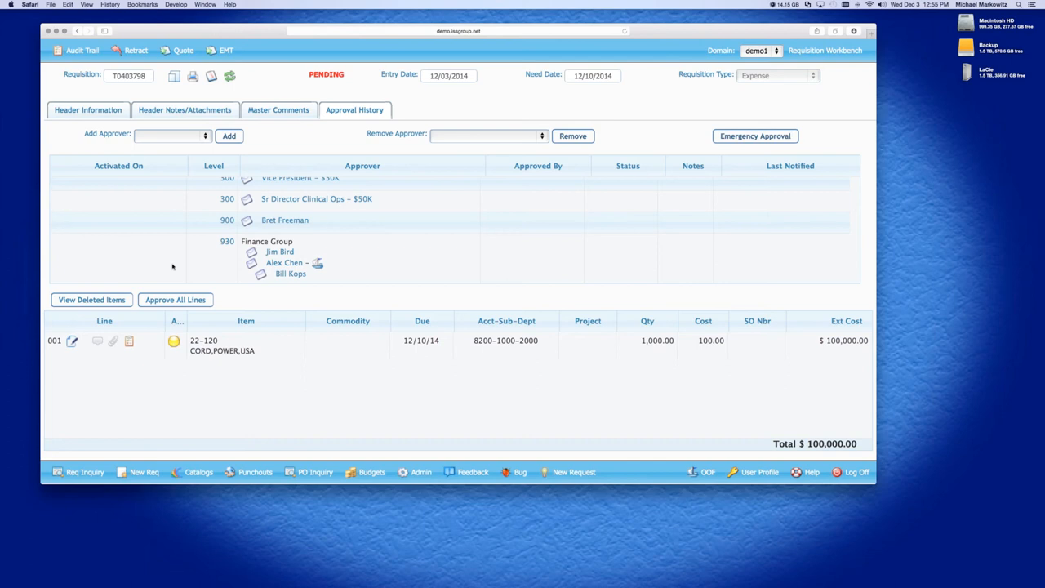
mouse_move(323, 272)
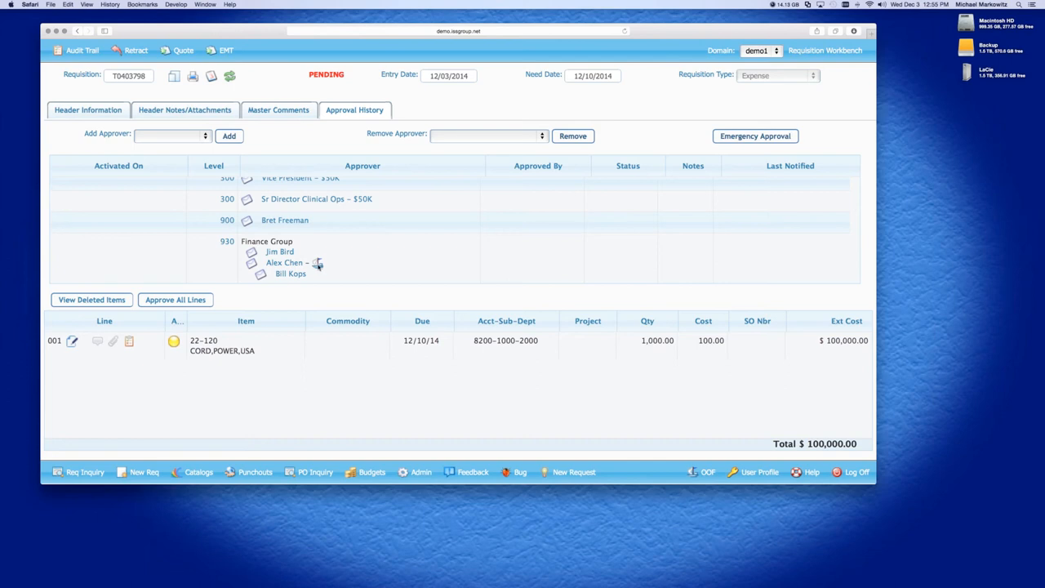
mouse_move(317, 262)
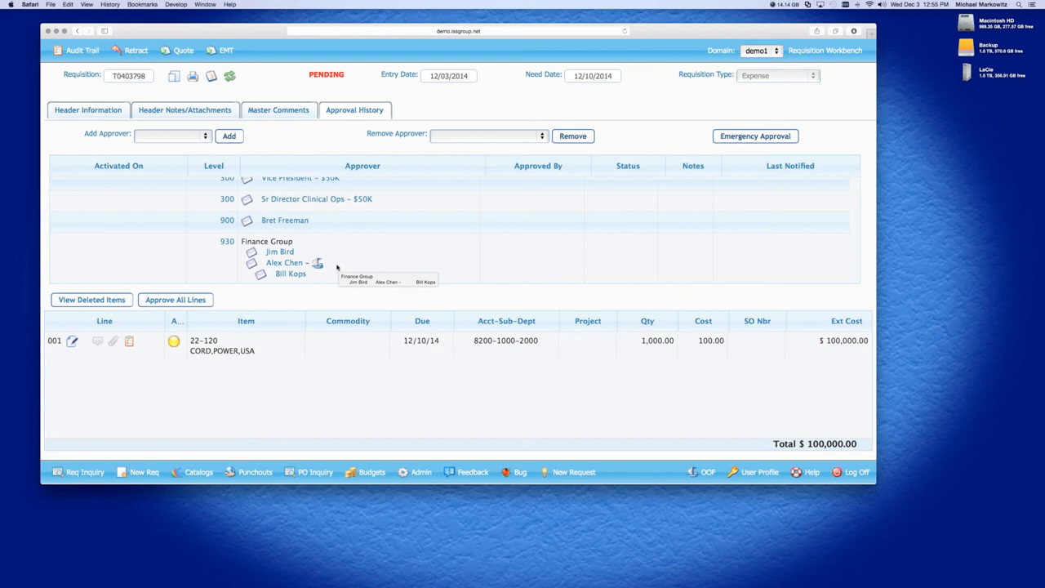
mouse_move(324, 280)
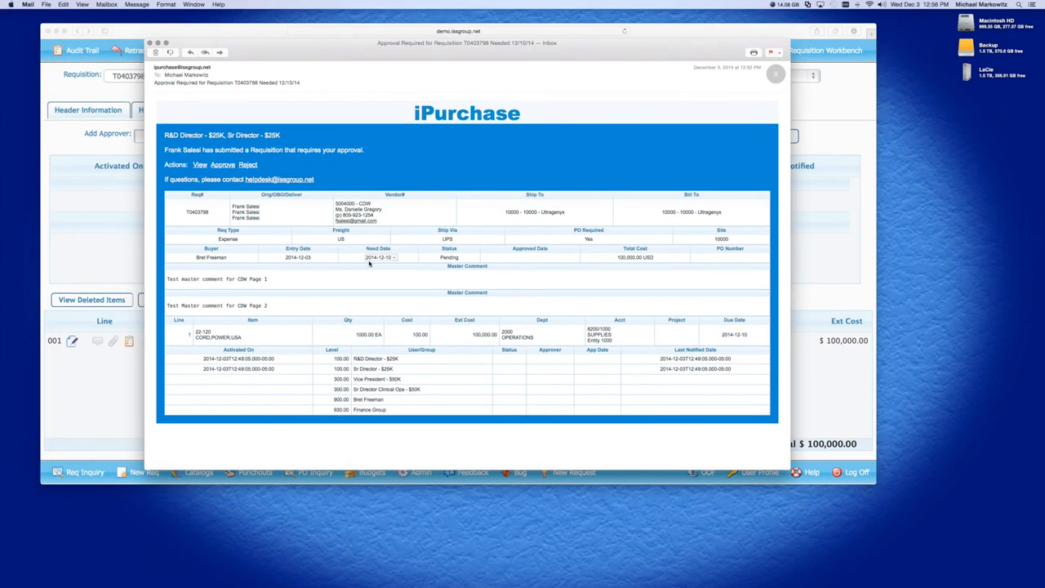
Scroll through the T0403798 approval email to the routing through Finance Group.
scroll(down, 3)
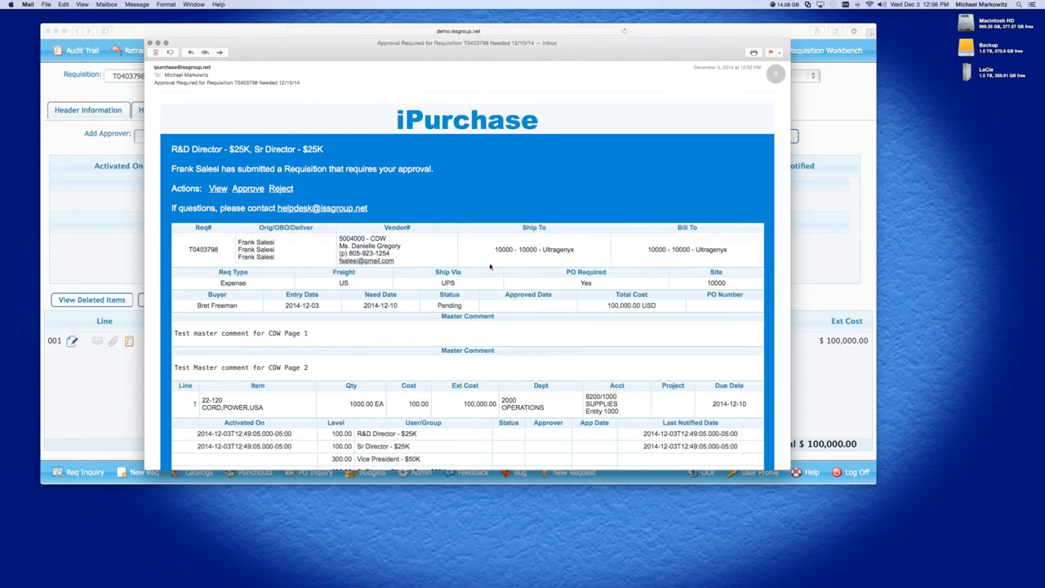
scroll(down, 3)
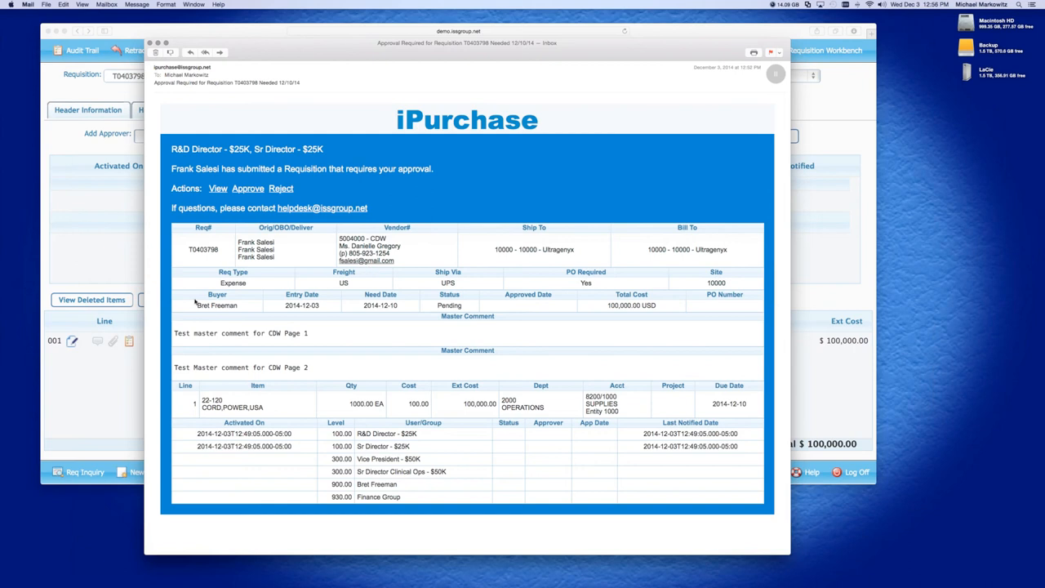
mouse_move(224, 263)
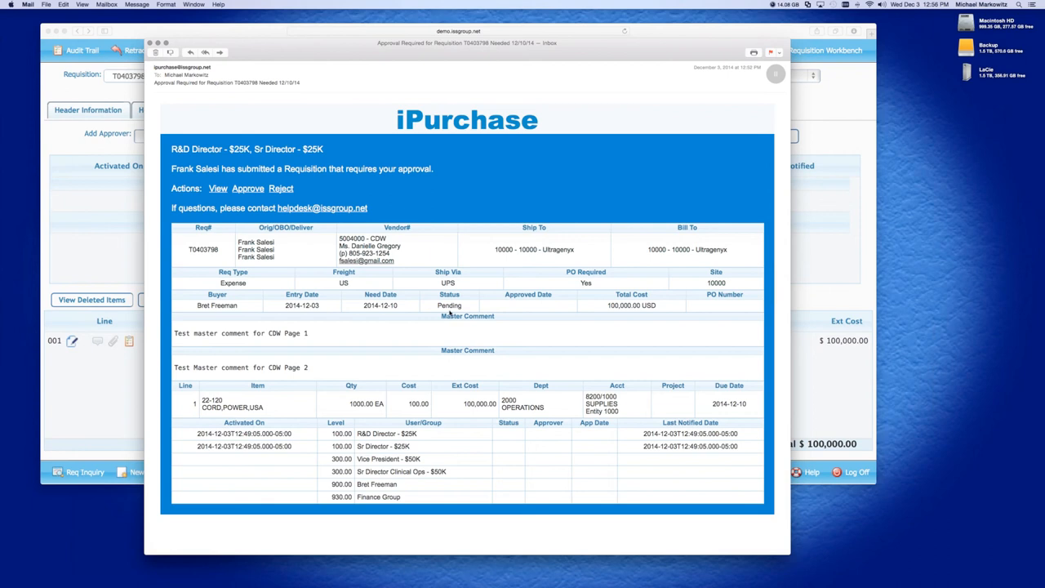
mouse_move(427, 331)
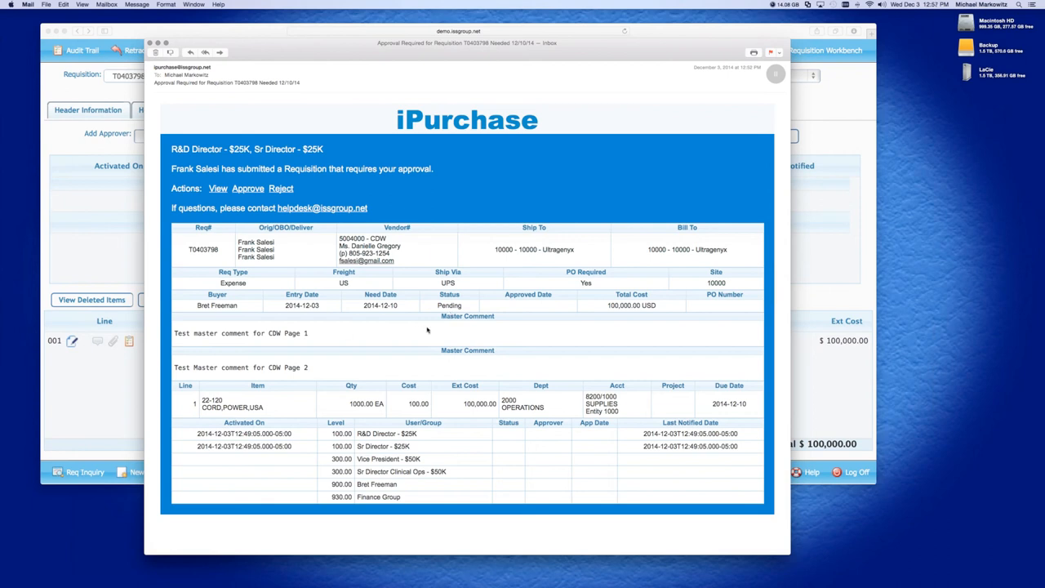
mouse_move(703, 412)
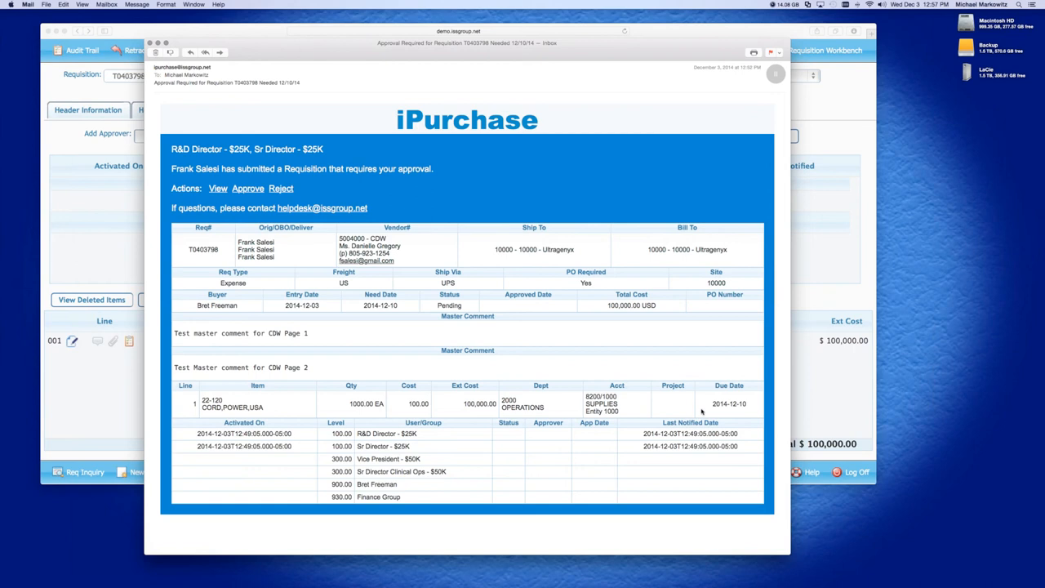
mouse_move(441, 430)
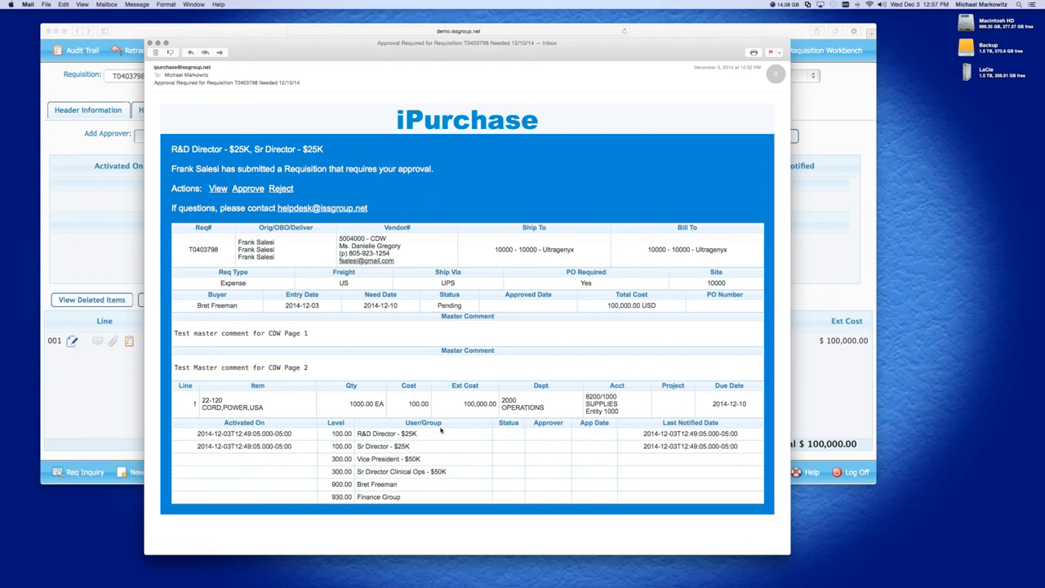
mouse_move(743, 506)
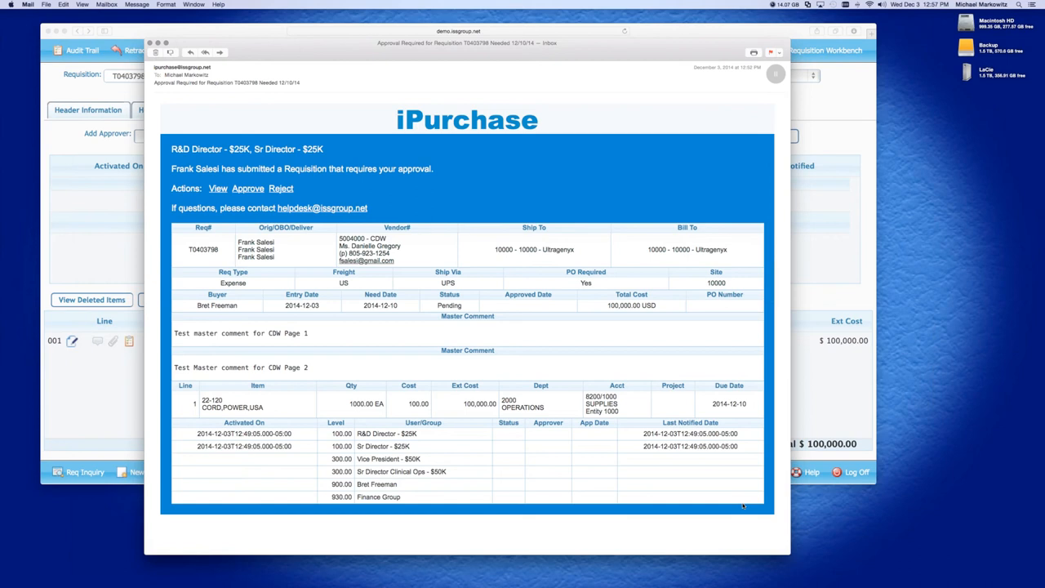
mouse_move(572, 434)
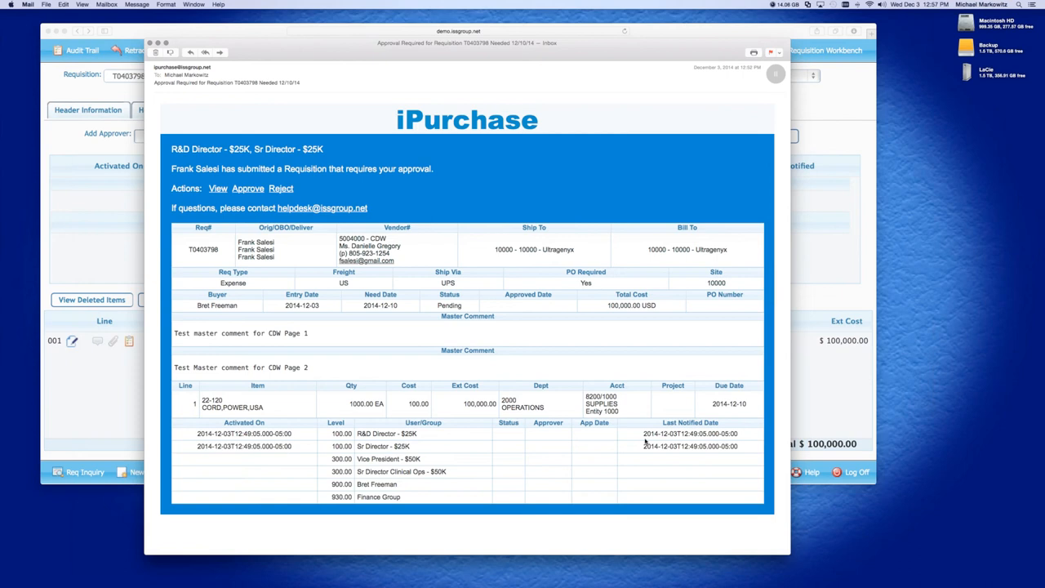
mouse_move(324, 450)
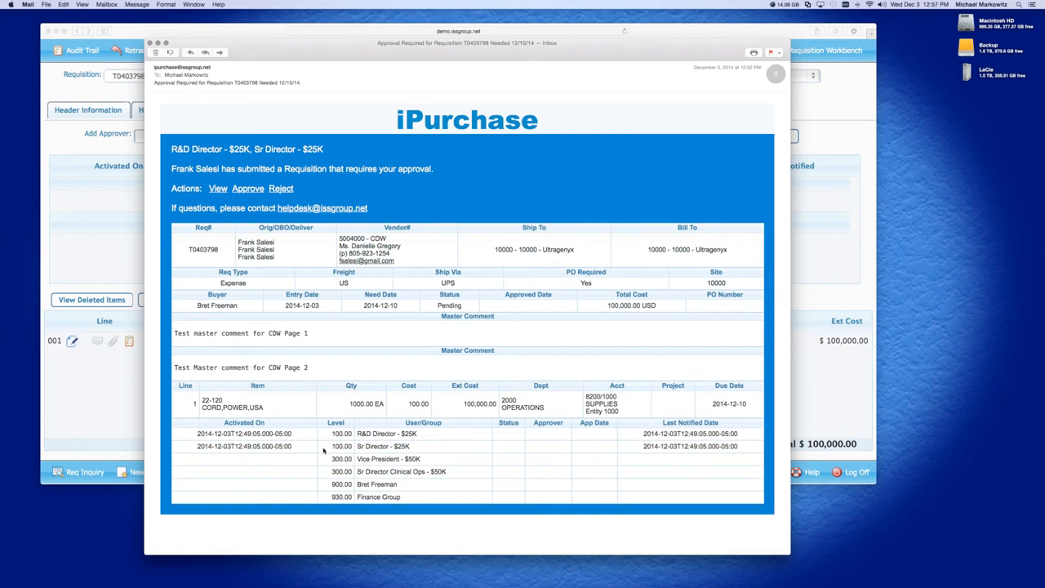
mouse_move(533, 447)
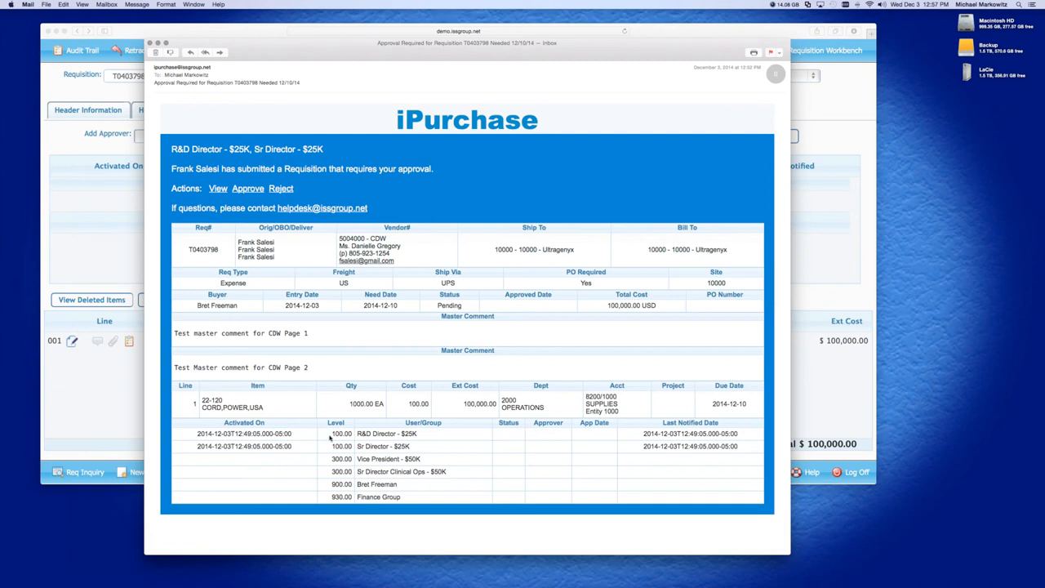
mouse_move(578, 433)
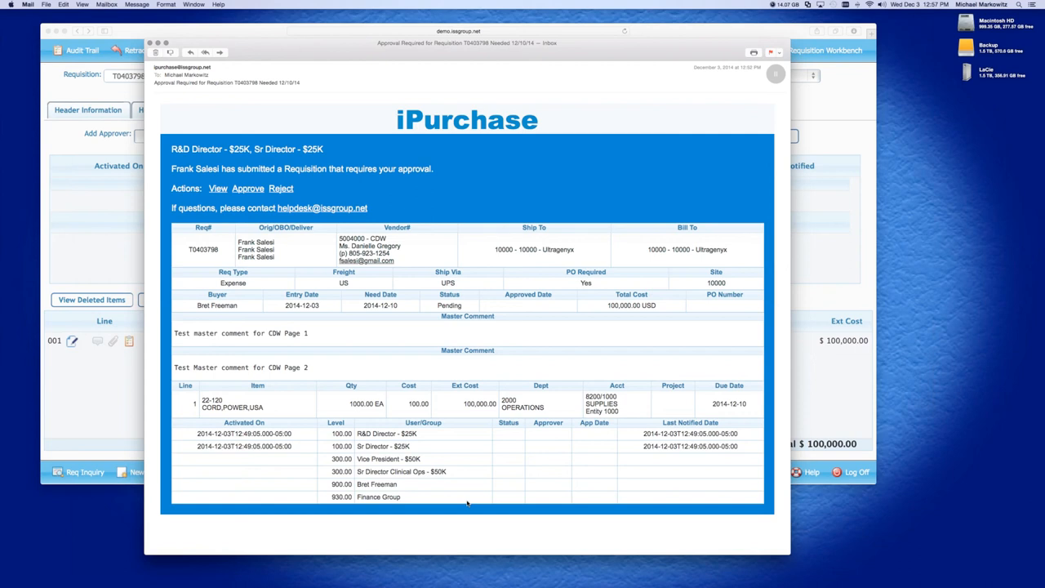
mouse_move(353, 159)
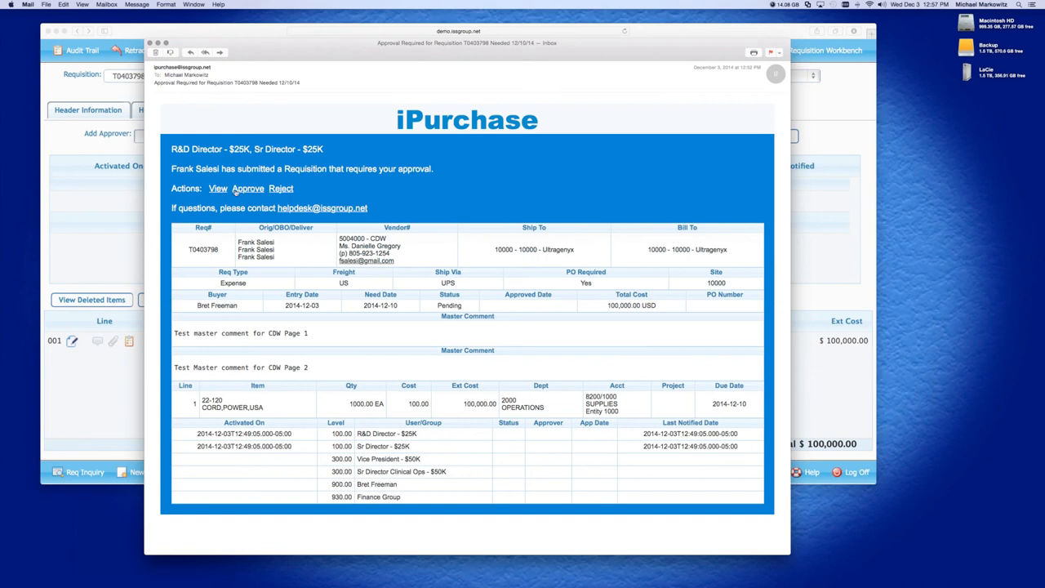
mouse_move(247, 189)
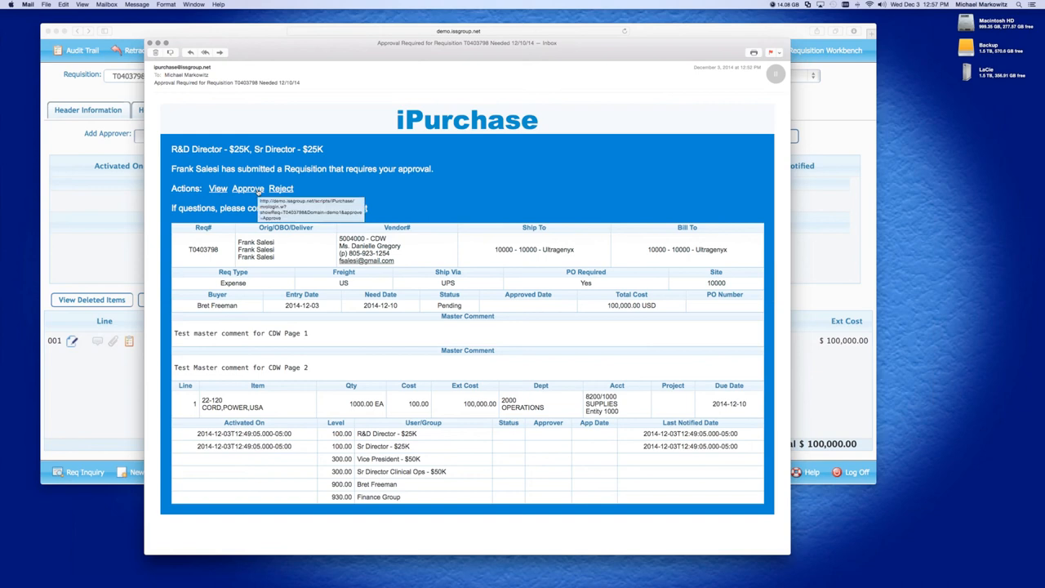
mouse_move(281, 189)
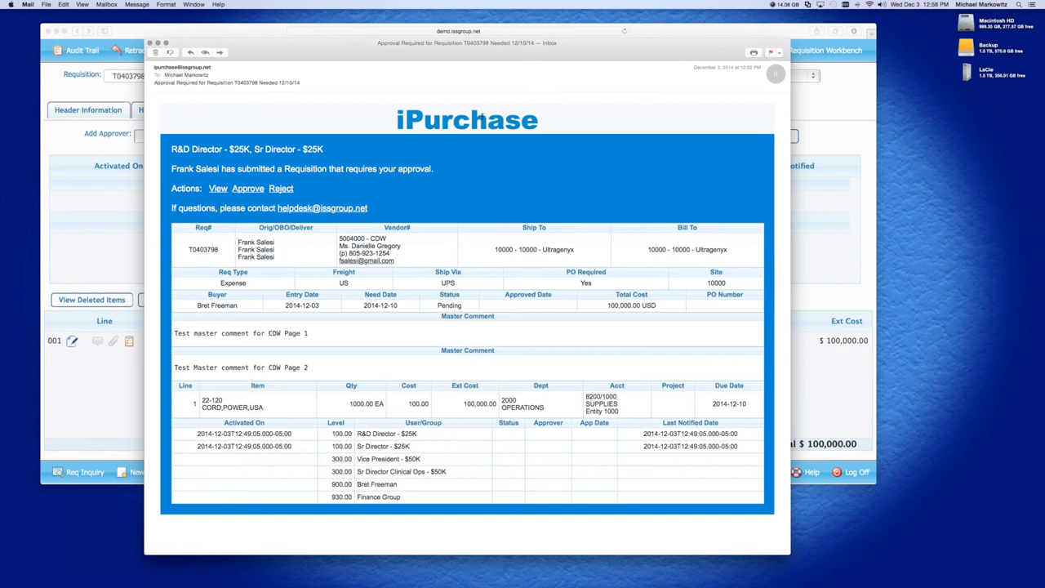
mouse_move(281, 55)
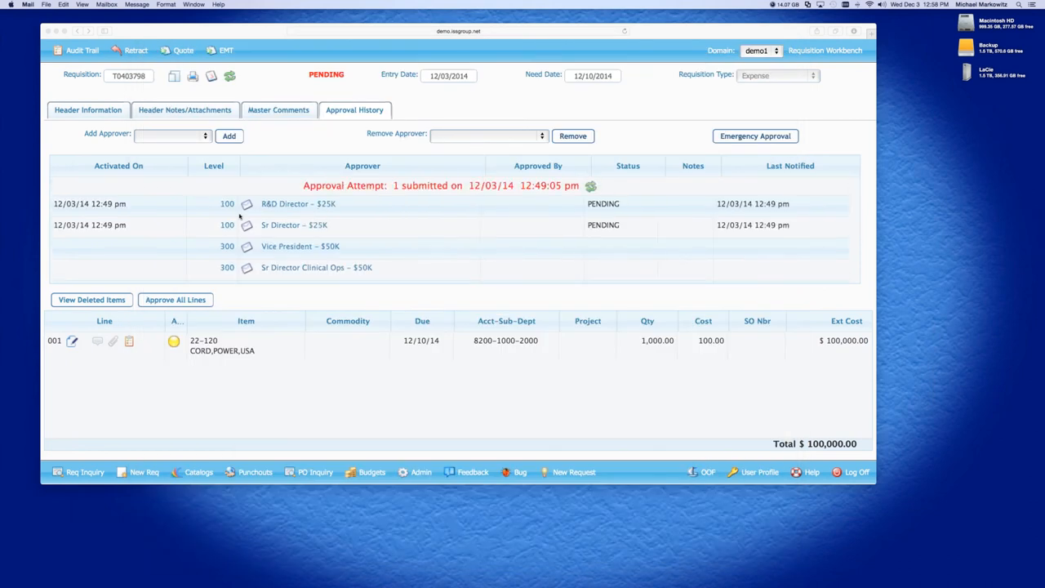
mouse_move(364, 216)
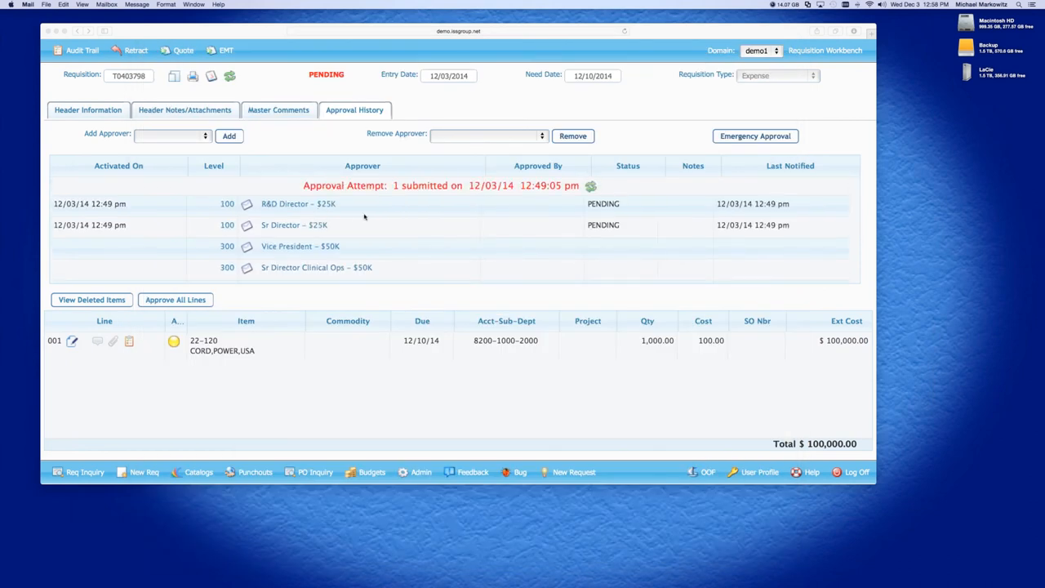
mouse_move(724, 158)
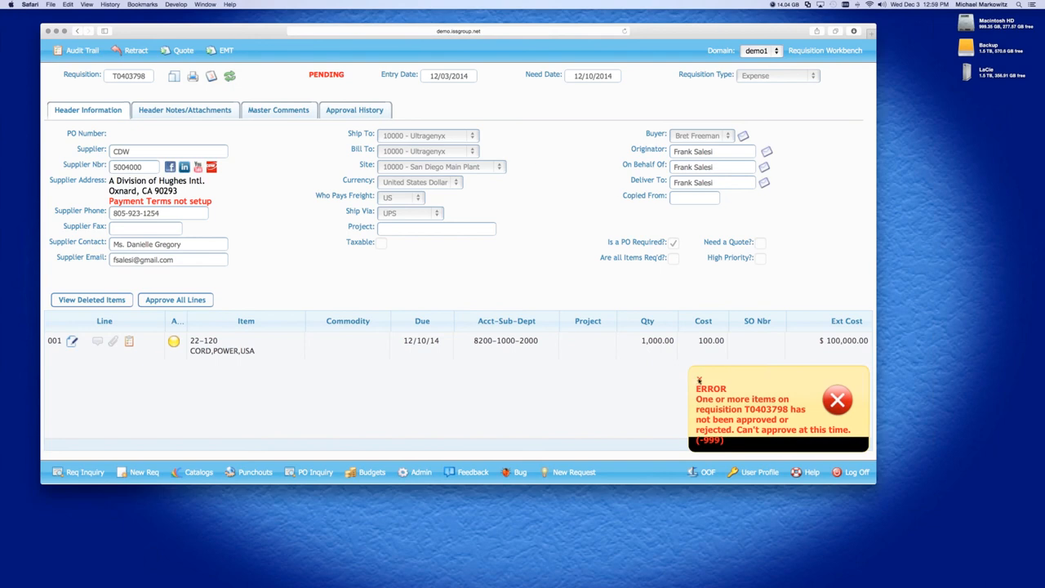
Dismiss the approval error and confirm Emergency Approval, creating PO4004.
click(837, 399)
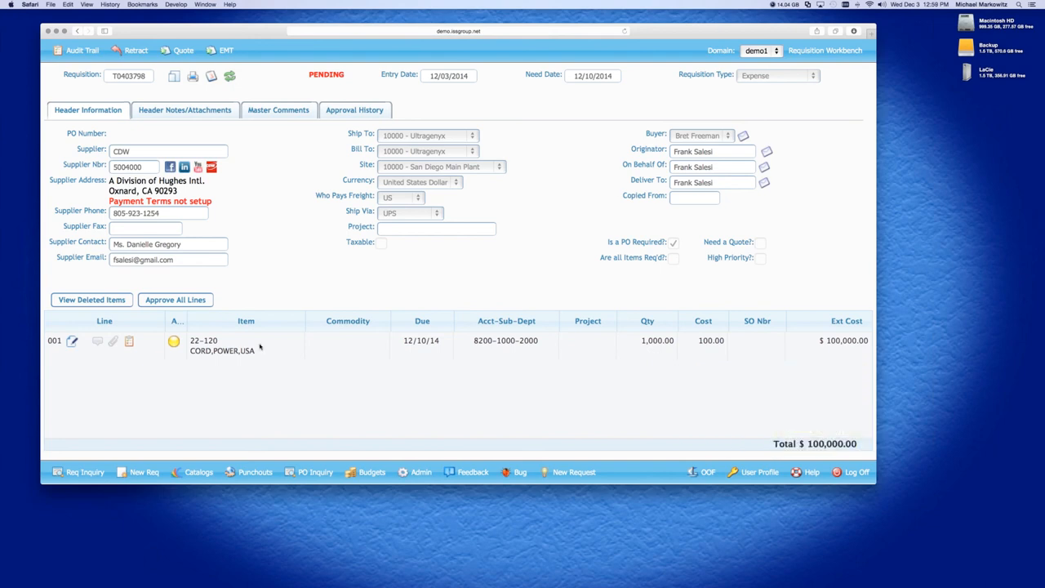
mouse_move(578, 406)
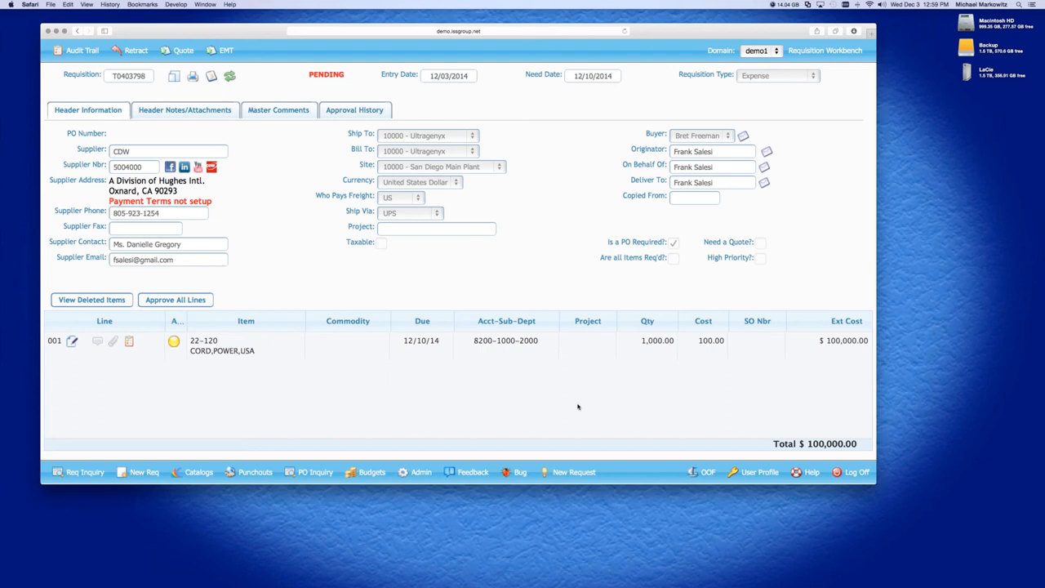
mouse_move(149, 346)
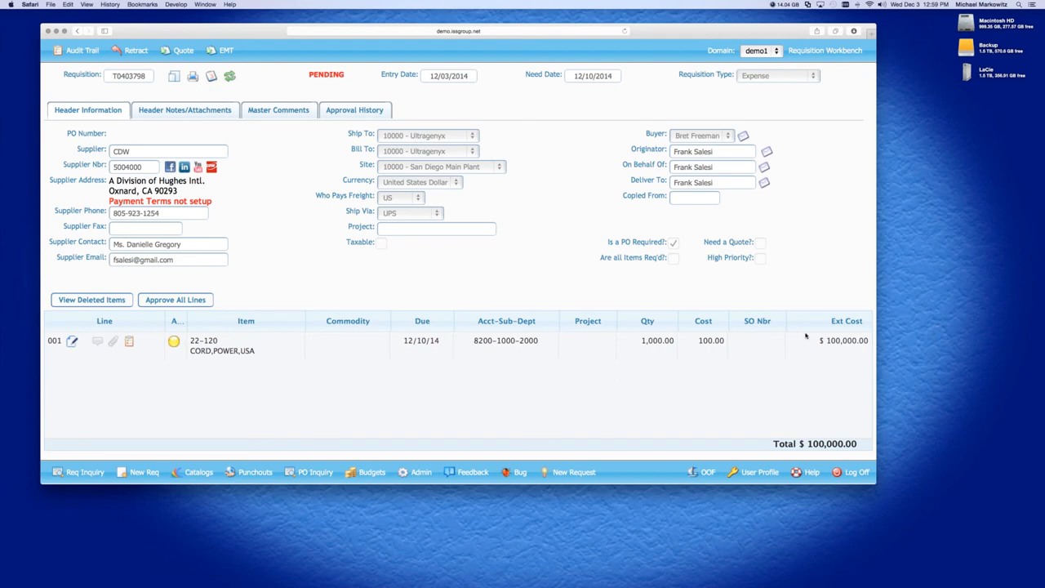
mouse_move(100, 428)
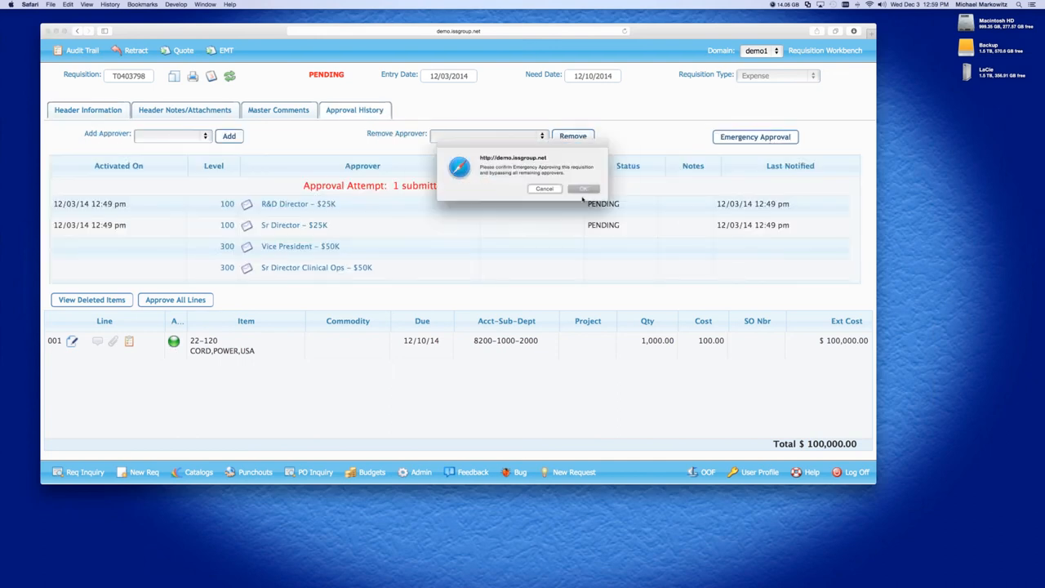
click(584, 189)
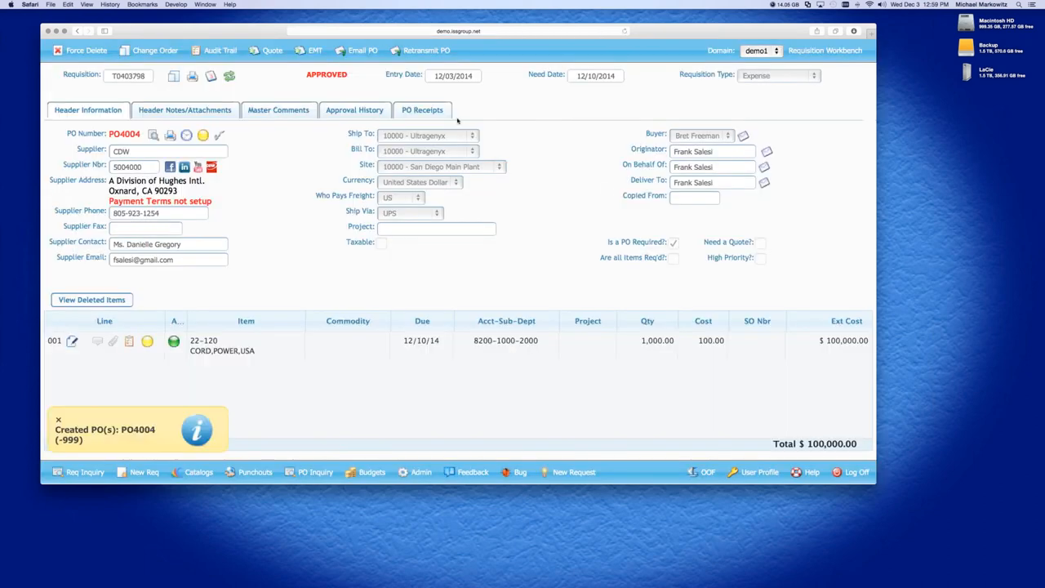
Check T0403798's completed approval history and empty PO receipts, then return to the header.
click(355, 109)
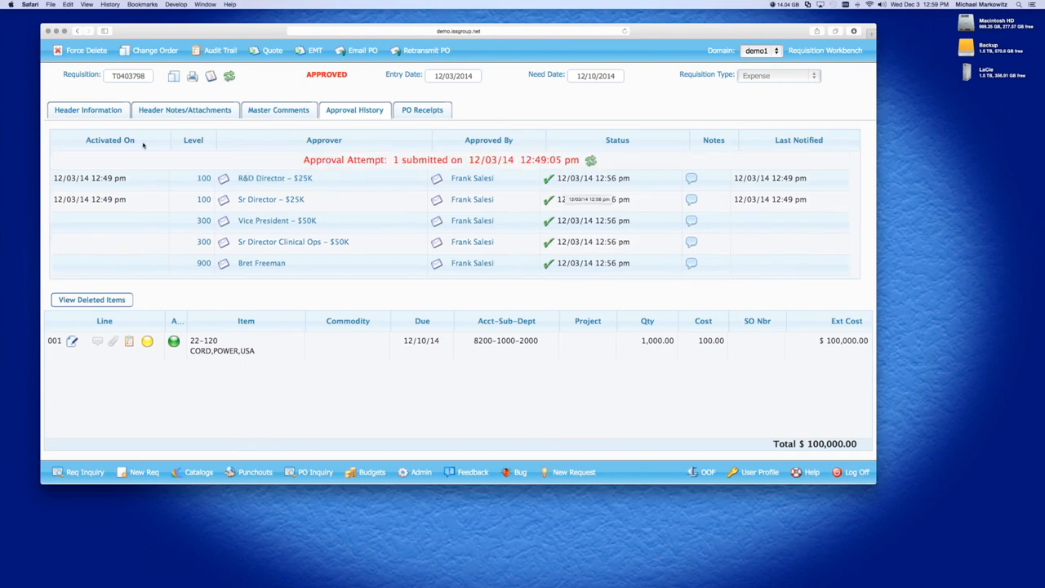
mouse_move(460, 104)
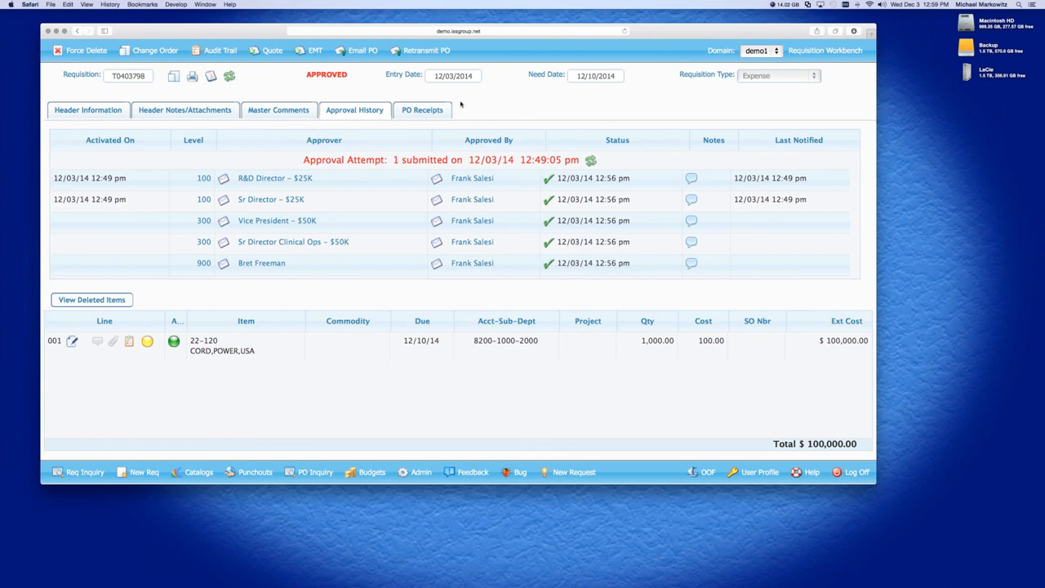
click(422, 109)
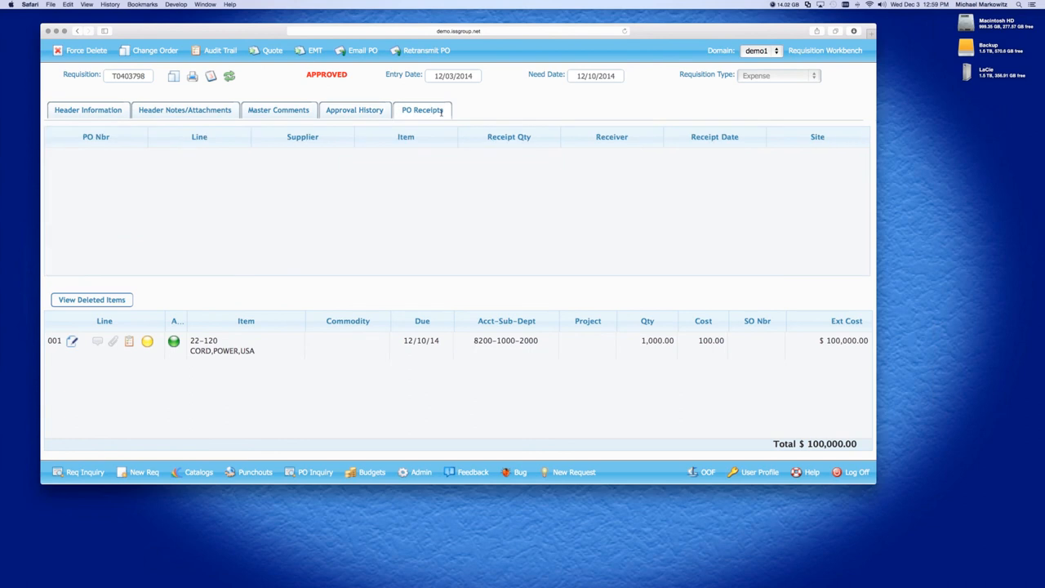
click(87, 110)
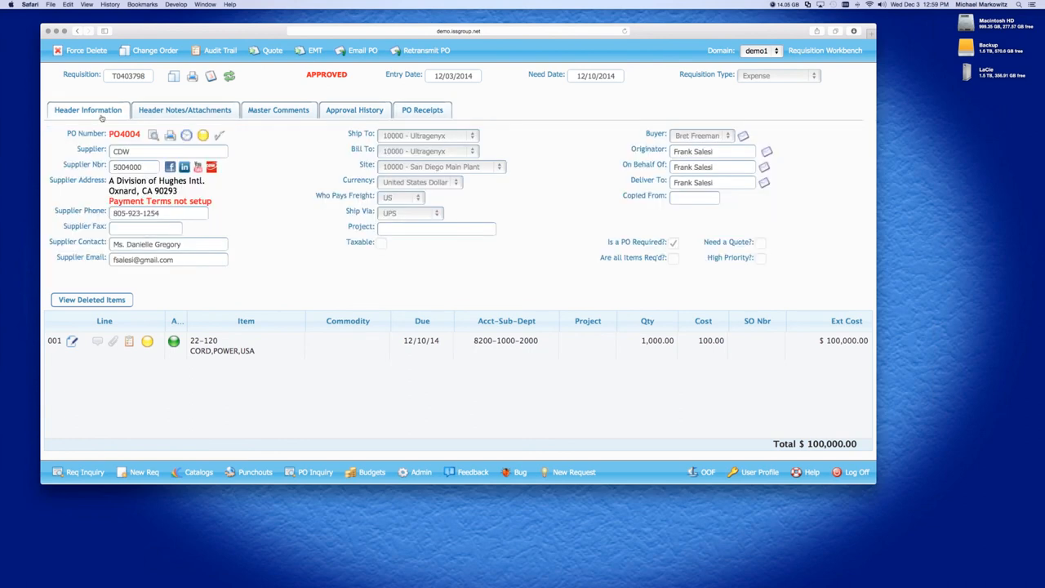
mouse_move(61, 139)
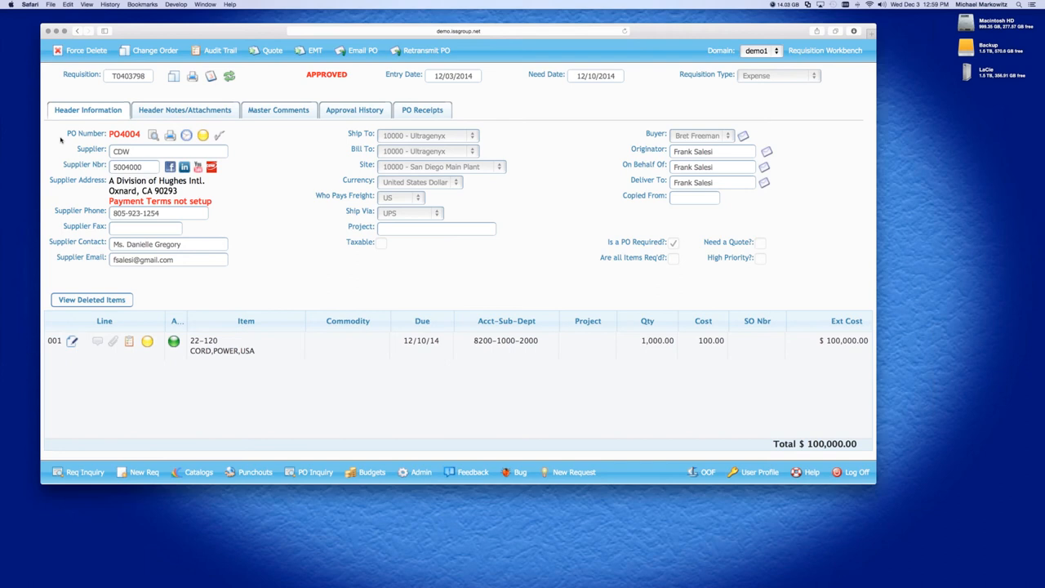
mouse_move(229, 145)
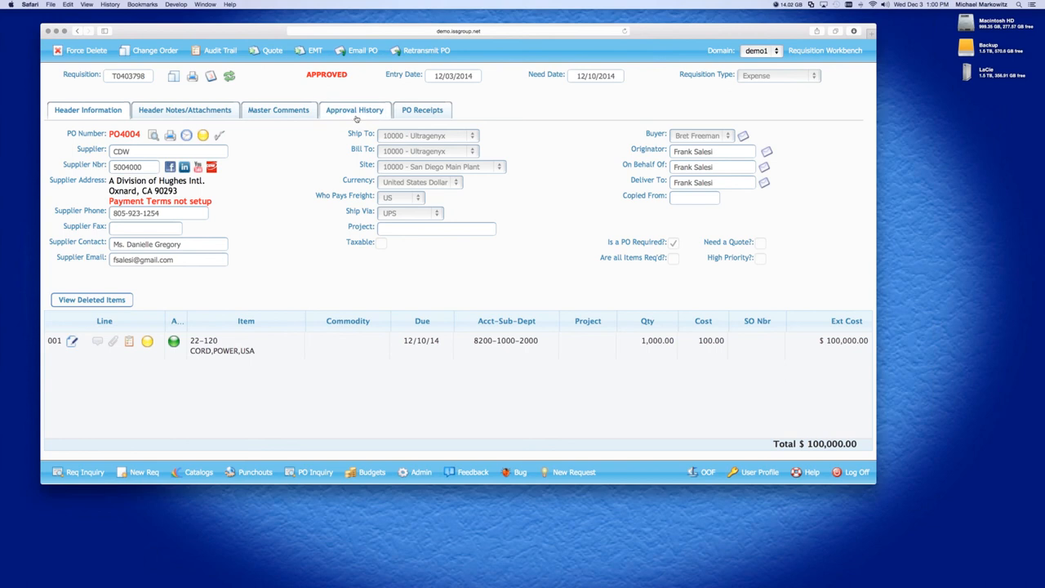
click(354, 110)
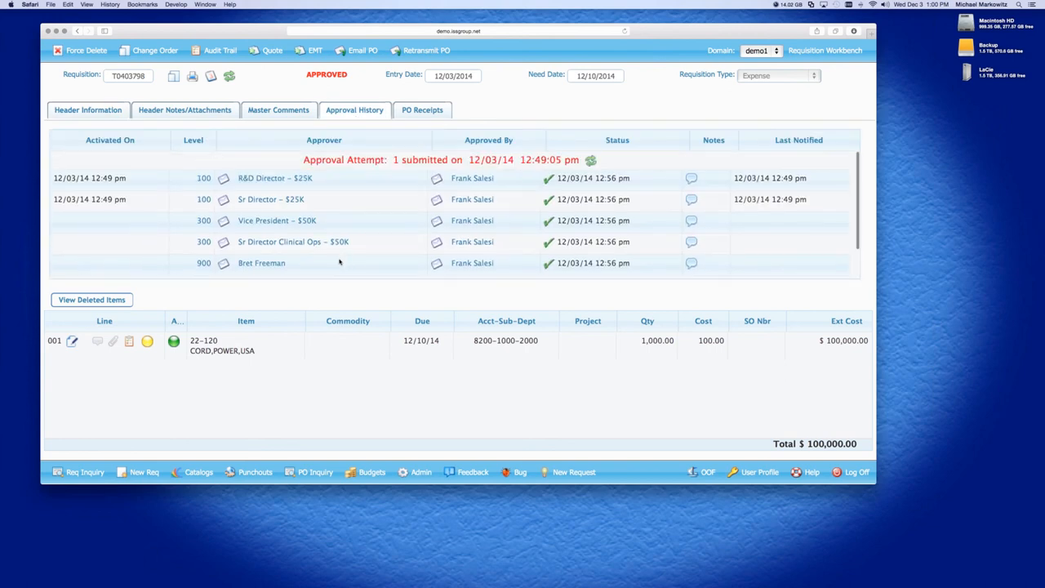
click(87, 109)
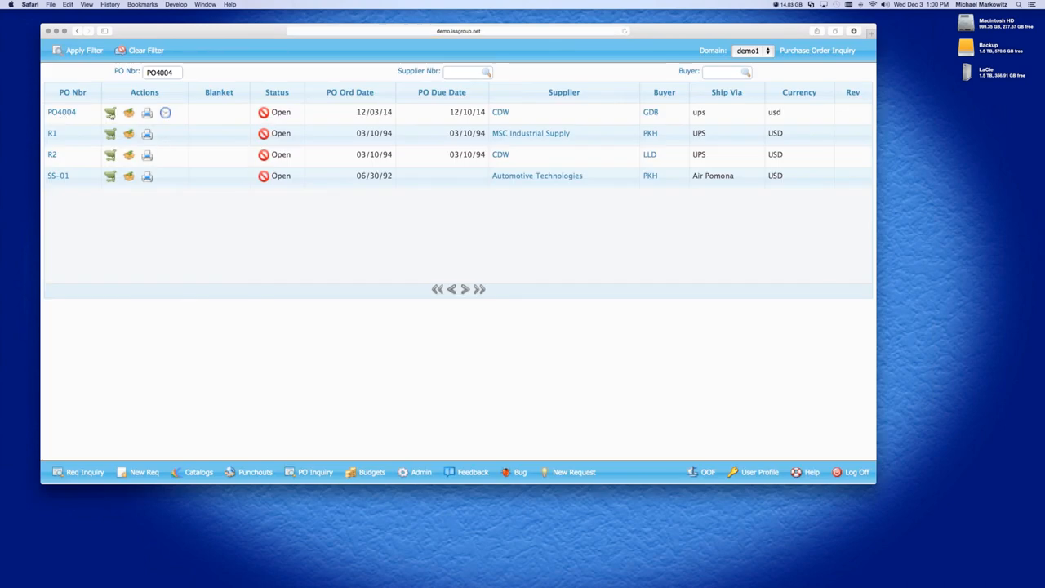
Show PO4004's line: item 22-120 power cord, 1,000 ordered, none received.
click(62, 112)
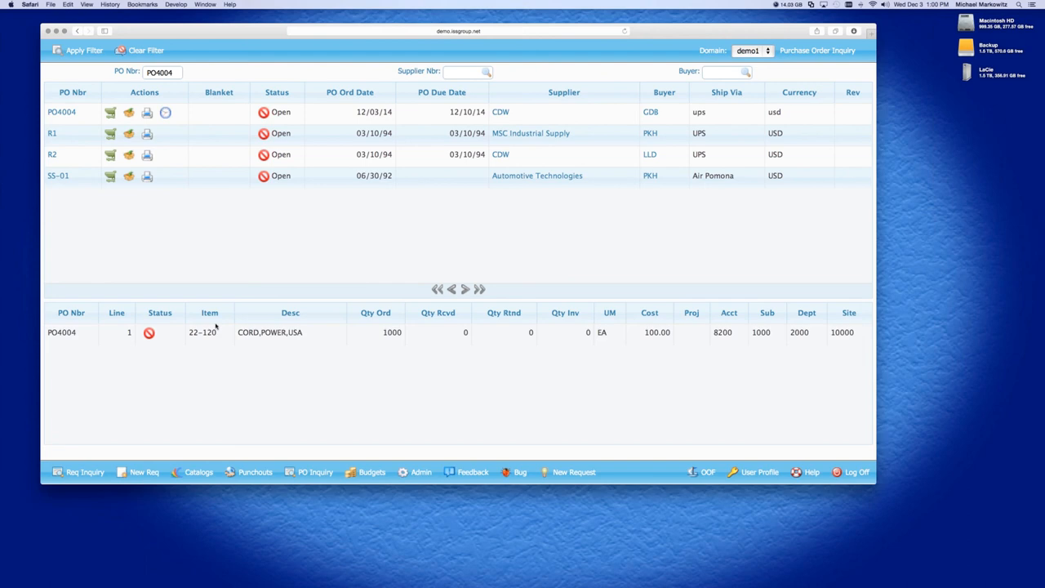
mouse_move(742, 323)
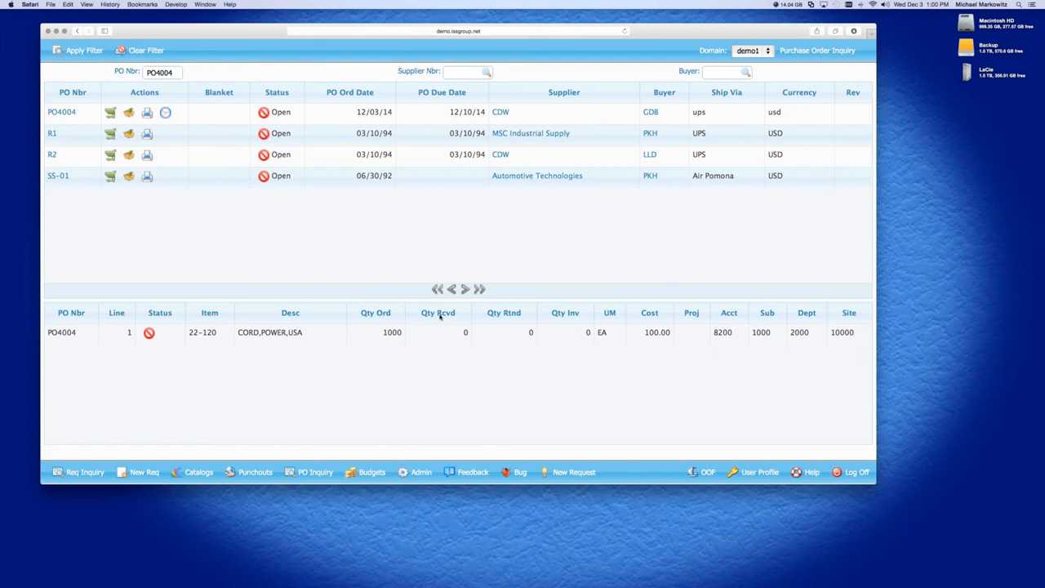
mouse_move(562, 315)
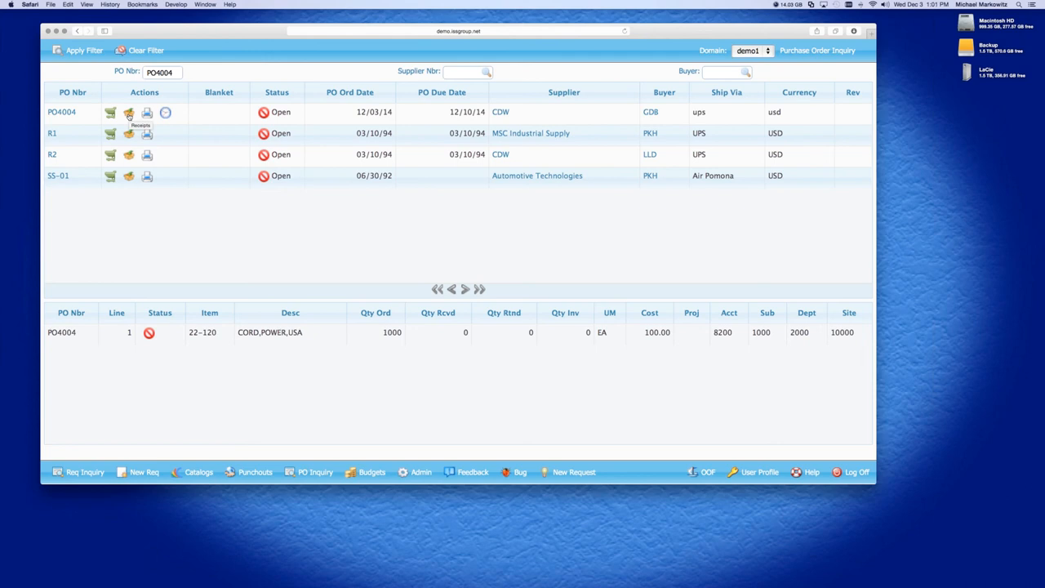
mouse_move(146, 112)
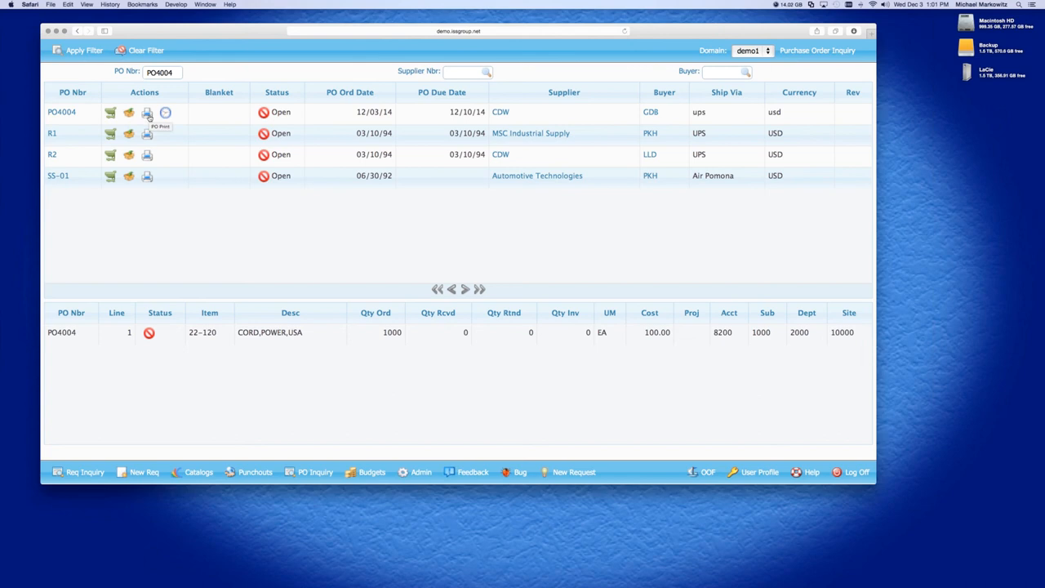
mouse_move(165, 112)
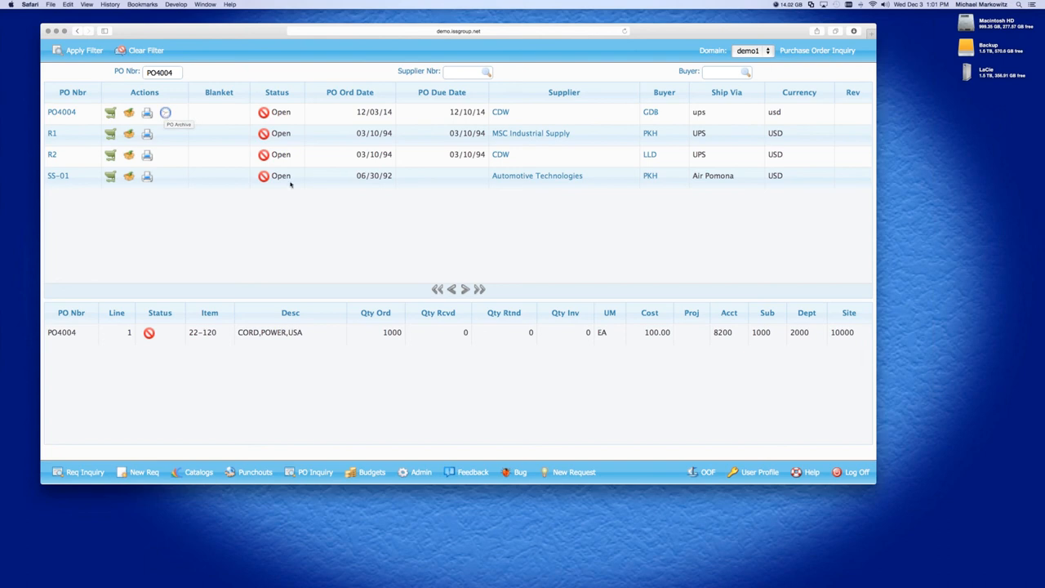
mouse_move(117, 107)
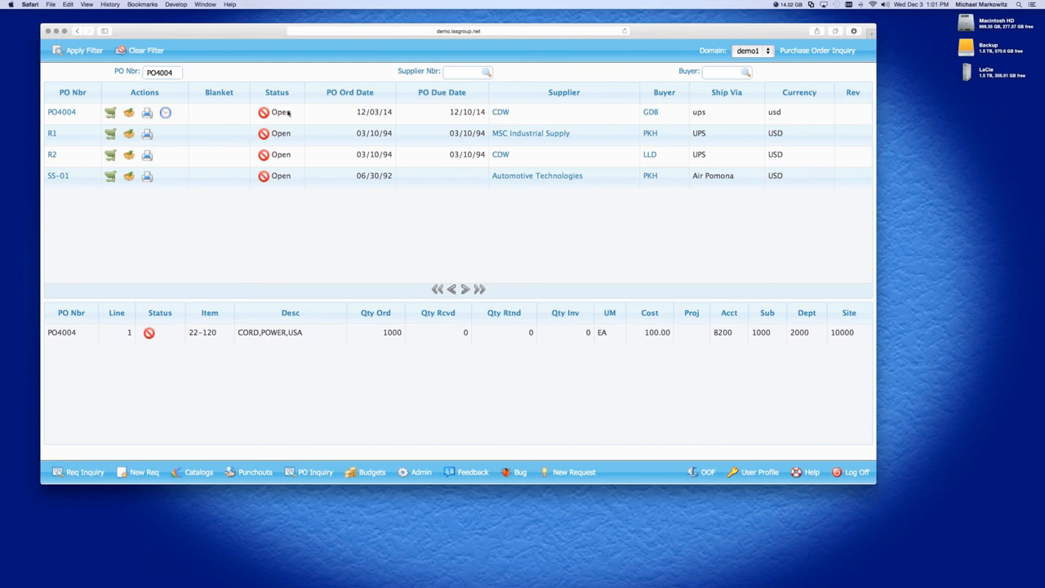
mouse_move(281, 123)
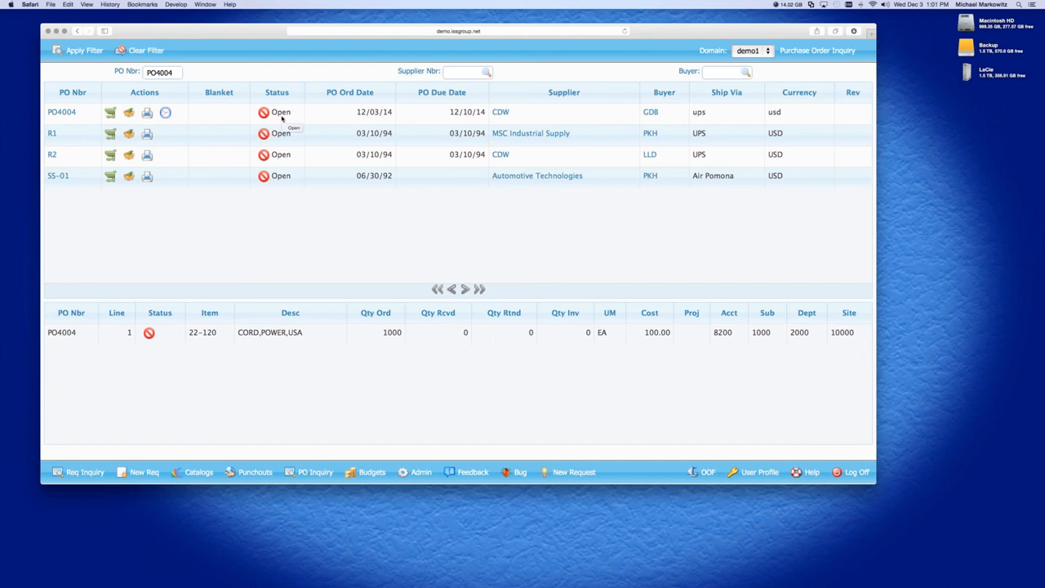
mouse_move(264, 112)
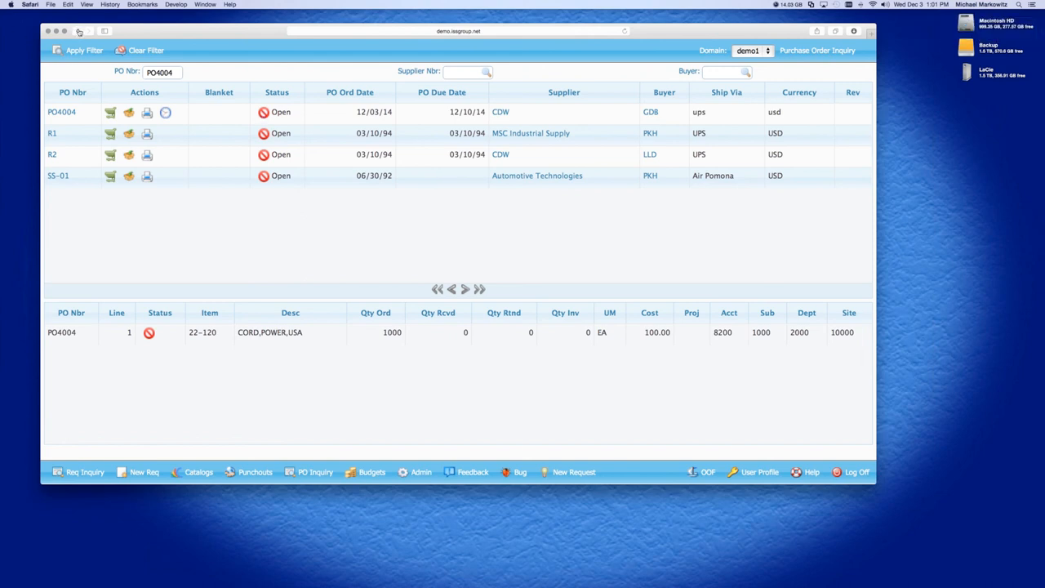
Go back to approved requisition T0403798 with open PO4004 and $100,000 power cord line.
click(78, 32)
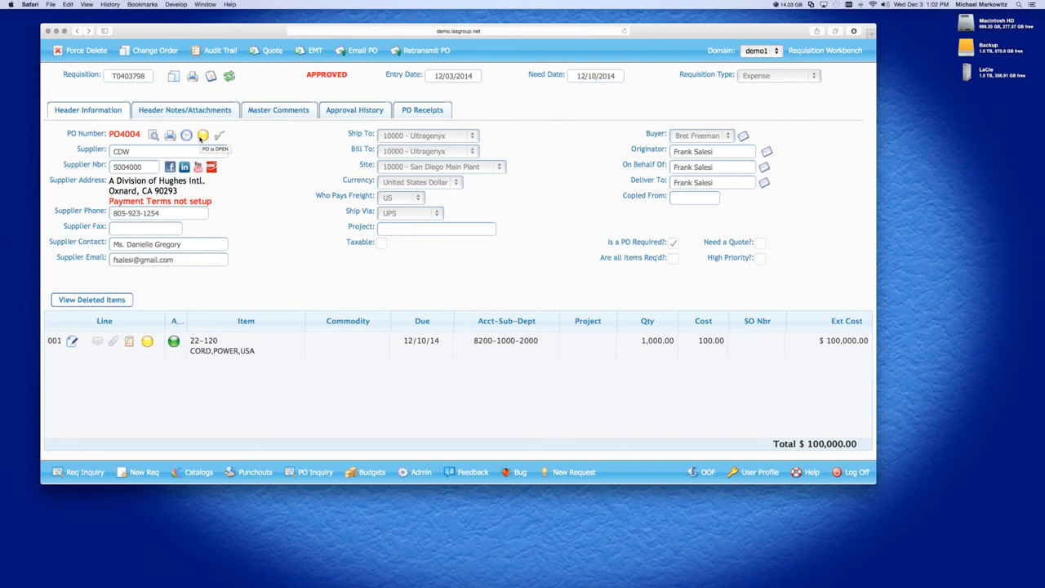
mouse_move(220, 135)
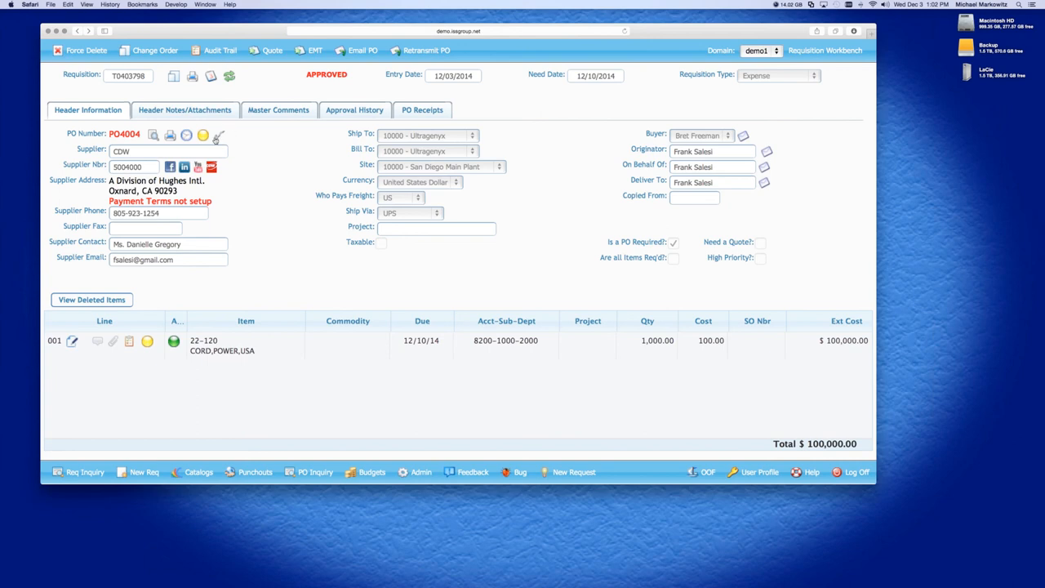
mouse_move(219, 136)
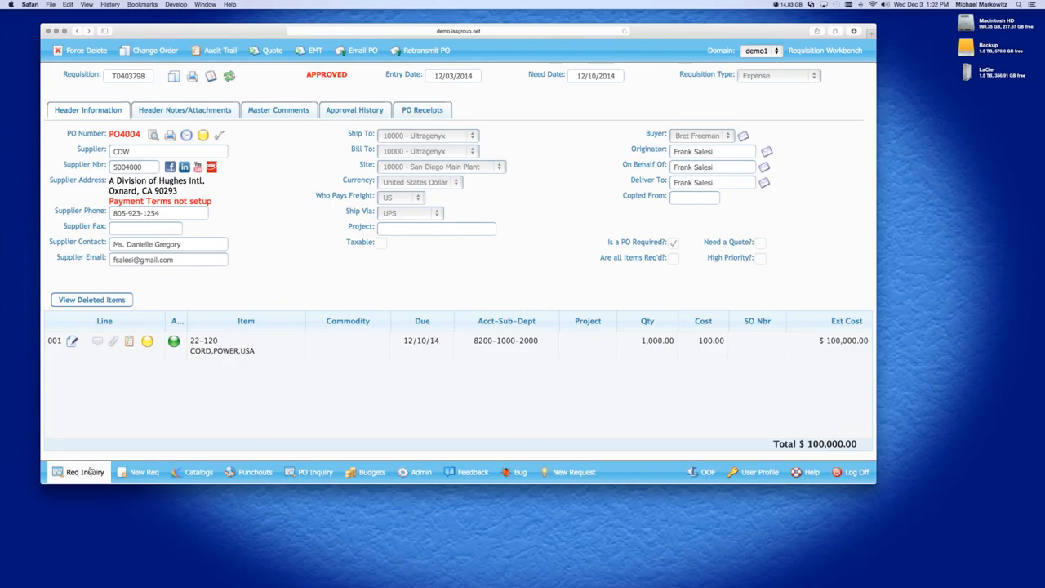
Open Requisition Inquiry listing Frank's two pending $10,000 CDW consulting requisitions.
click(84, 473)
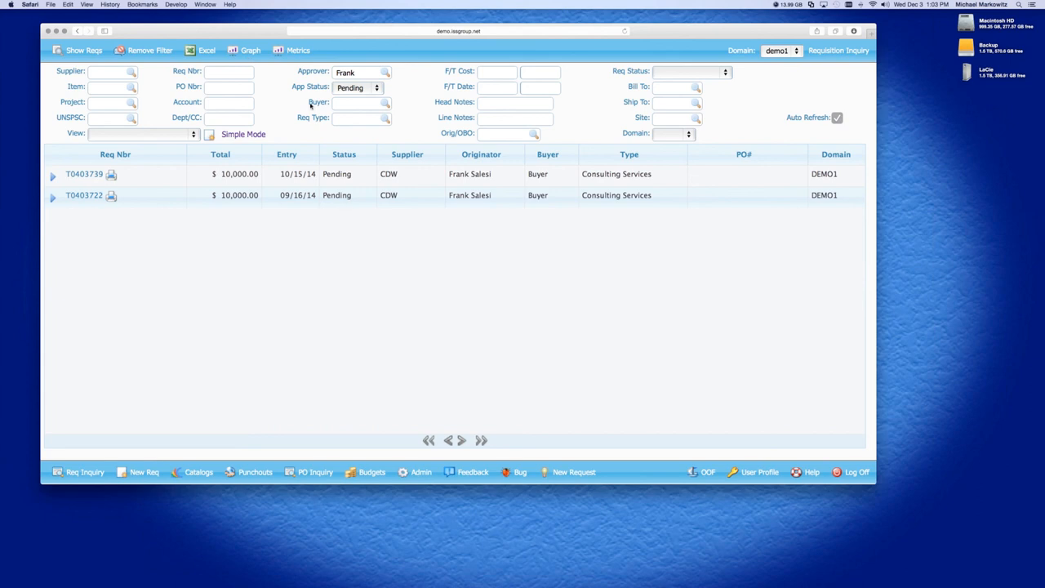
mouse_move(296, 92)
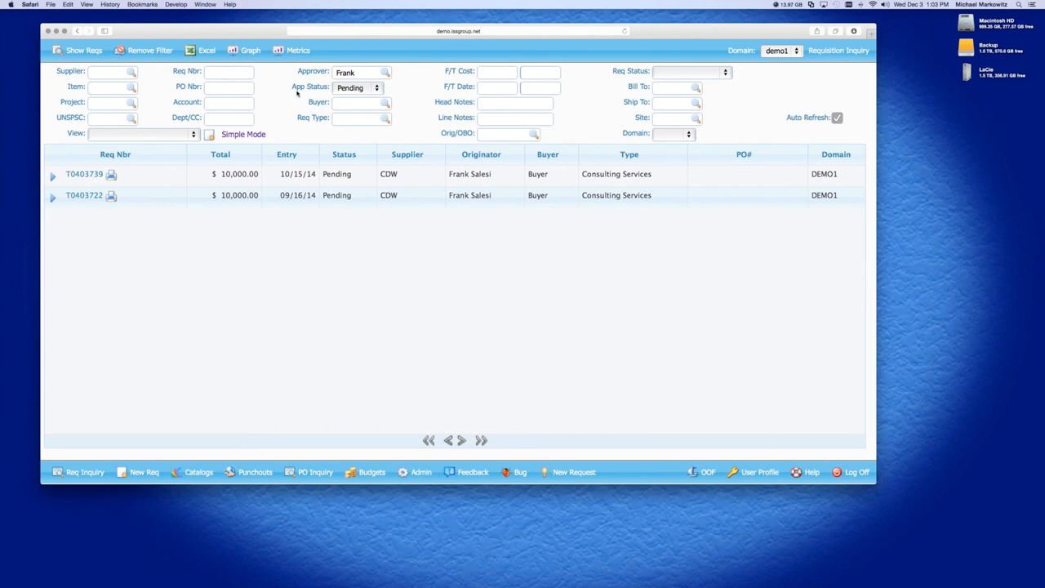
mouse_move(294, 73)
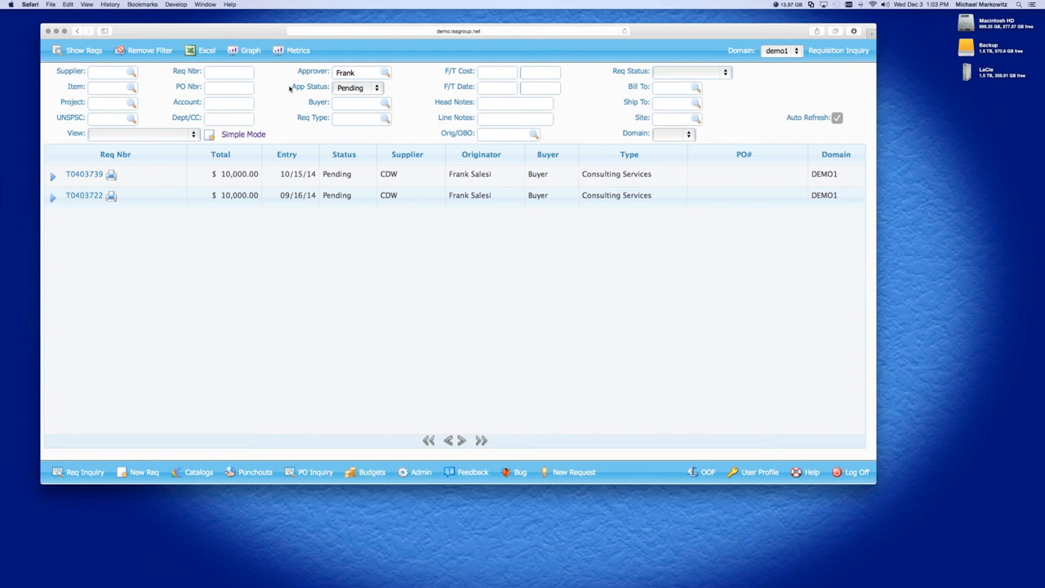
mouse_move(247, 204)
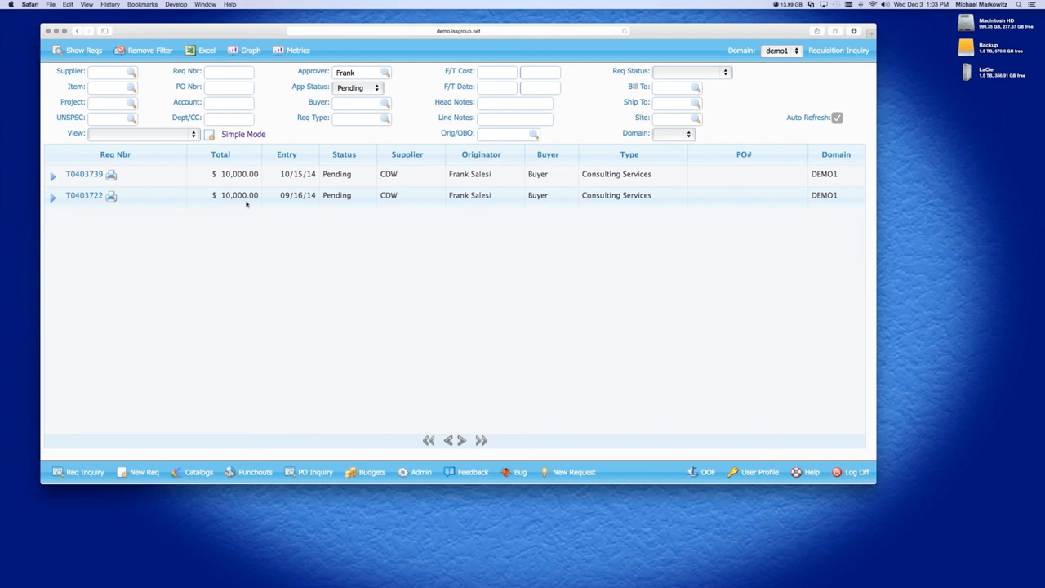
mouse_move(174, 180)
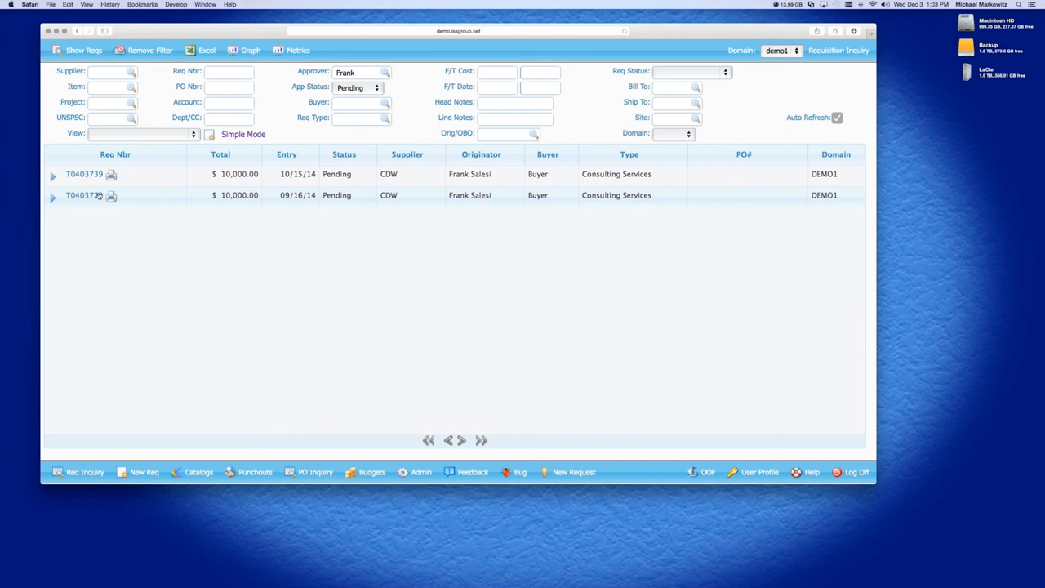
mouse_move(96, 195)
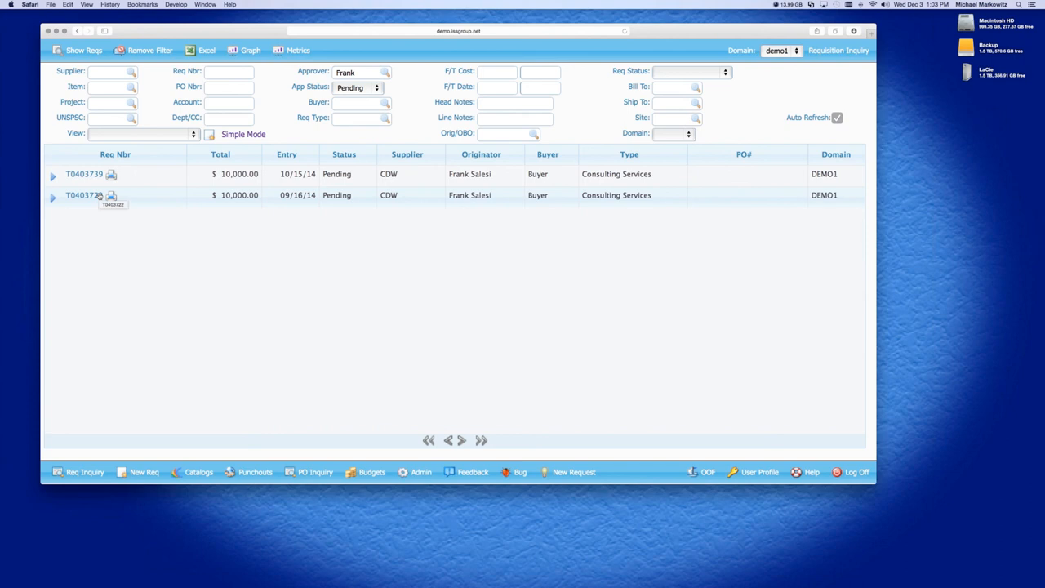
mouse_move(151, 50)
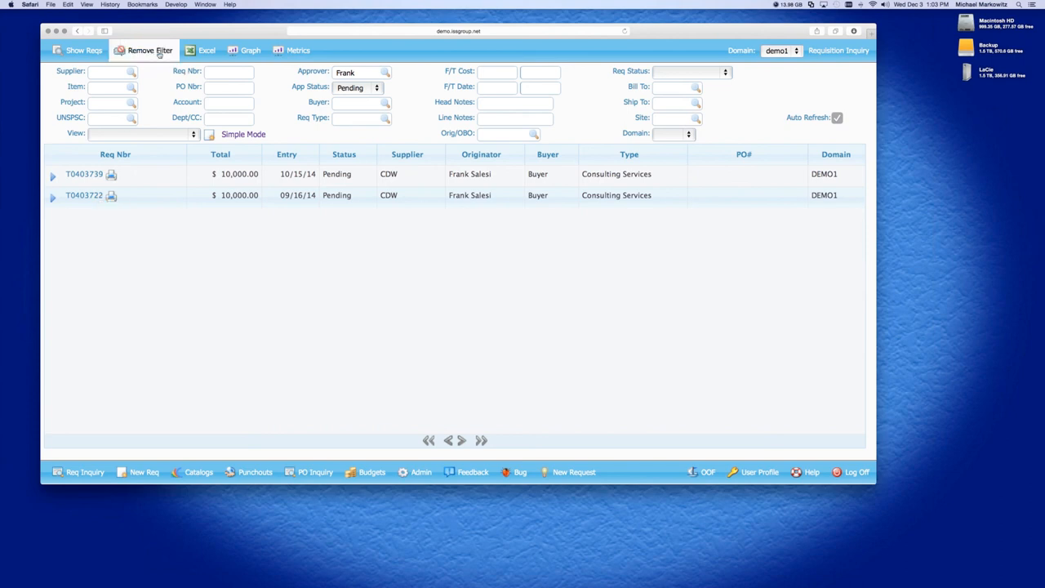
Remove the filter, try then blank the App and Req Status criteria, and enter Frank as originator.
click(150, 50)
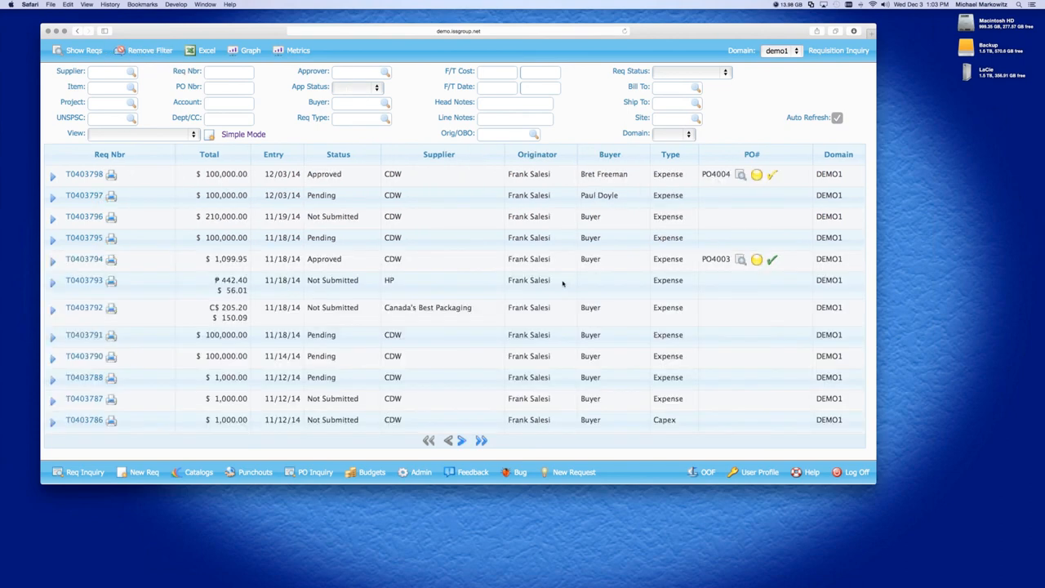
mouse_move(561, 280)
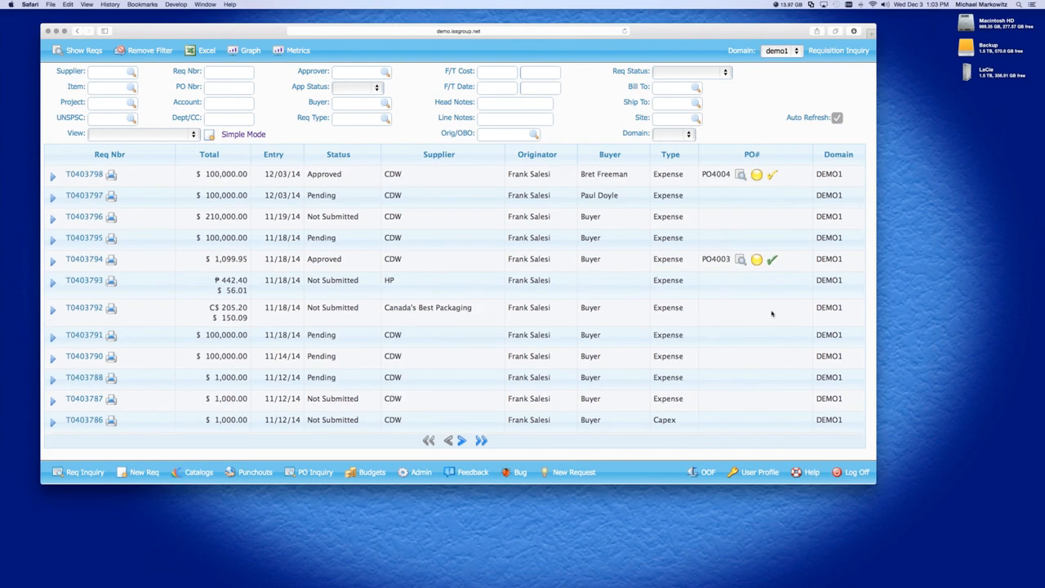
mouse_move(147, 337)
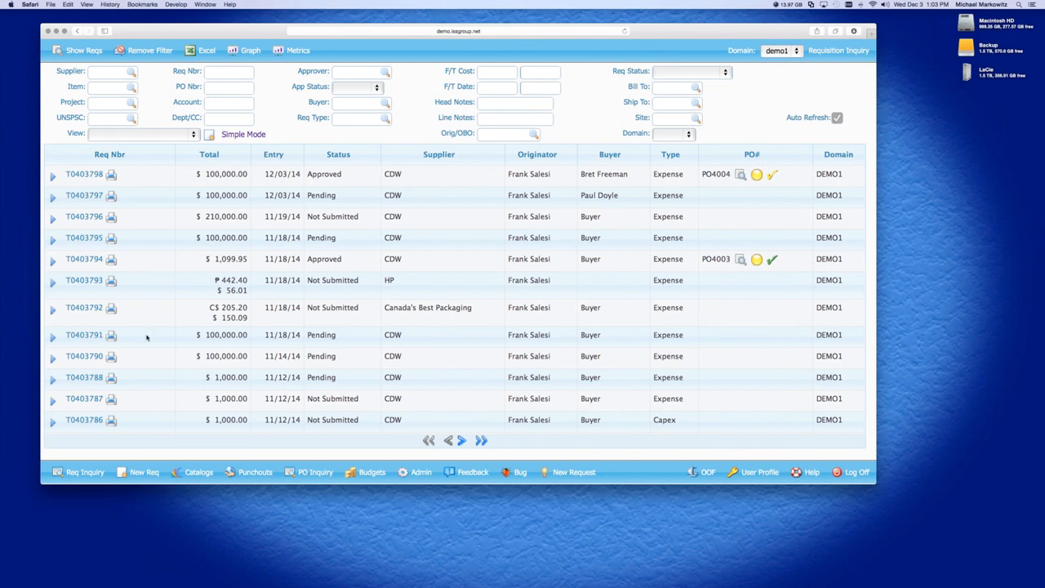
mouse_move(924, 336)
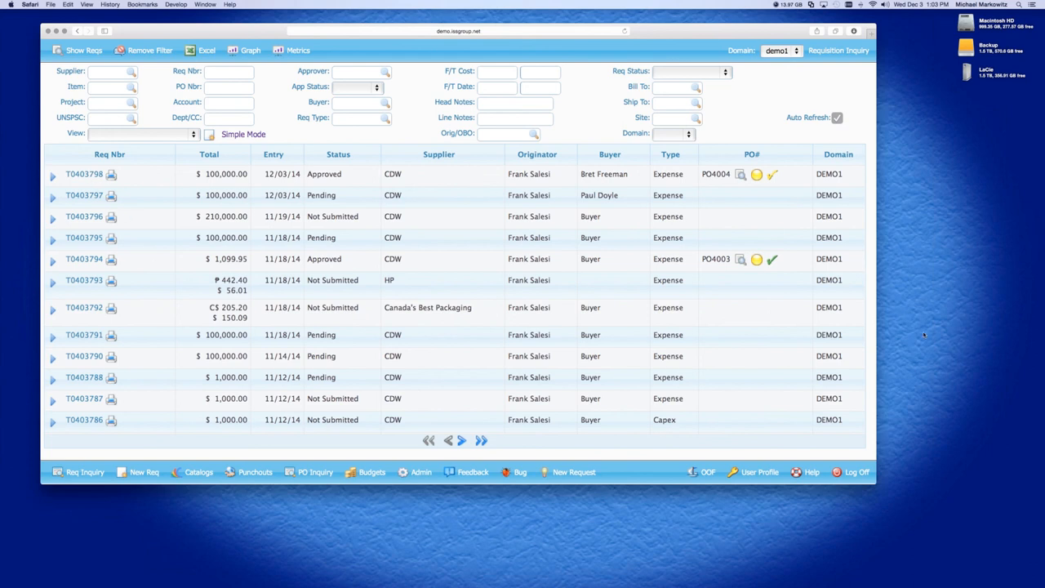
mouse_move(765, 341)
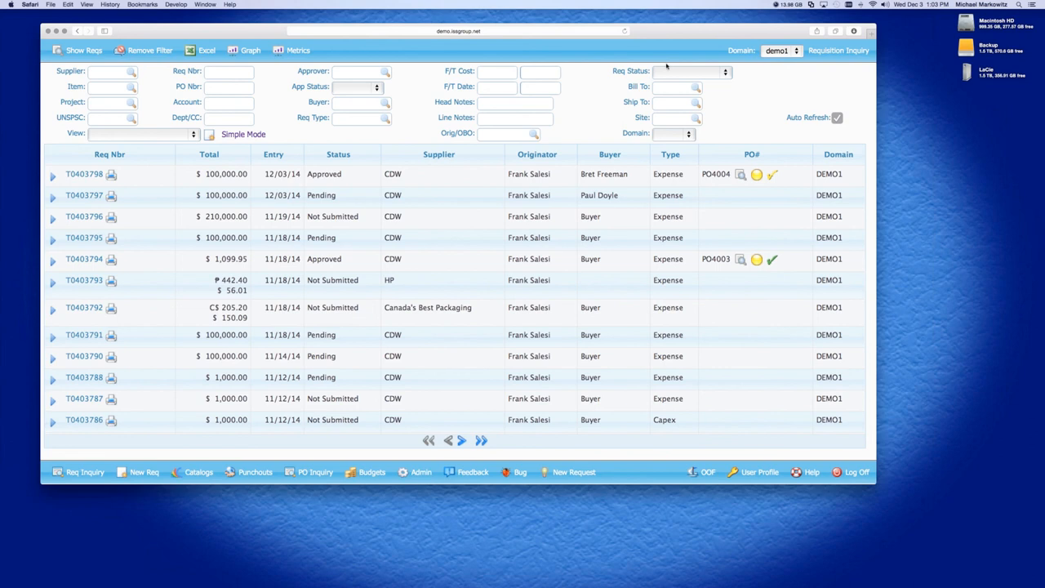
mouse_move(65, 70)
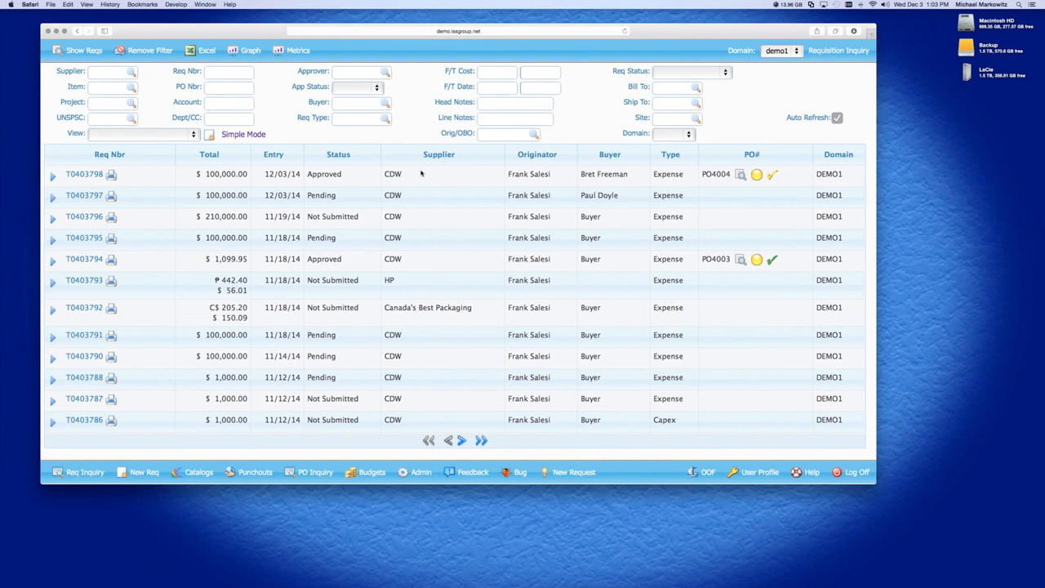
mouse_move(197, 175)
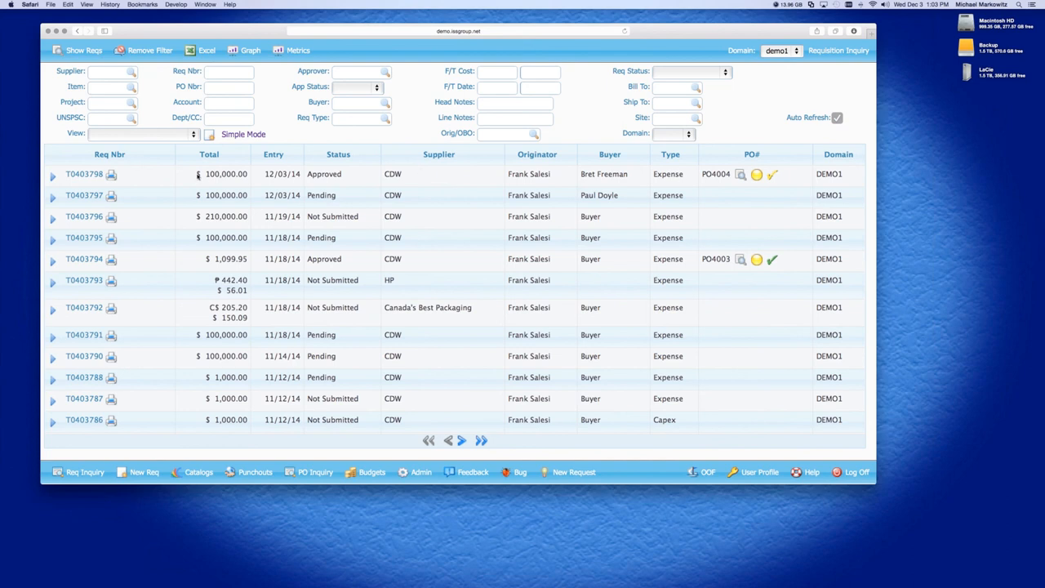
mouse_move(377, 92)
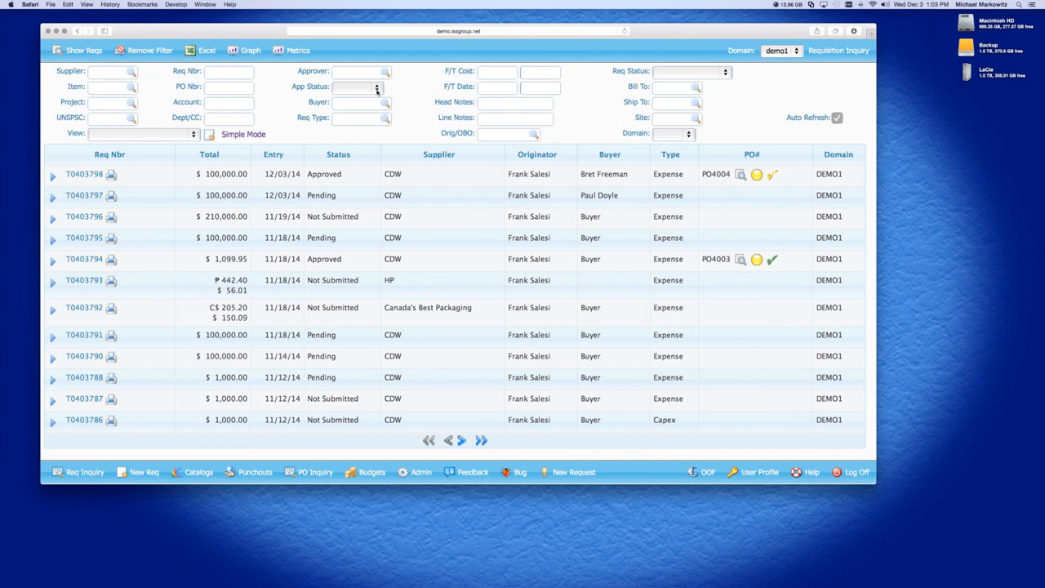
click(357, 87)
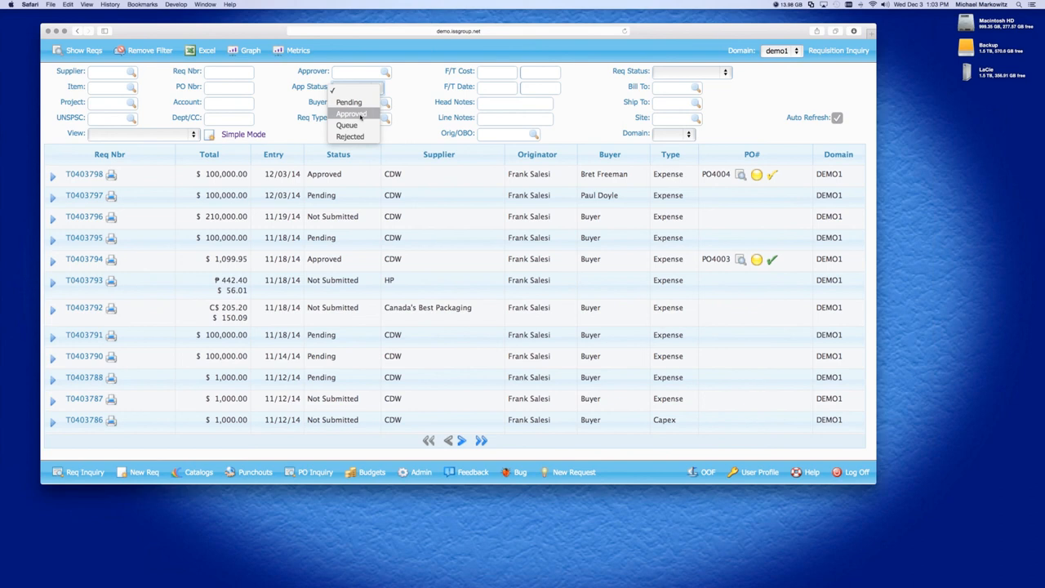
click(351, 91)
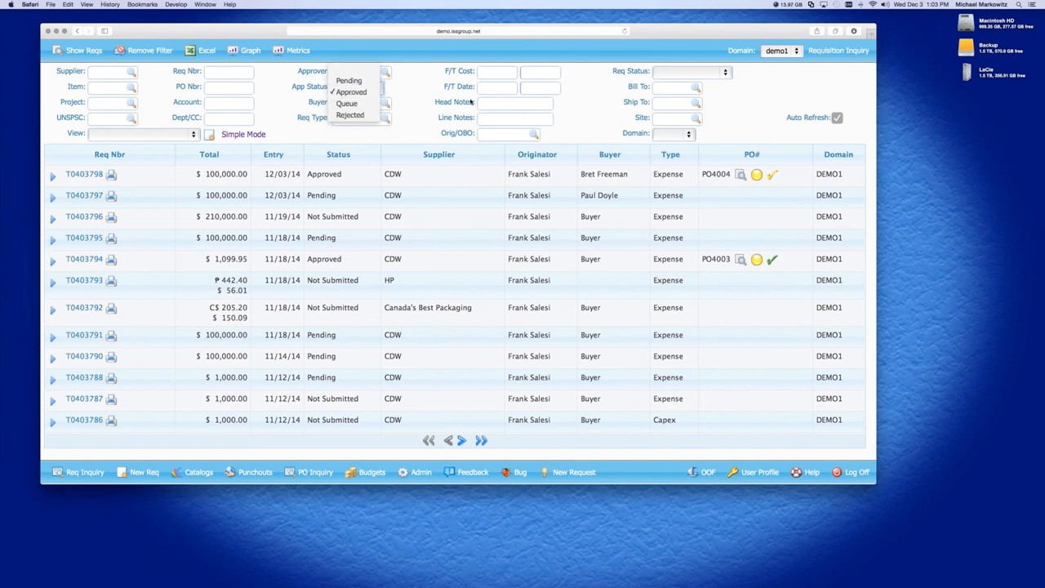
click(696, 71)
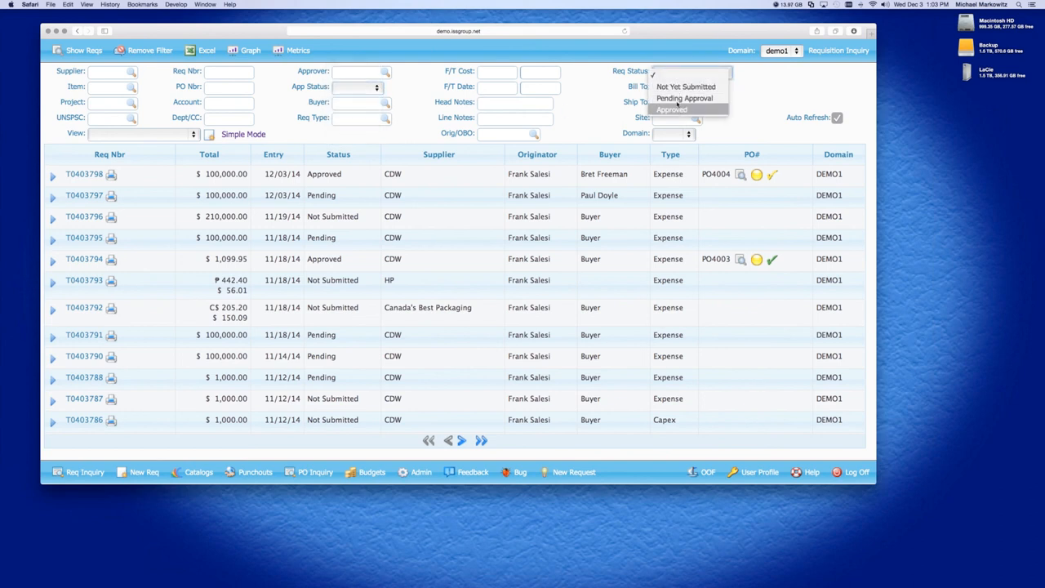
click(686, 86)
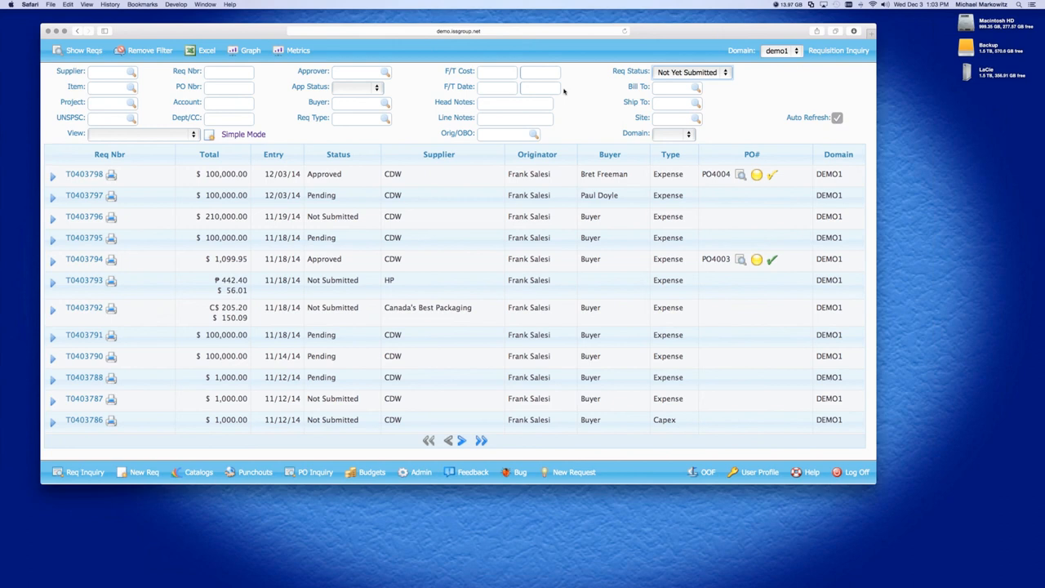
click(692, 72)
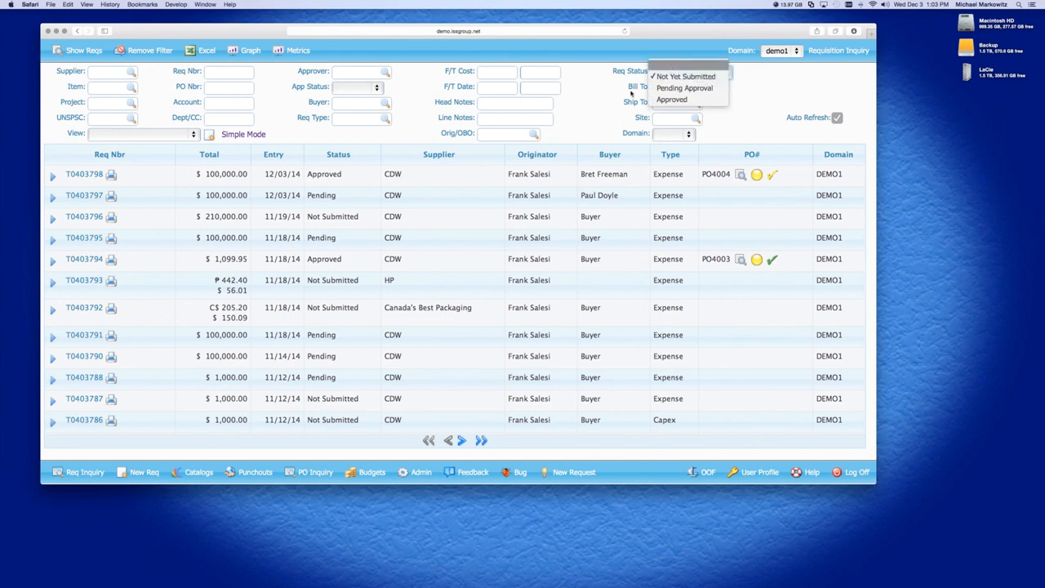
click(502, 134)
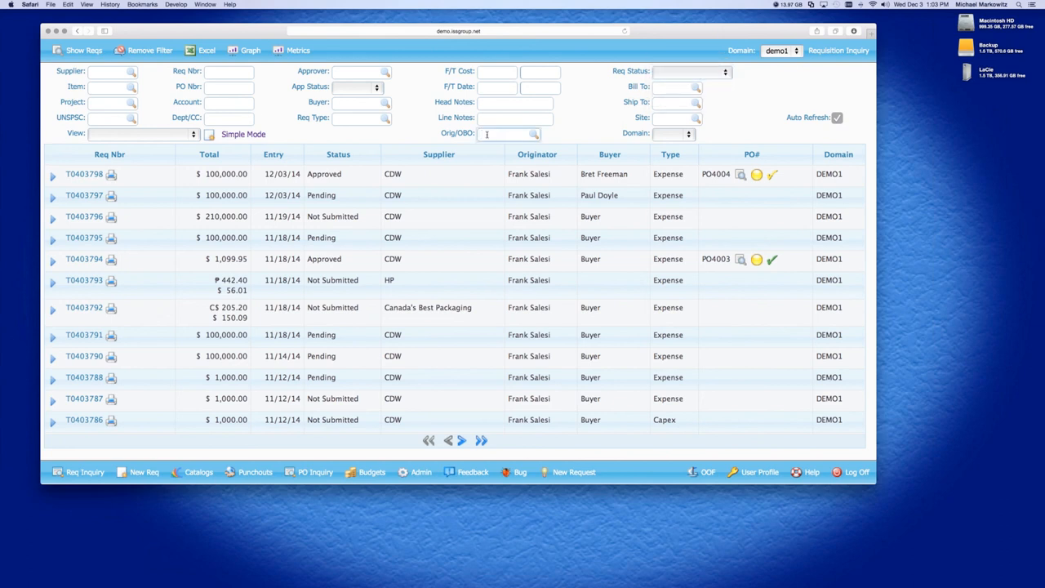
text(Frank)
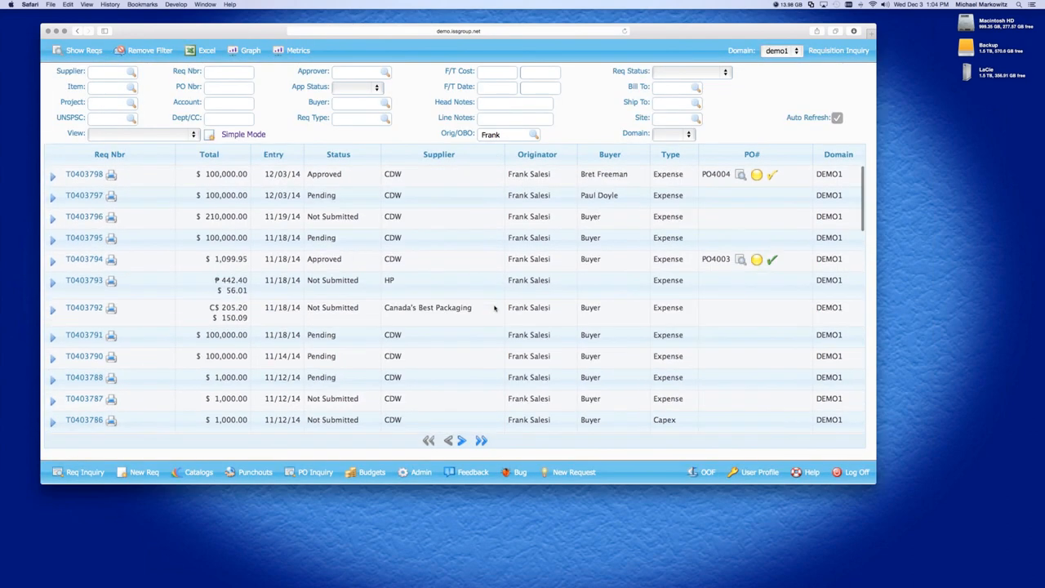
mouse_move(494, 308)
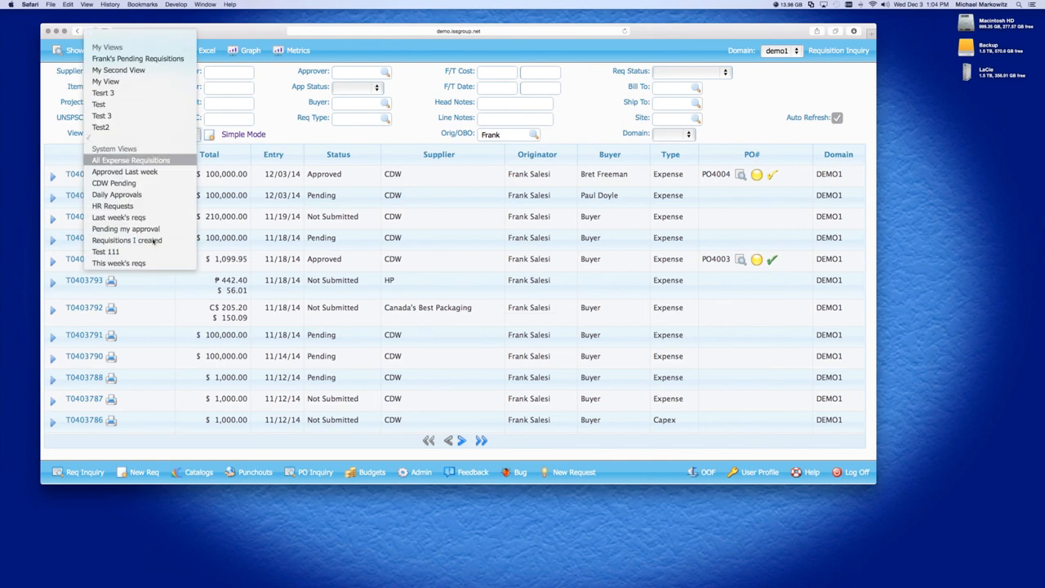
mouse_move(116, 195)
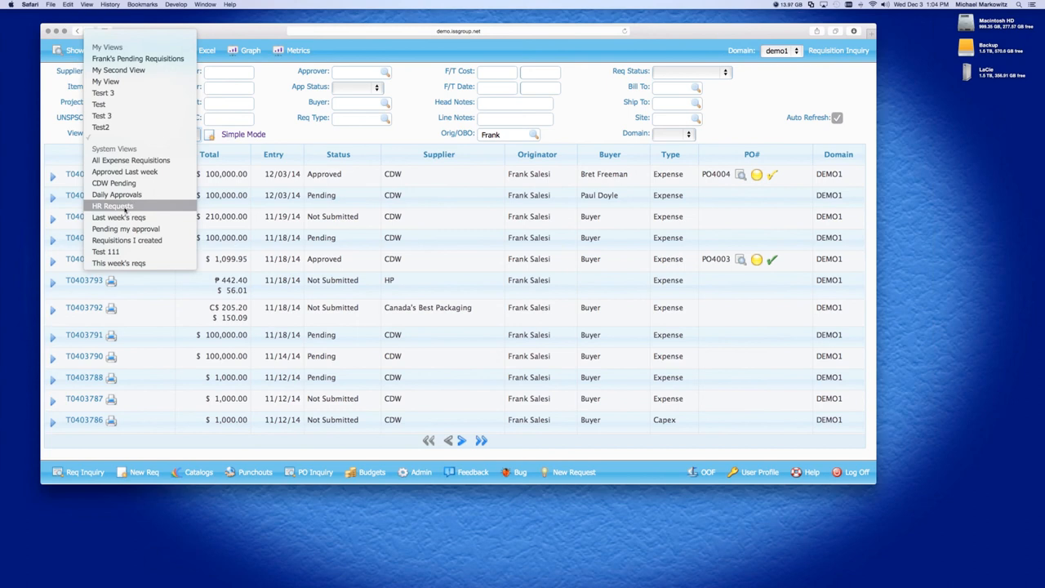
Switch to the HR Requests view, then CDW Pending, and scroll through the results.
click(113, 205)
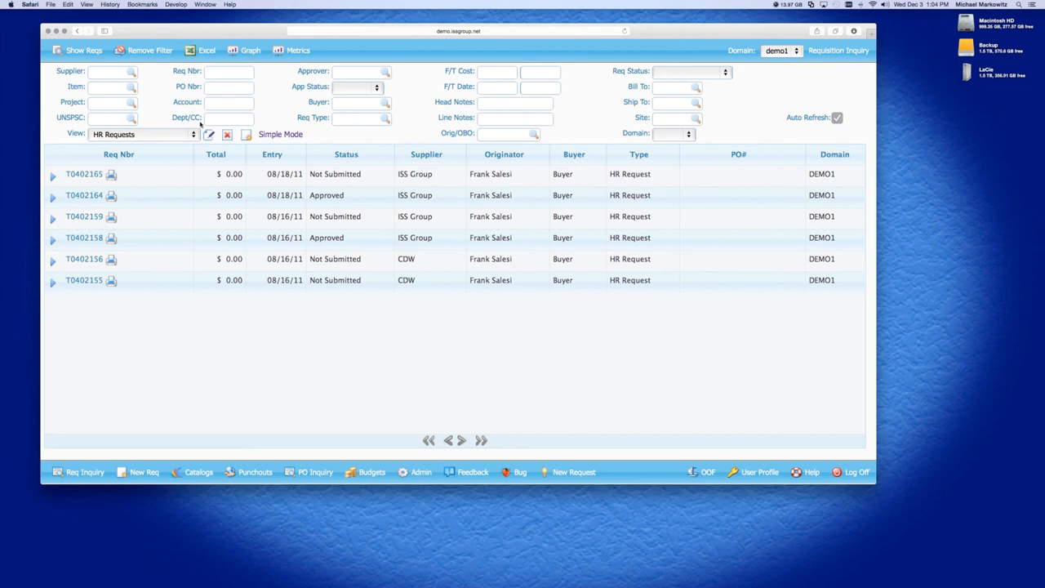
click(194, 134)
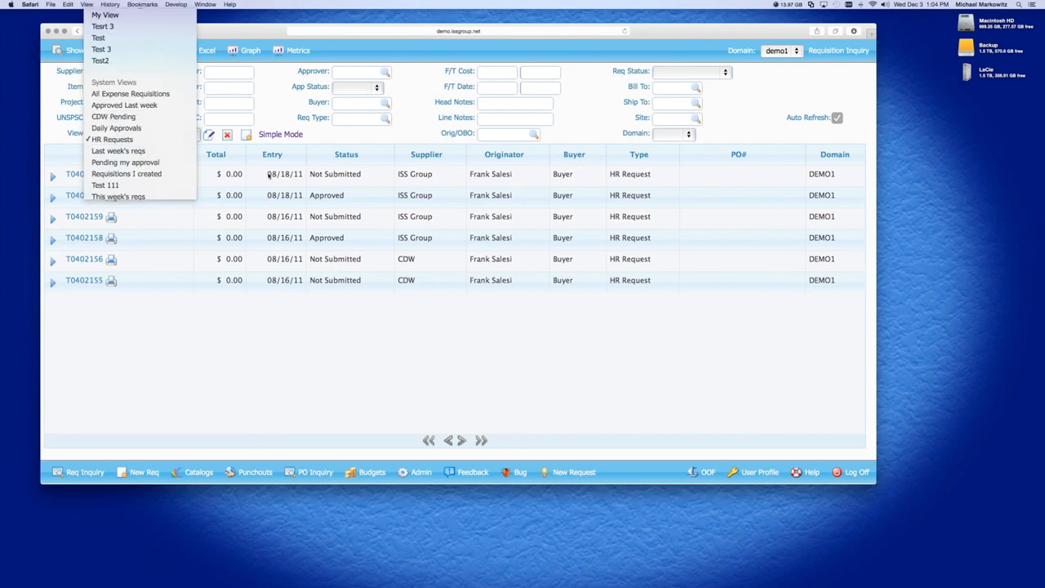
click(112, 117)
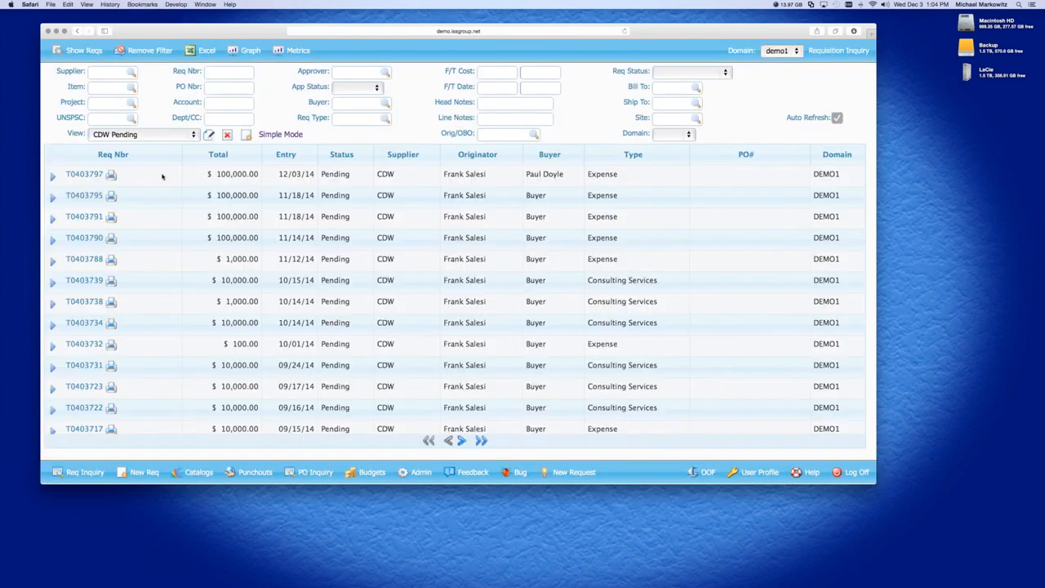
scroll(down, 3)
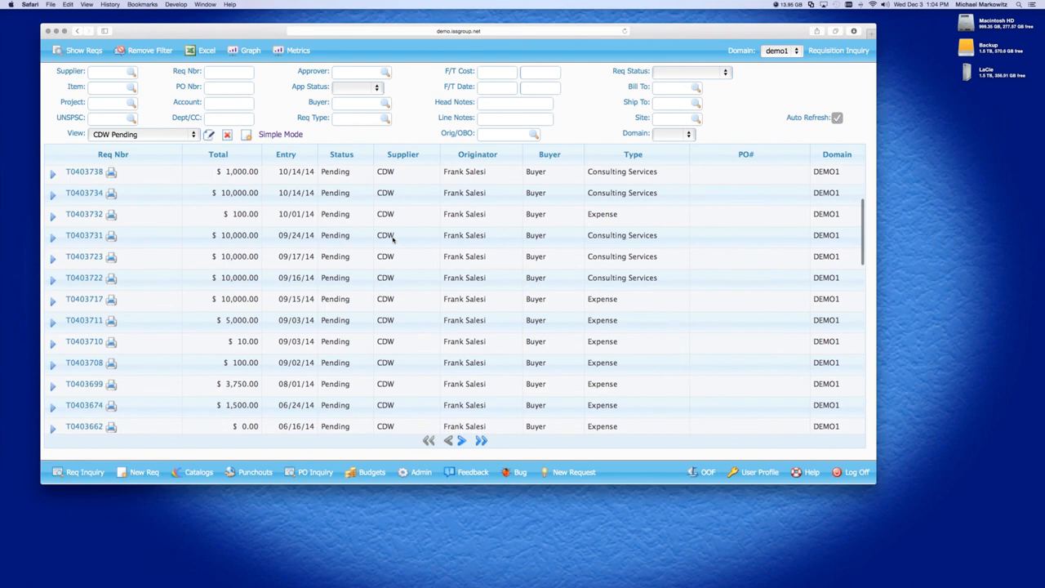
scroll(up, 3)
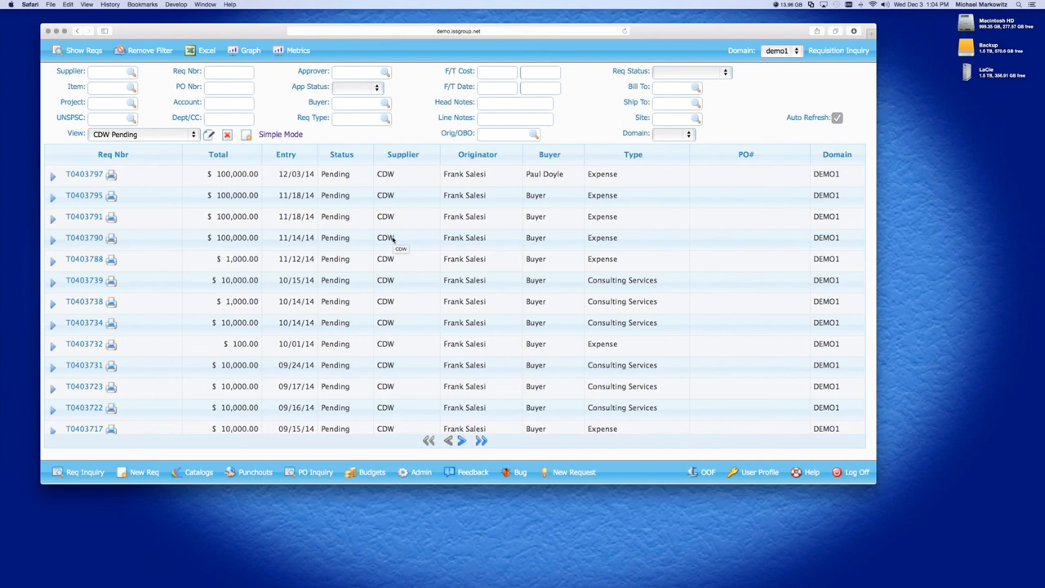
mouse_move(392, 237)
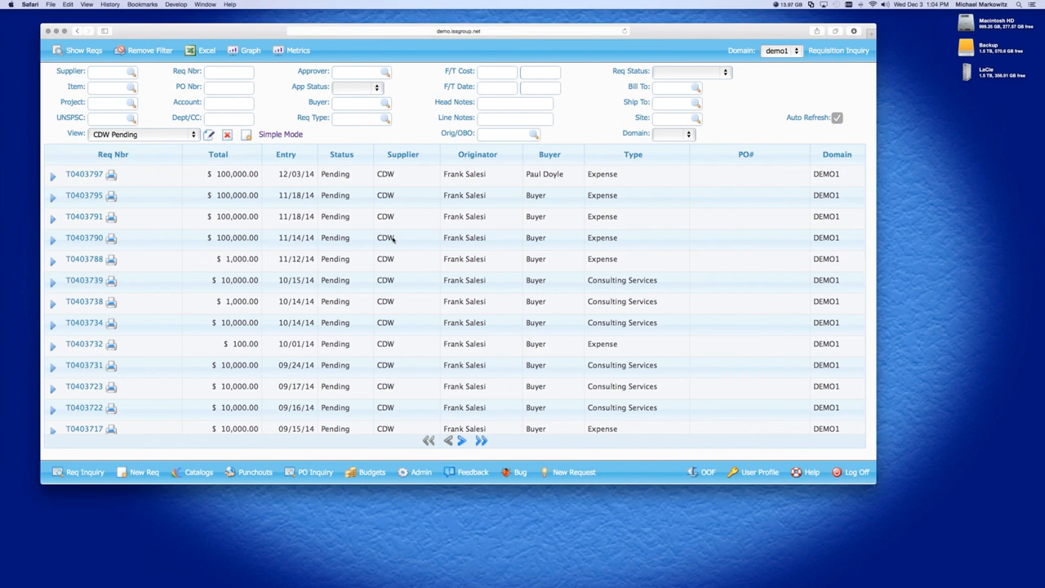
mouse_move(353, 237)
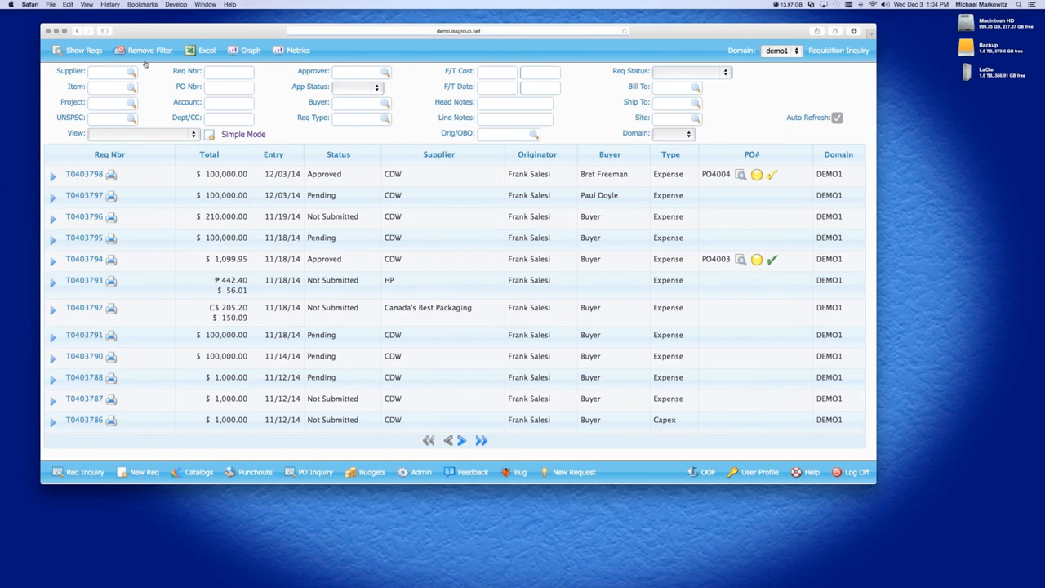
Graph purchase cost and drill into the Expense bar, grouped by Originator.
click(243, 50)
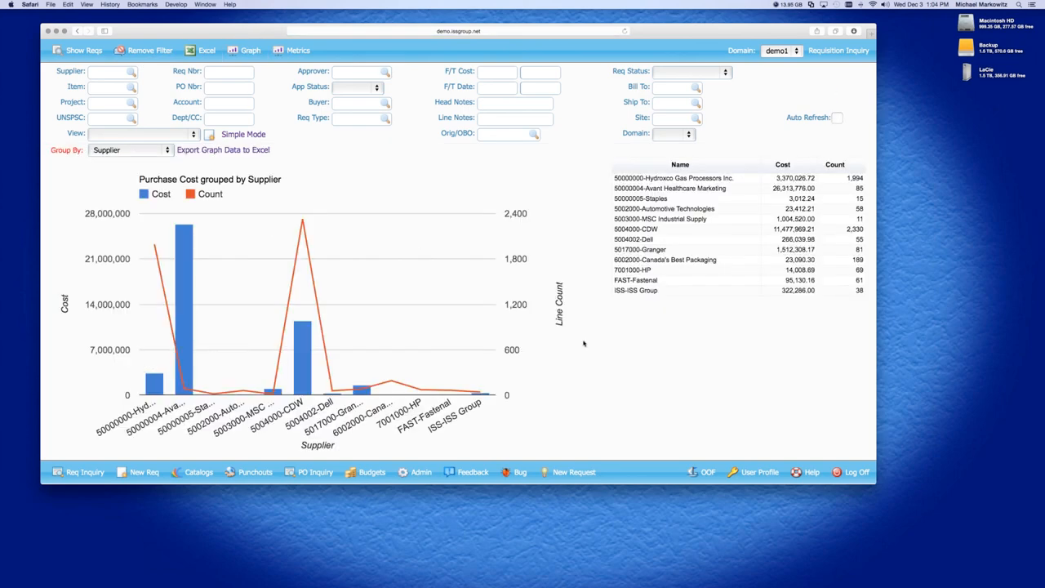
mouse_move(559, 343)
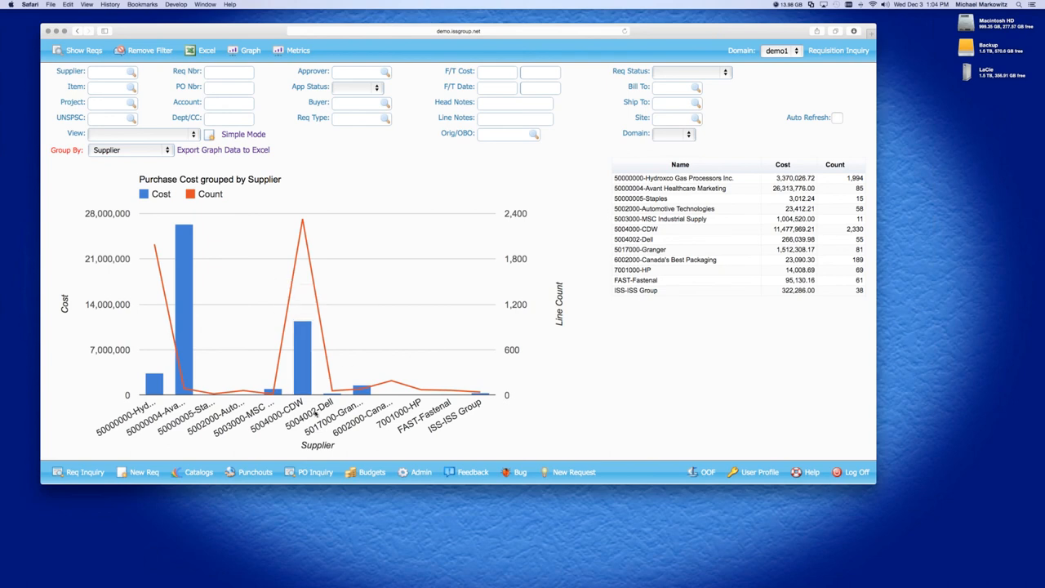
mouse_move(302, 368)
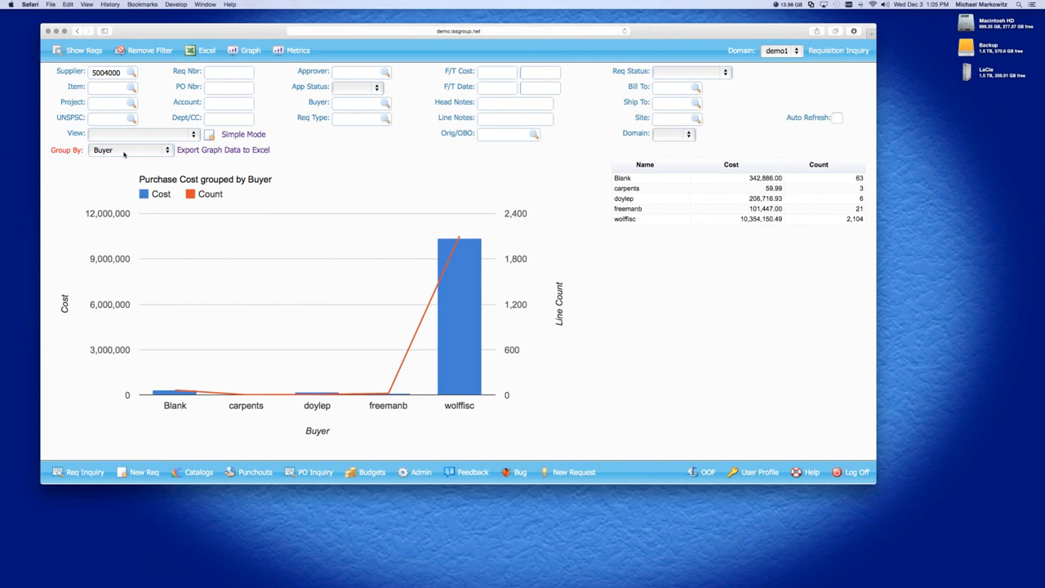
mouse_move(451, 360)
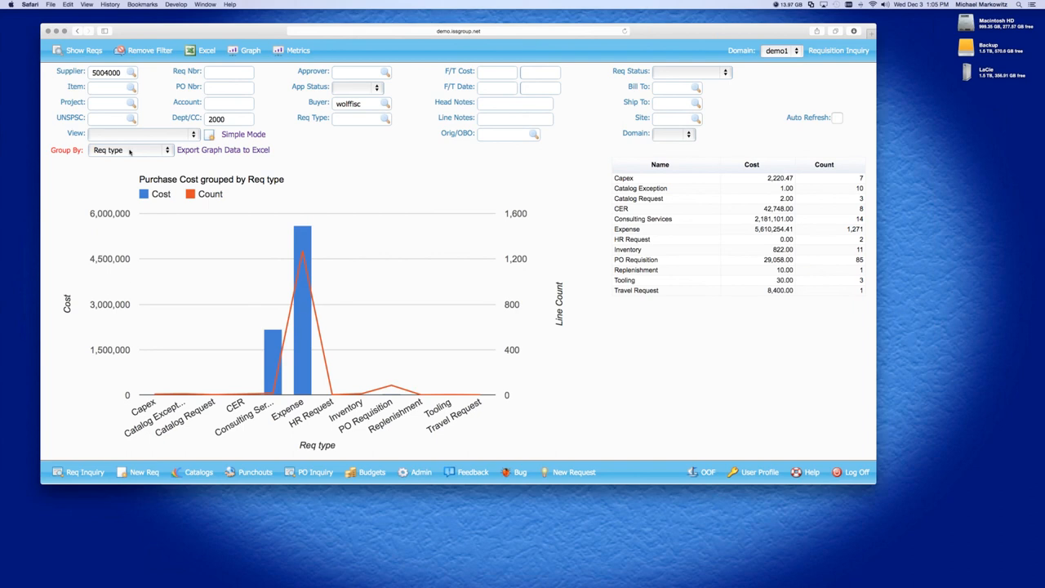
click(130, 150)
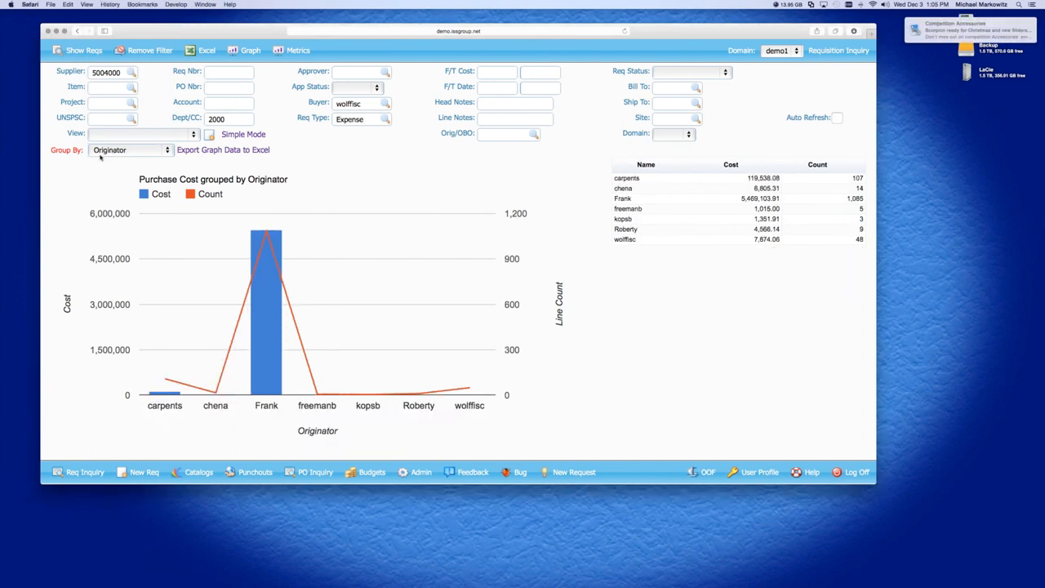
click(130, 150)
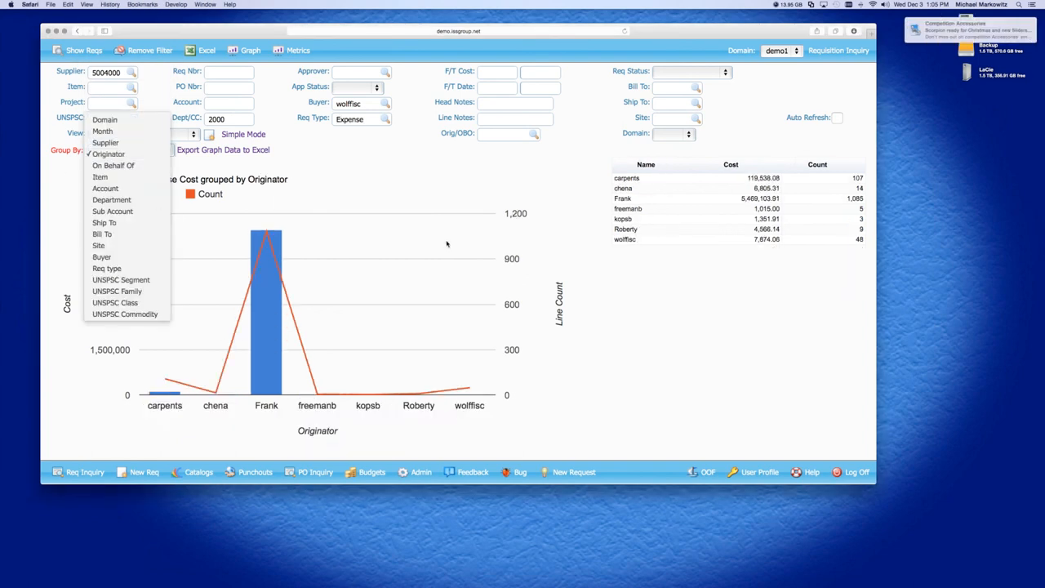
click(107, 153)
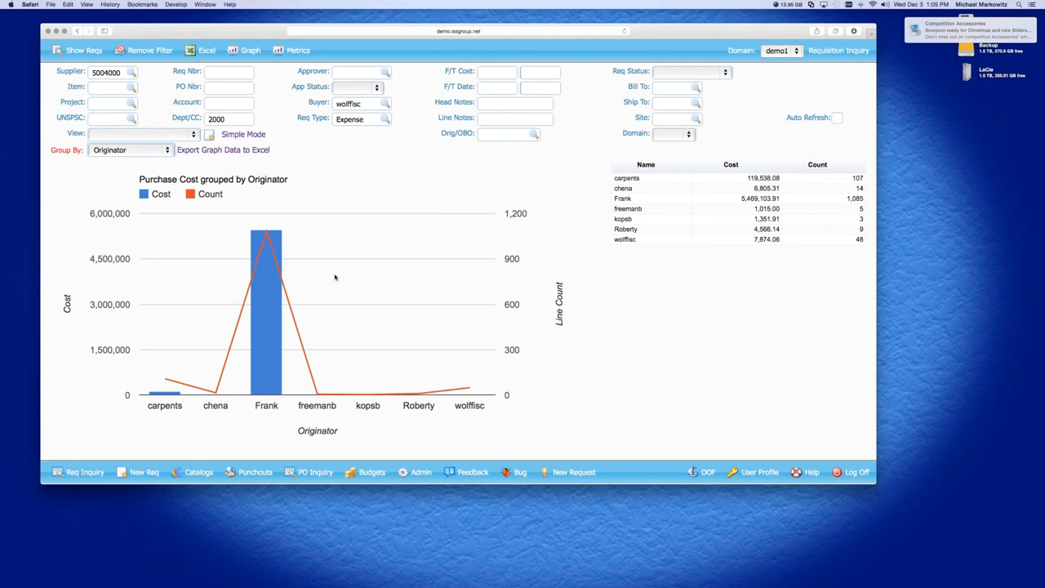
mouse_move(437, 232)
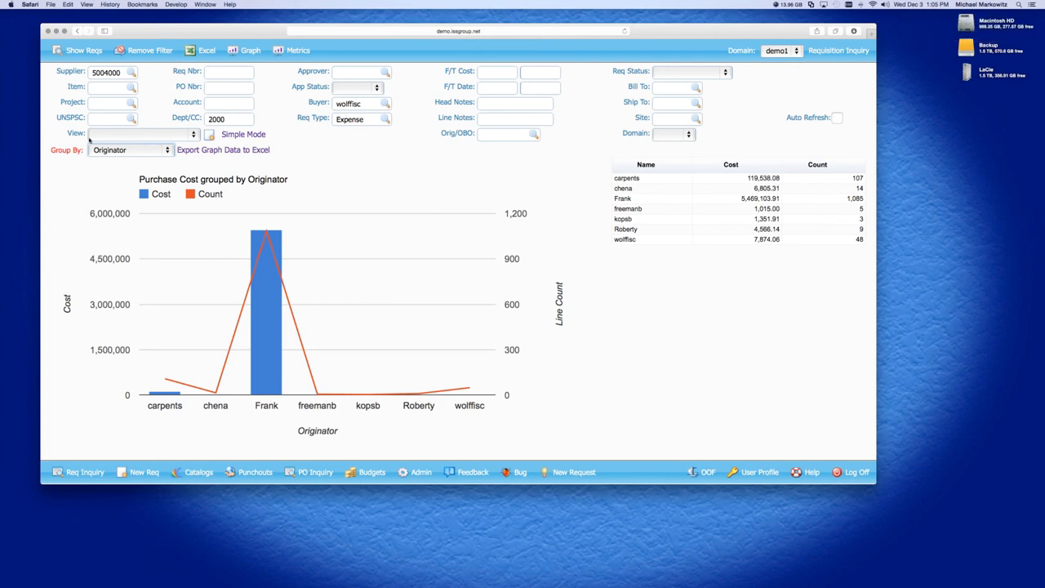
mouse_move(122, 138)
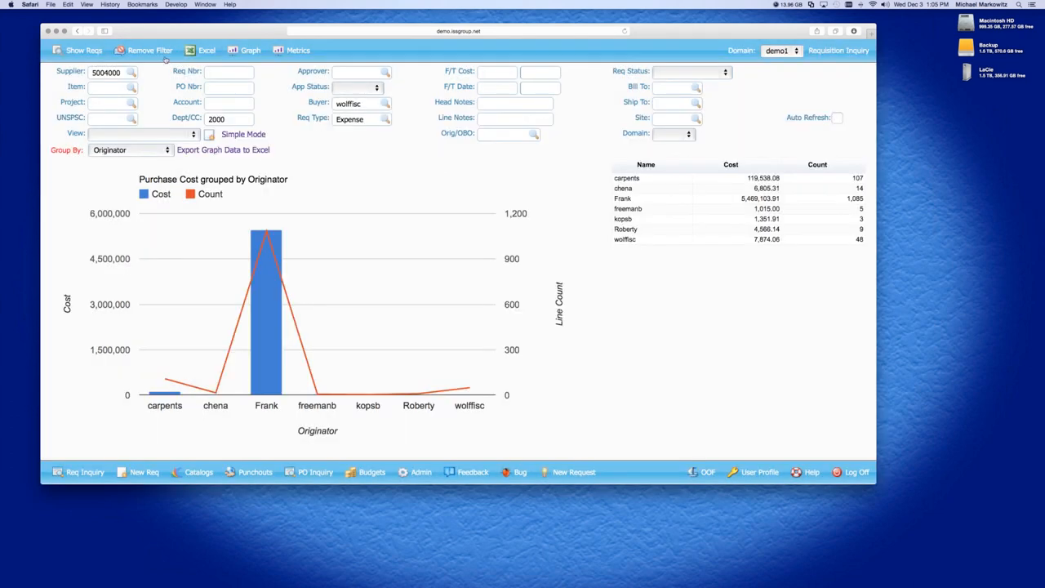
Filter to approver Frank with Pending status and graph purchase cost by supplier.
click(83, 50)
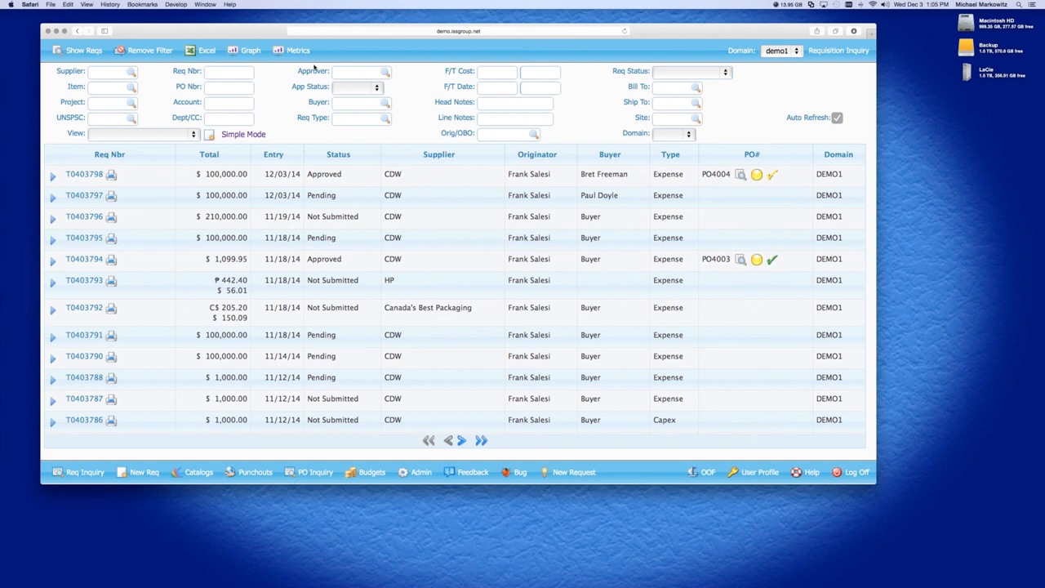
click(358, 72)
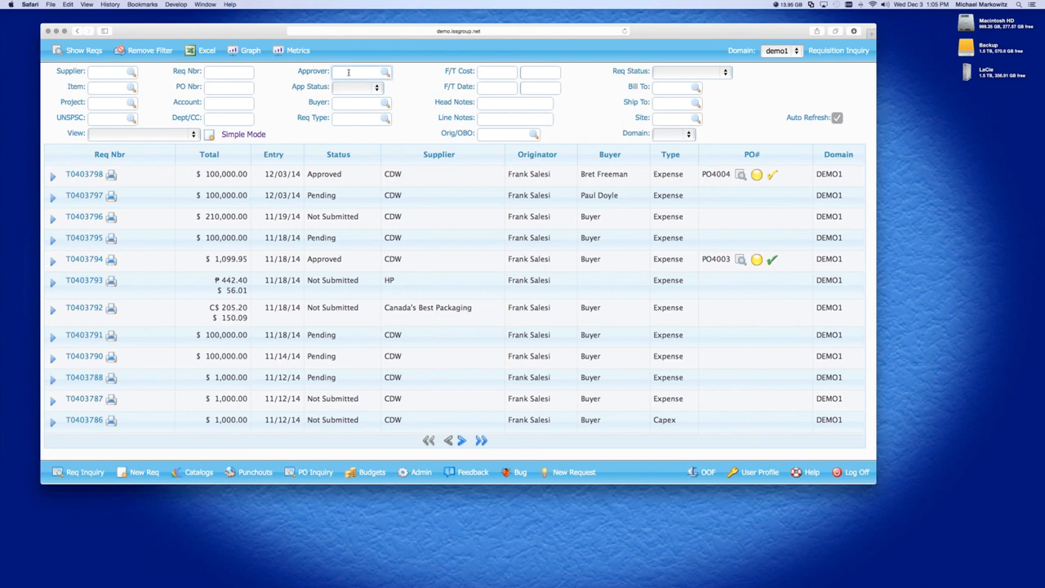
text(Frank)
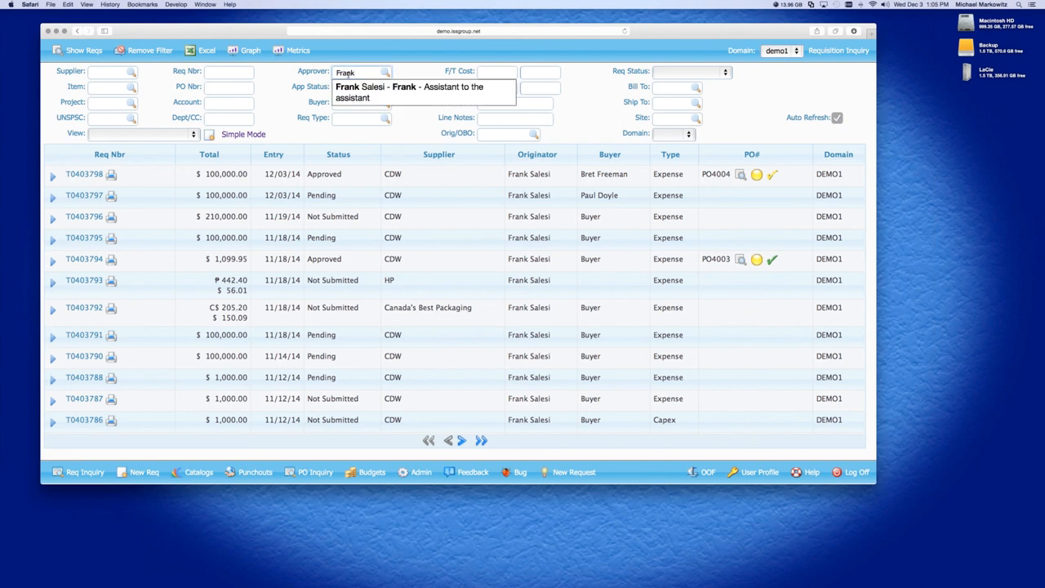
click(353, 86)
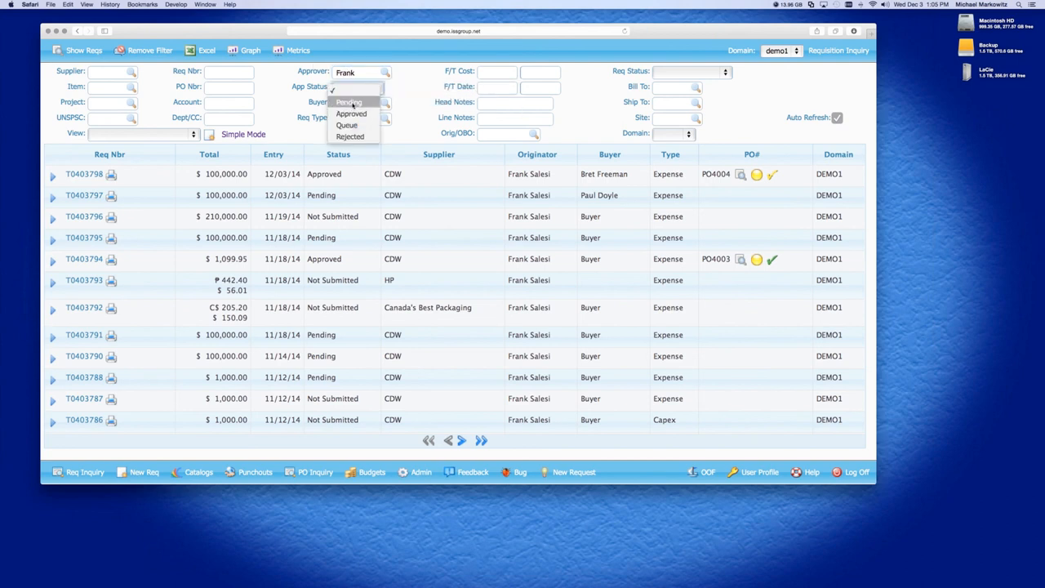
click(349, 101)
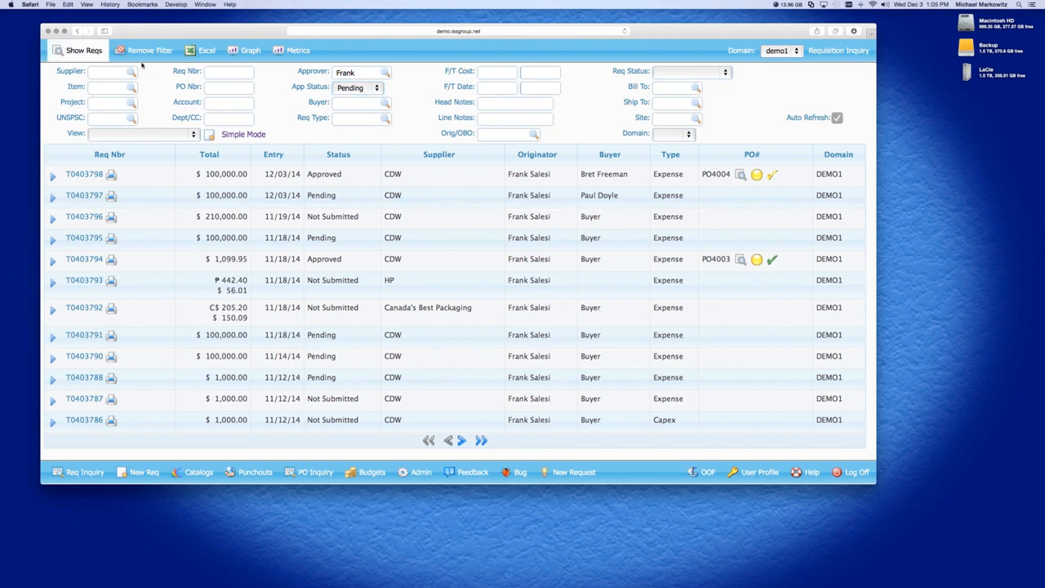
click(250, 50)
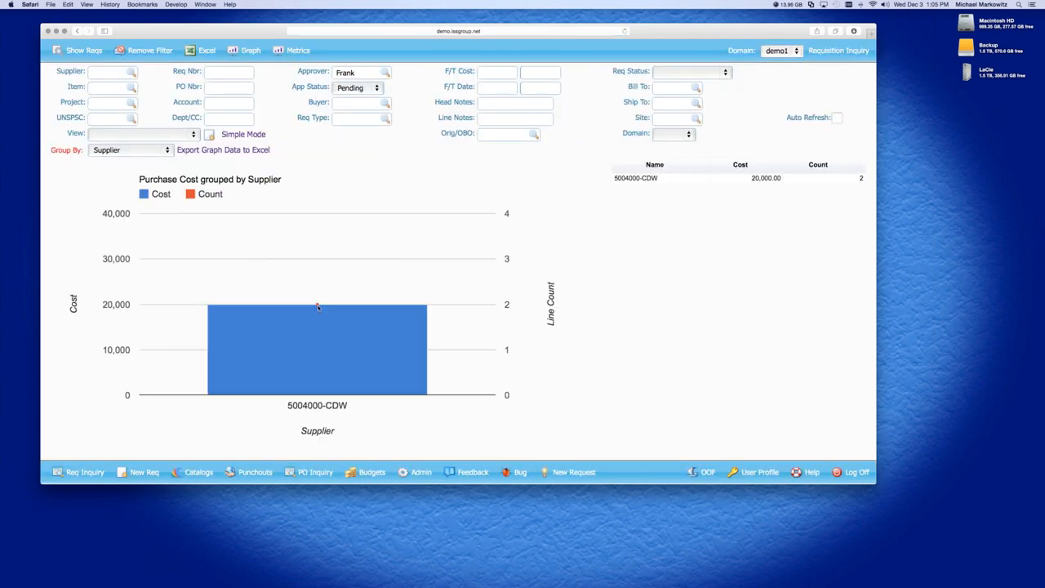
mouse_move(412, 371)
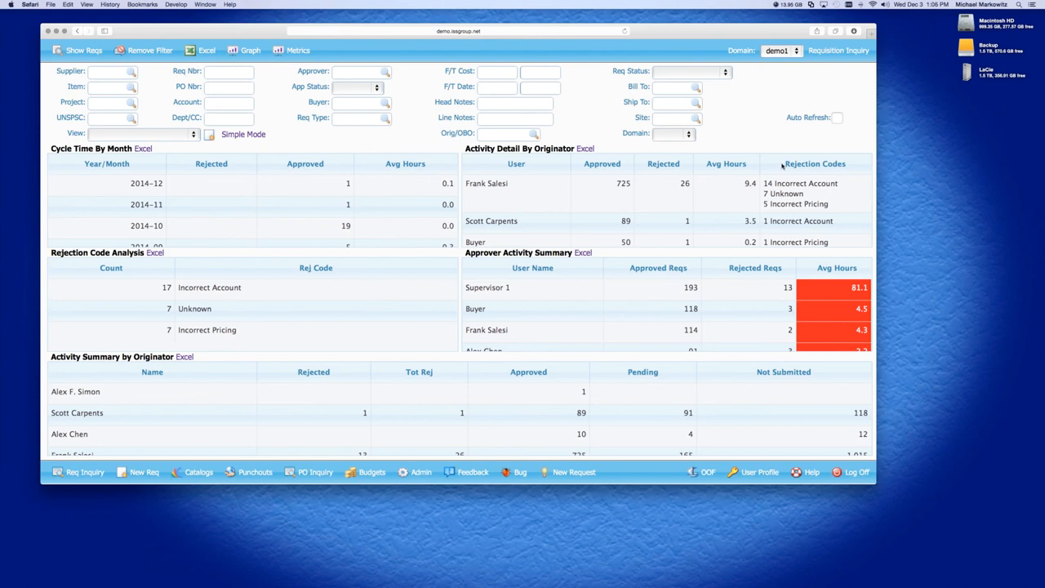
mouse_move(496, 171)
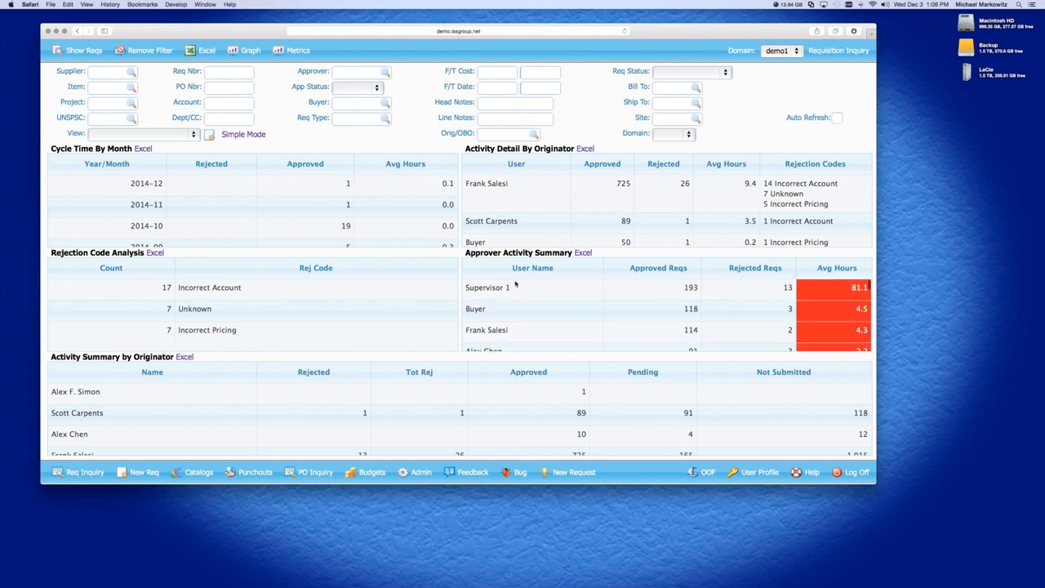
mouse_move(248, 350)
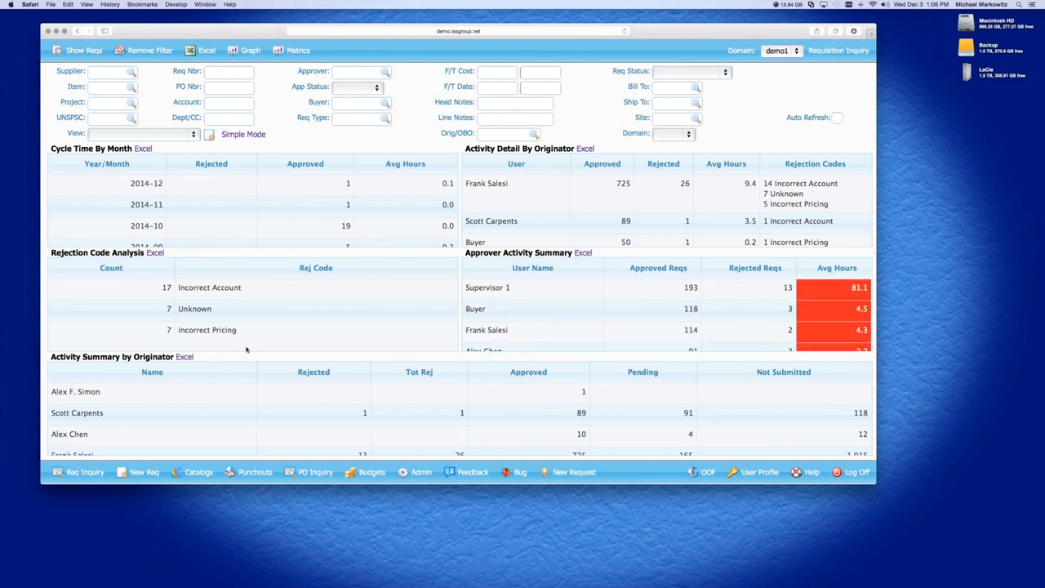
mouse_move(219, 367)
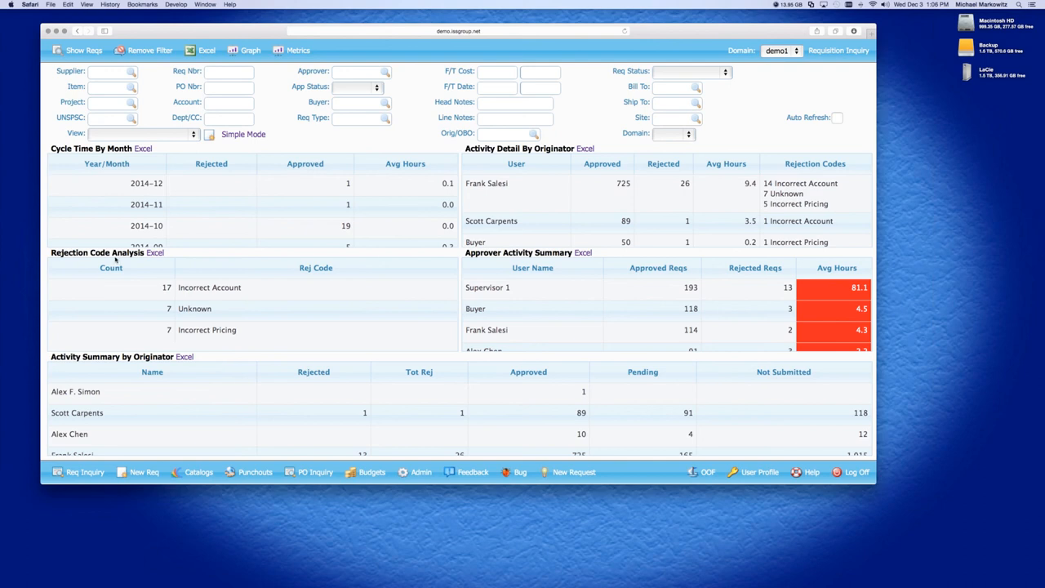
mouse_move(267, 196)
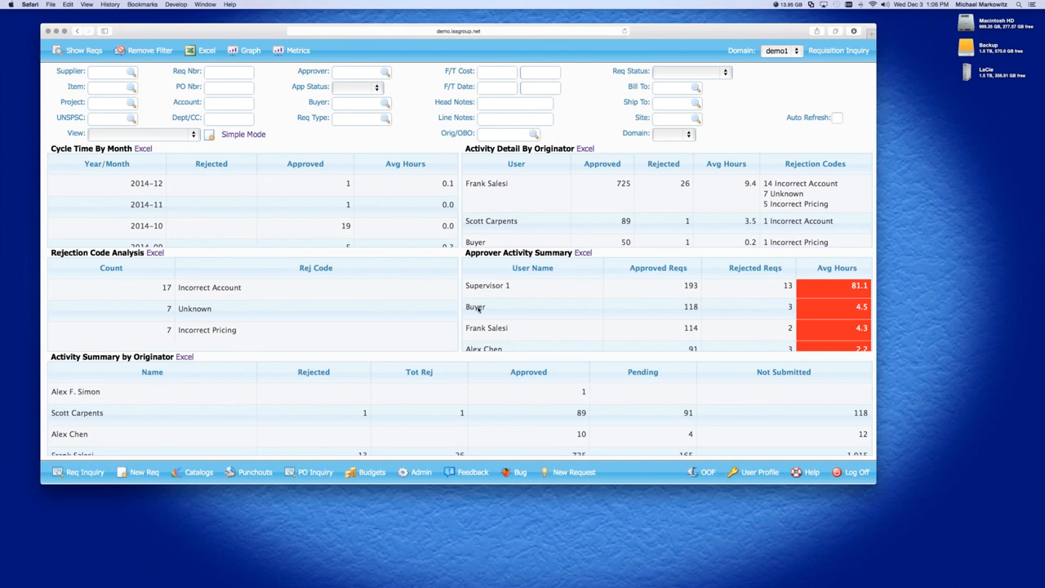
mouse_move(475, 306)
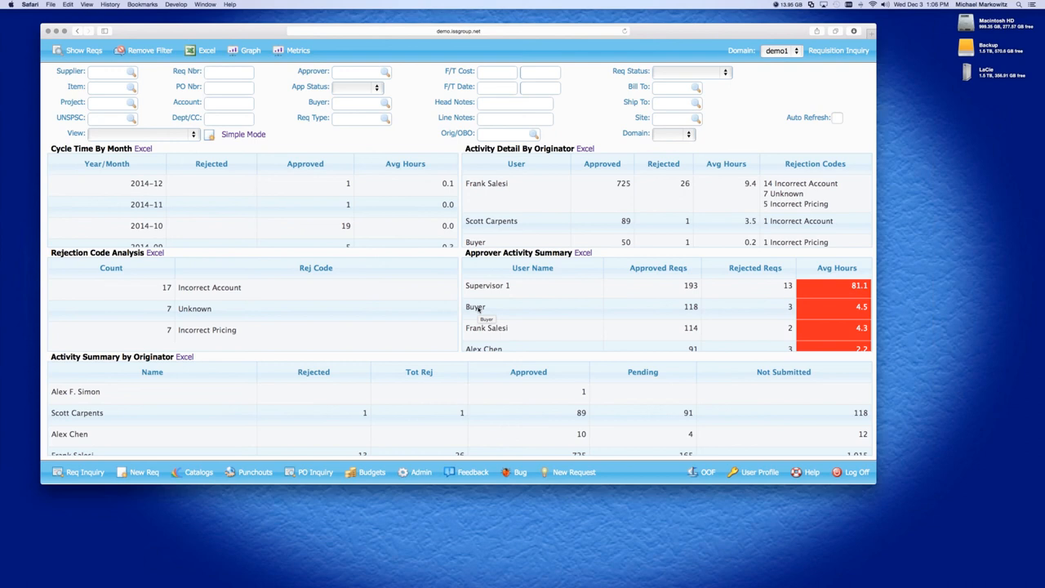
mouse_move(475, 306)
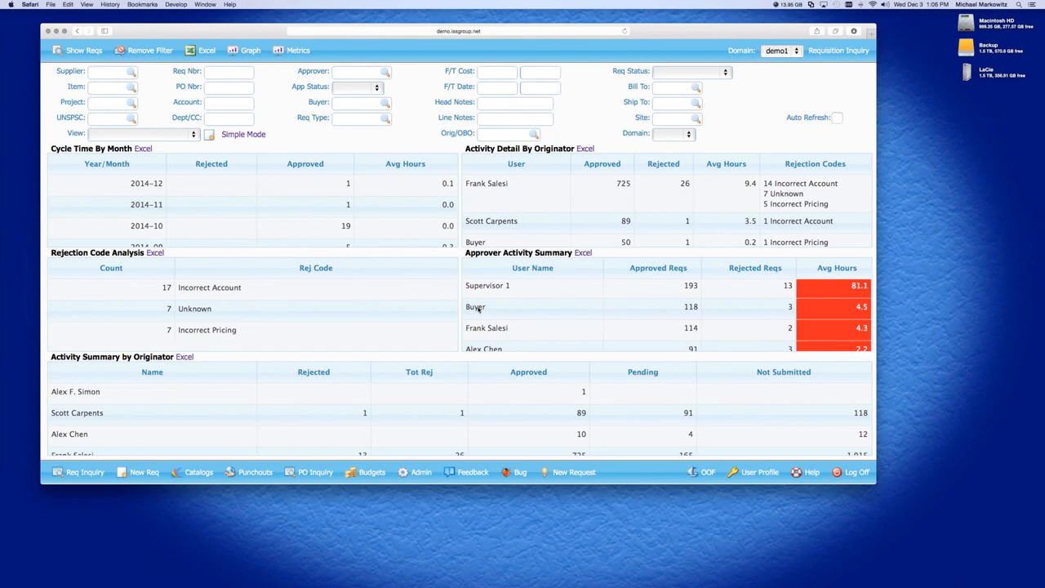
mouse_move(676, 364)
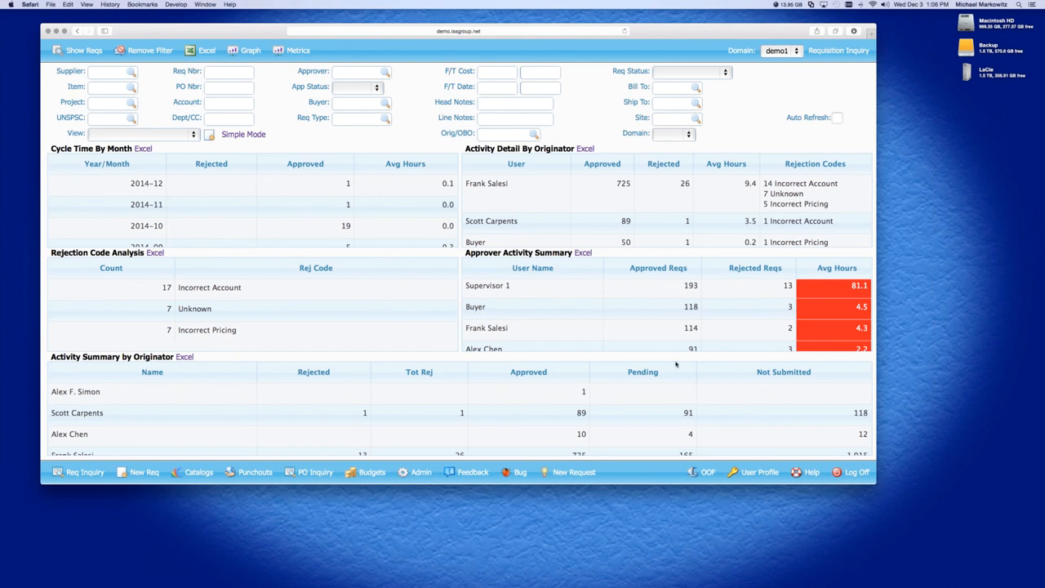
mouse_move(551, 193)
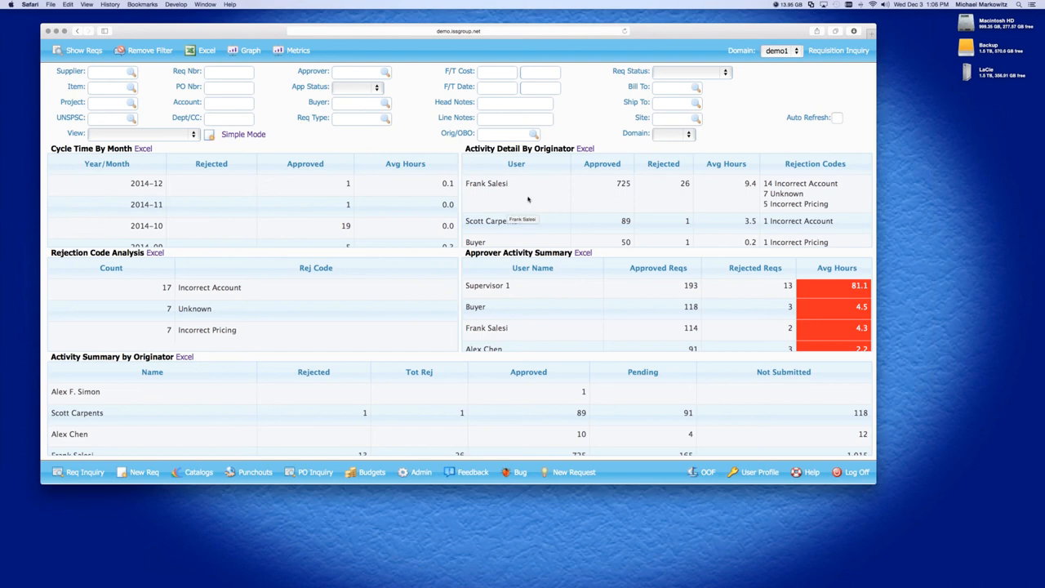
mouse_move(426, 158)
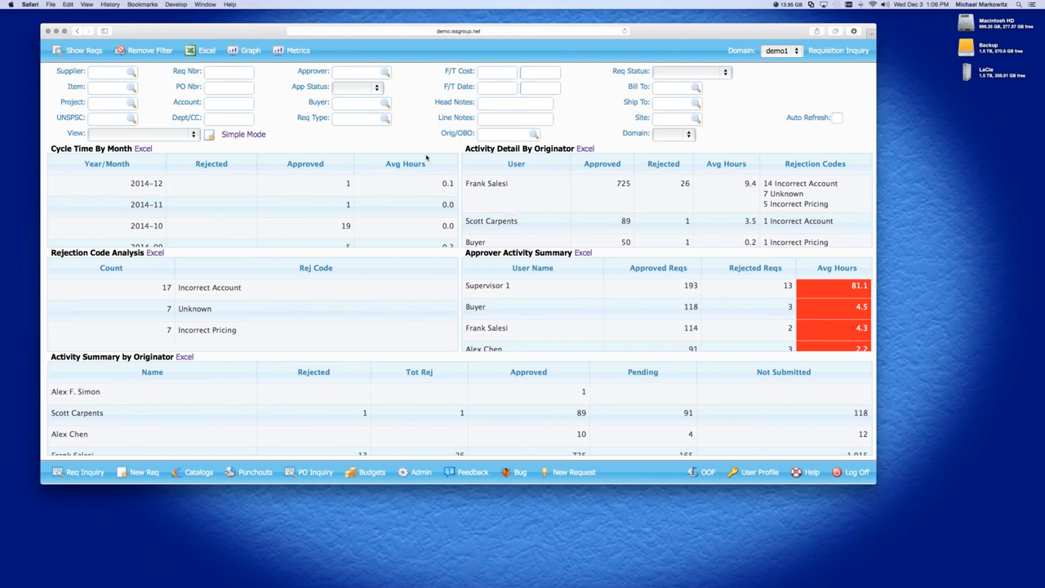
mouse_move(658, 369)
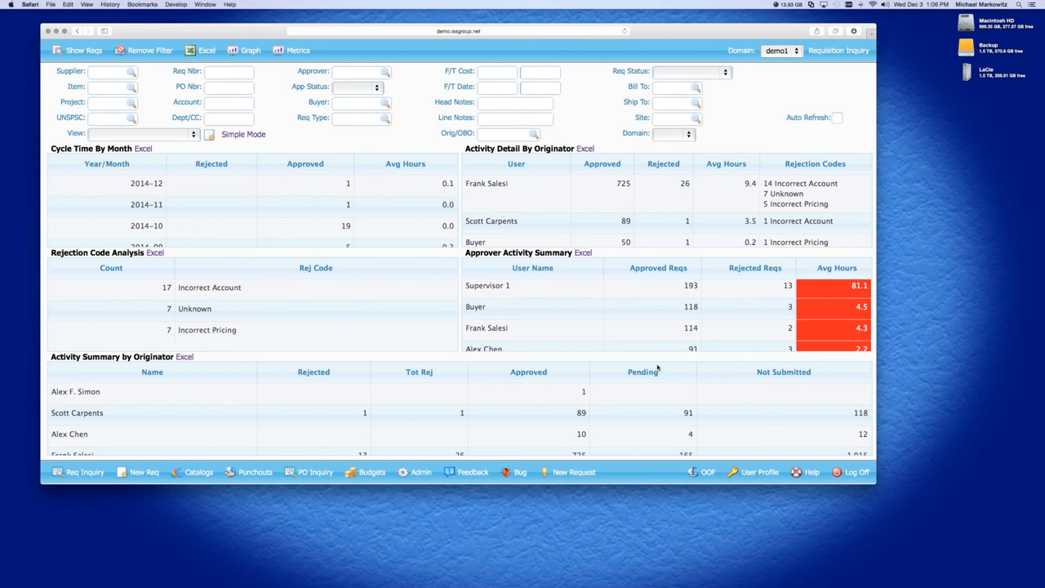
mouse_move(627, 286)
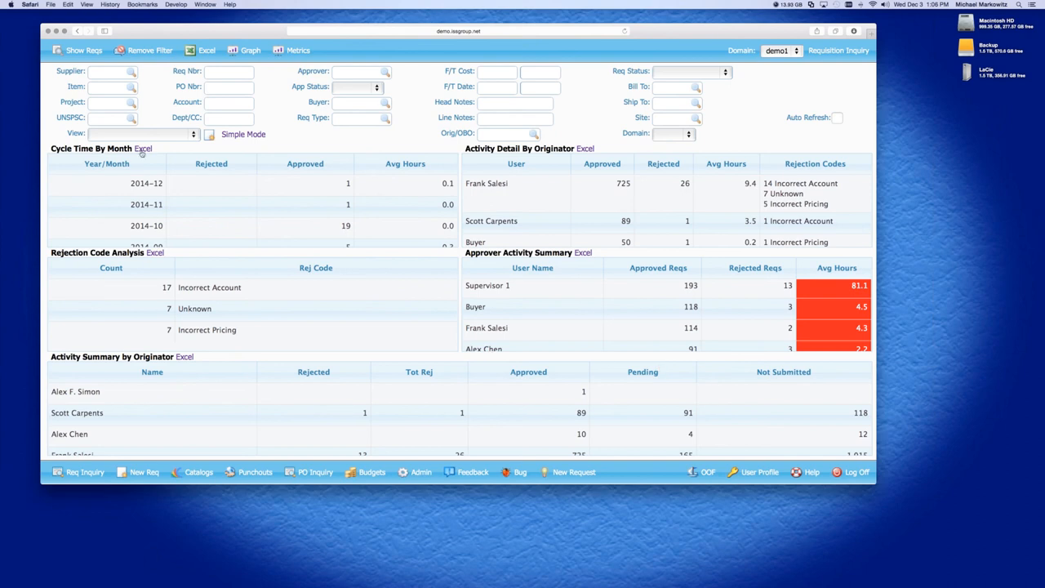
mouse_move(593, 150)
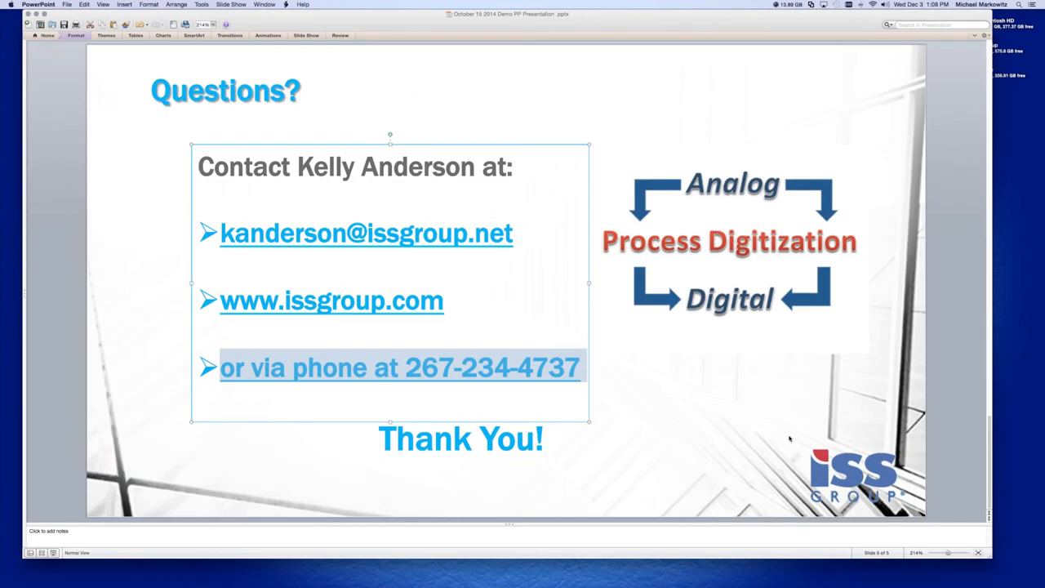
mouse_move(930, 71)
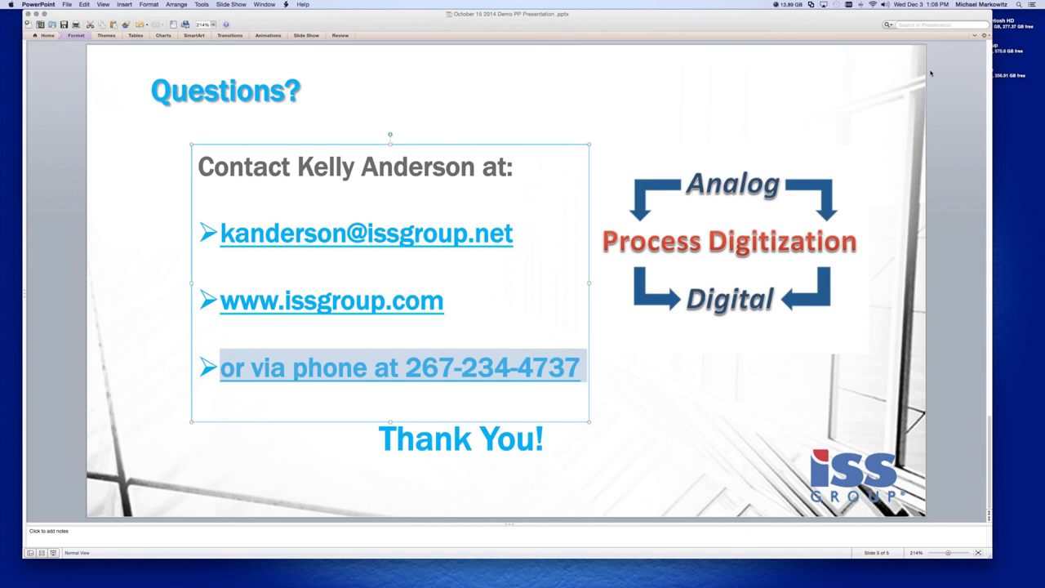
mouse_move(820, 317)
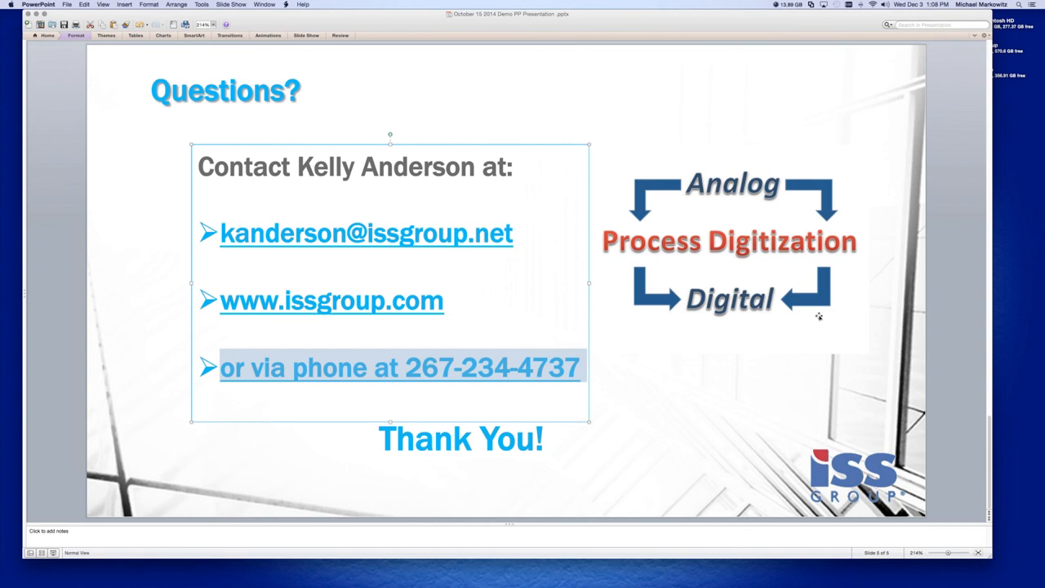
click(727, 392)
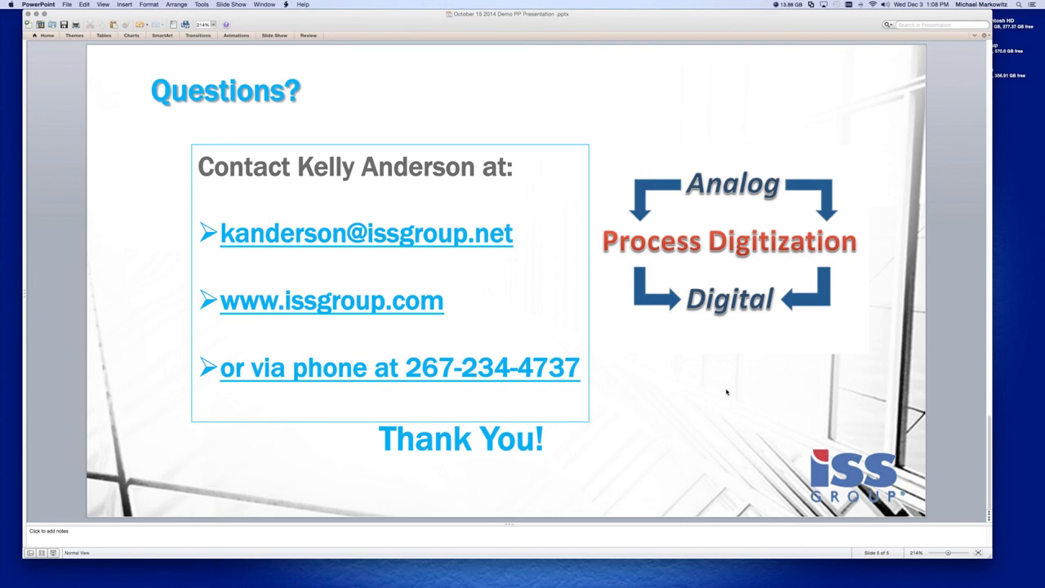
mouse_move(1037, 33)
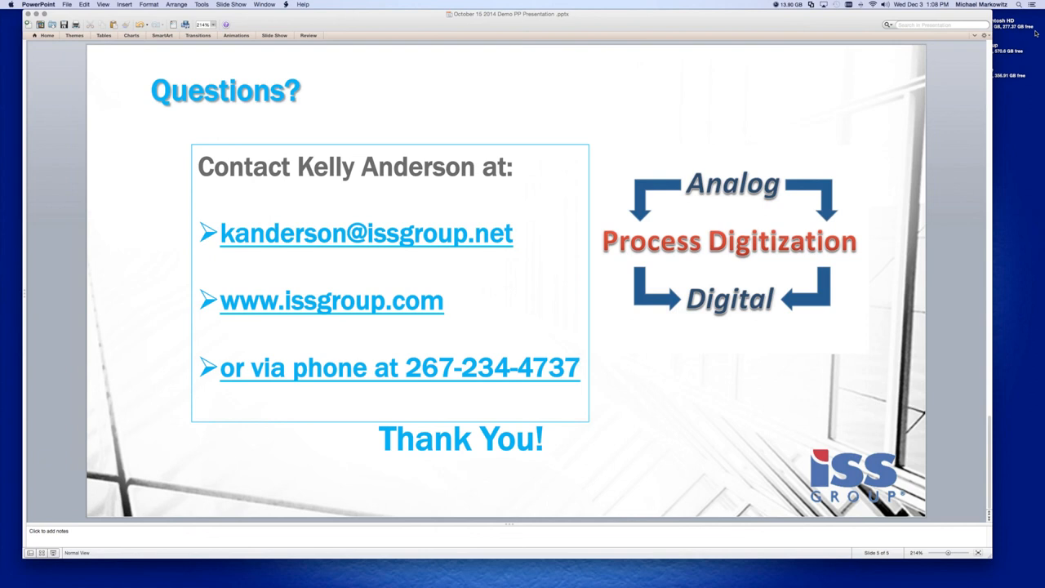